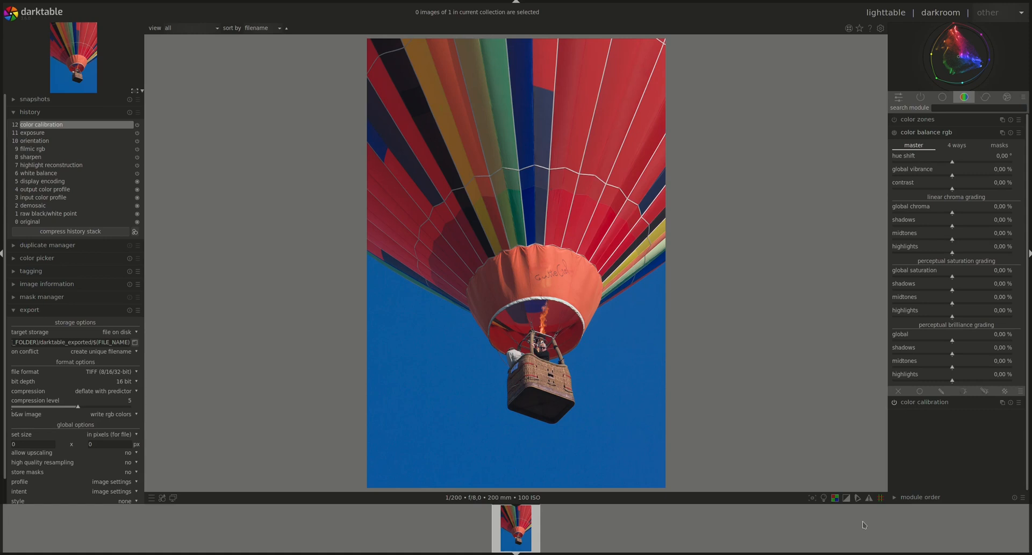
mouse_move(929, 513)
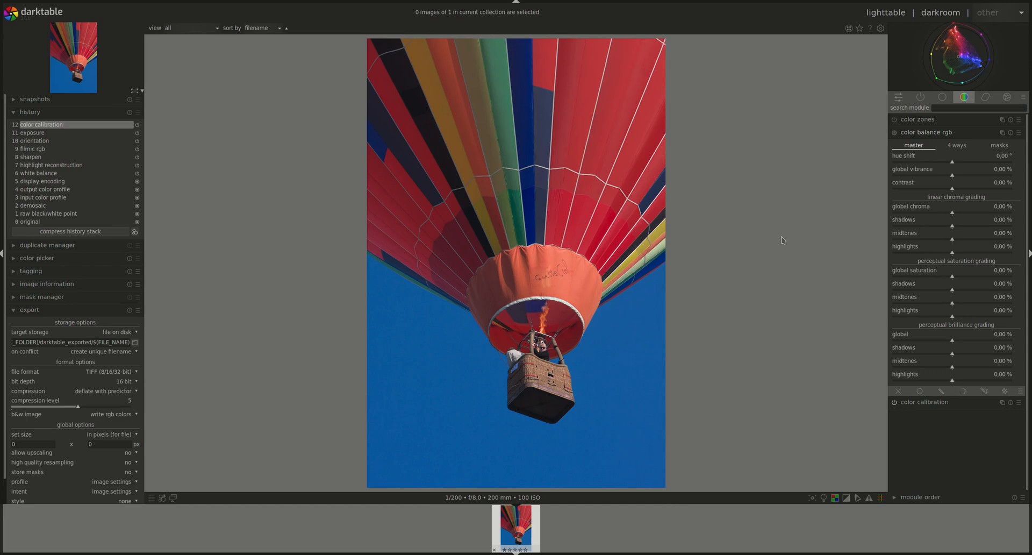
mouse_move(927, 427)
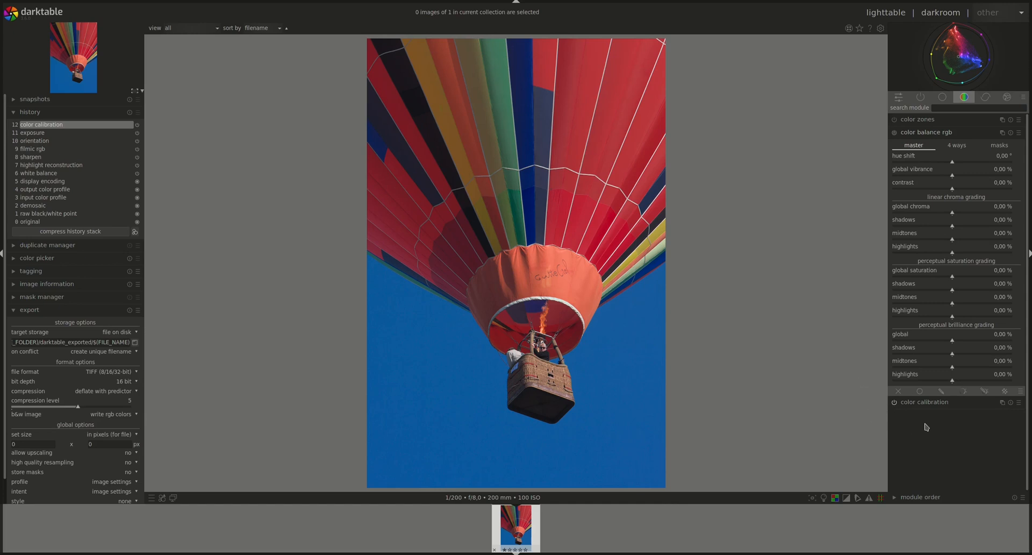
mouse_move(930, 407)
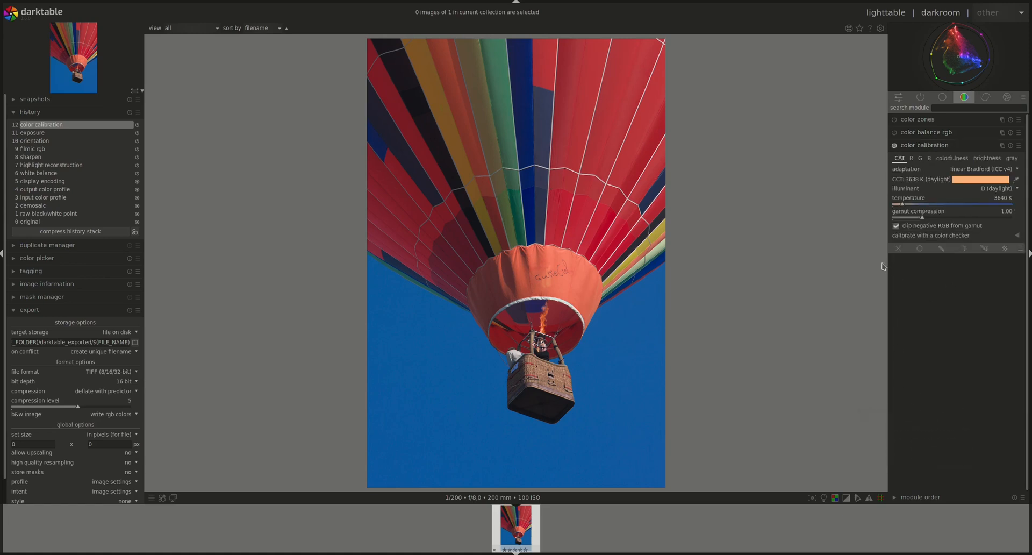
mouse_move(961, 200)
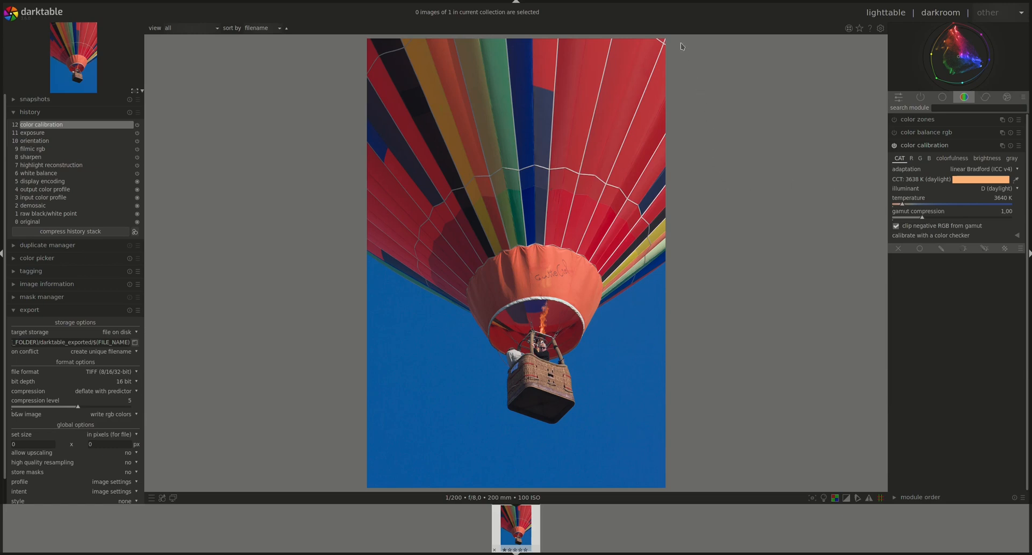
mouse_move(639, 471)
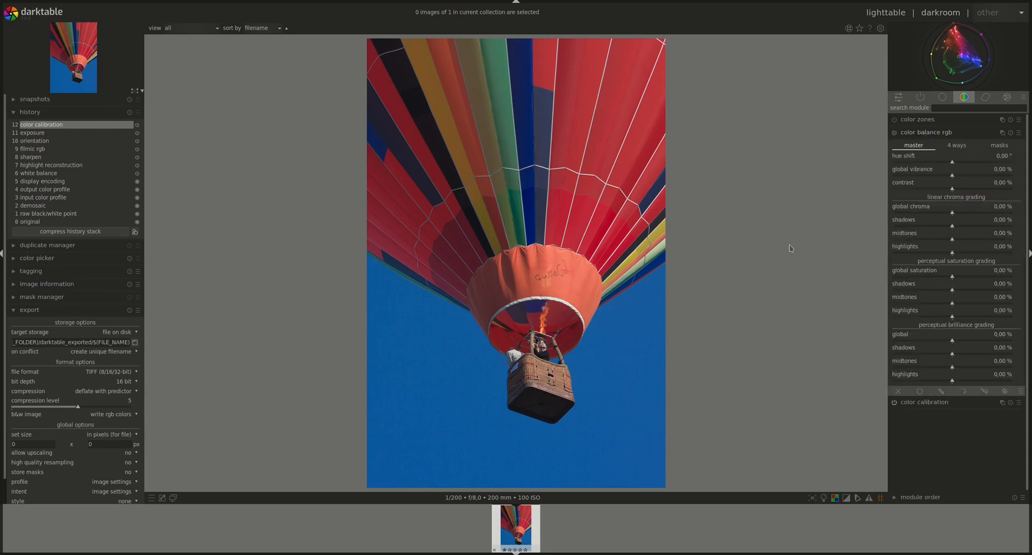
mouse_move(822, 462)
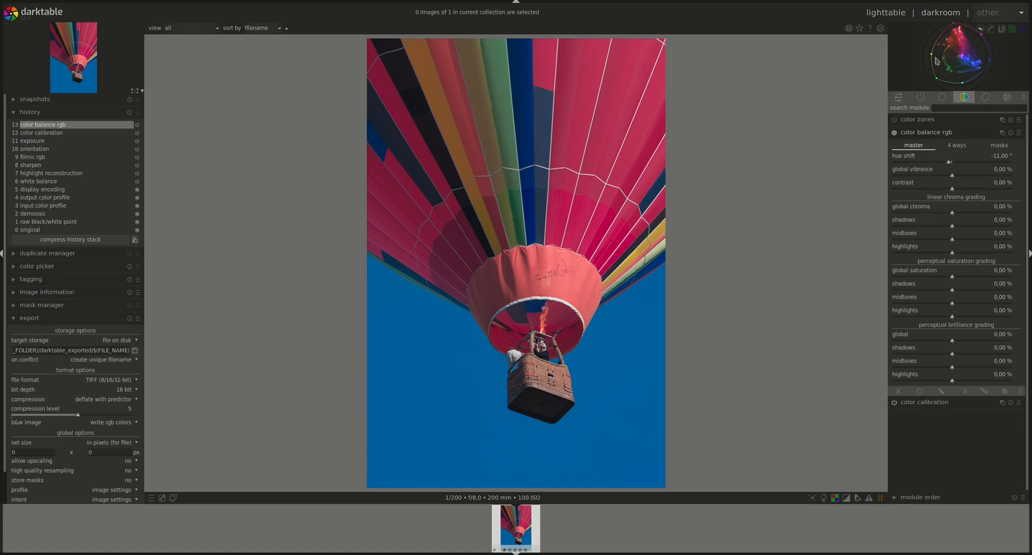
mouse_move(950, 166)
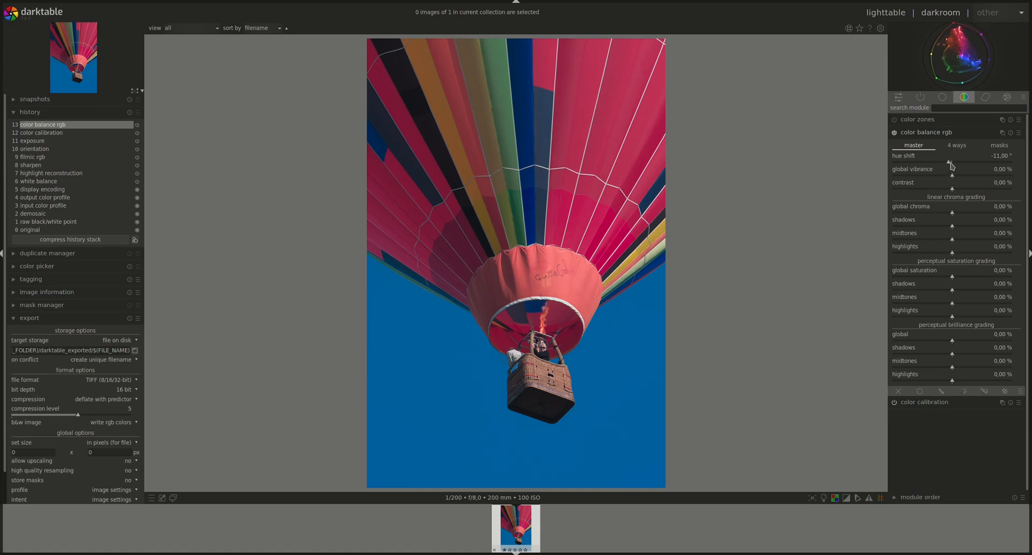
- Swing the hue shift negative to turn the balloon pink, then the other way toward orange
left_click_drag(951, 164, 948, 163)
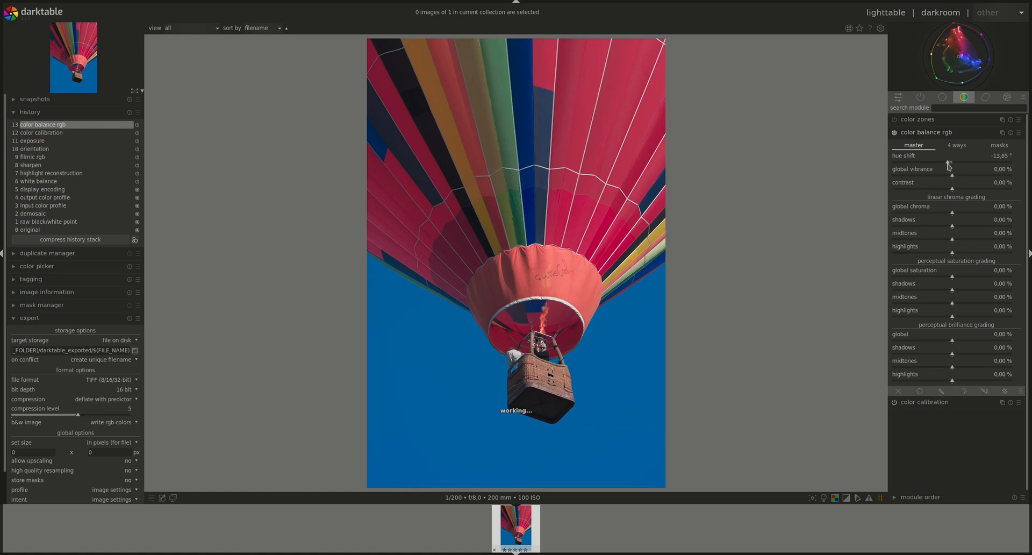
left_click_drag(948, 162, 942, 162)
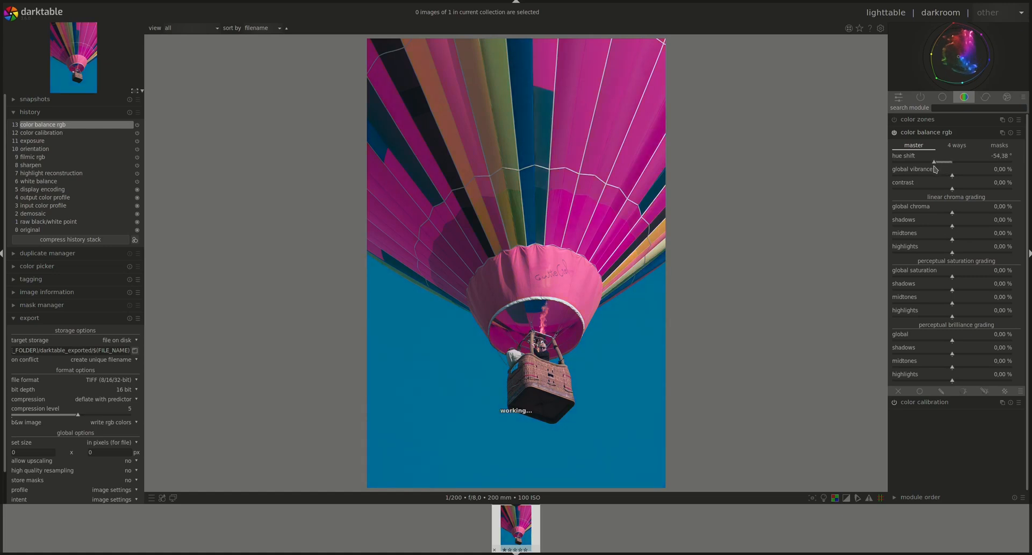
left_click_drag(942, 162, 952, 162)
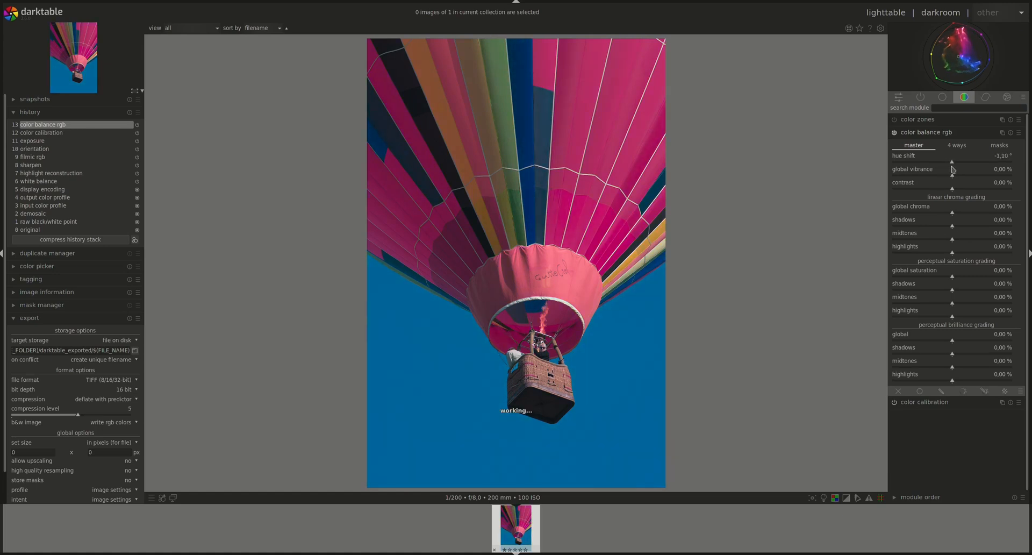
left_click_drag(953, 163, 959, 162)
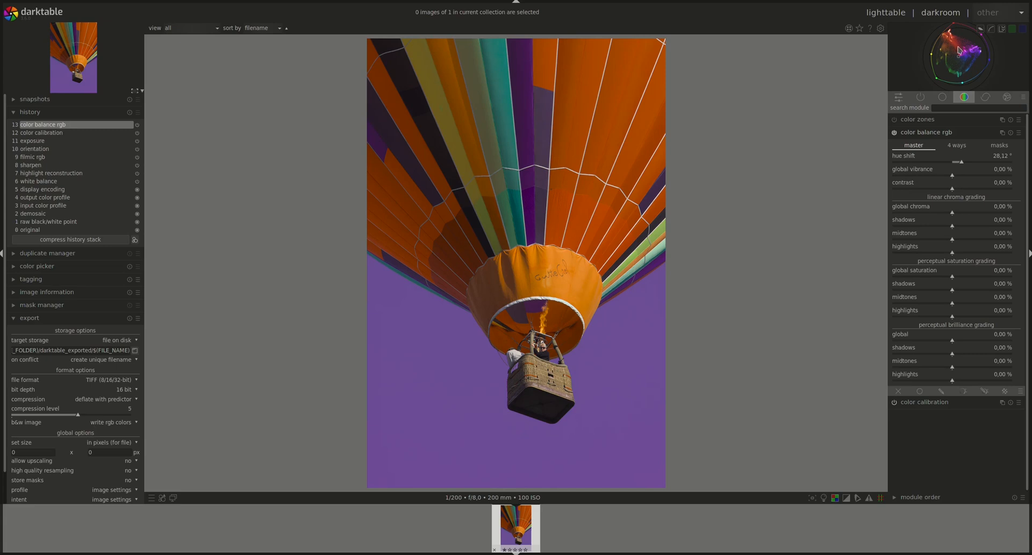
left_click_drag(961, 162, 956, 163)
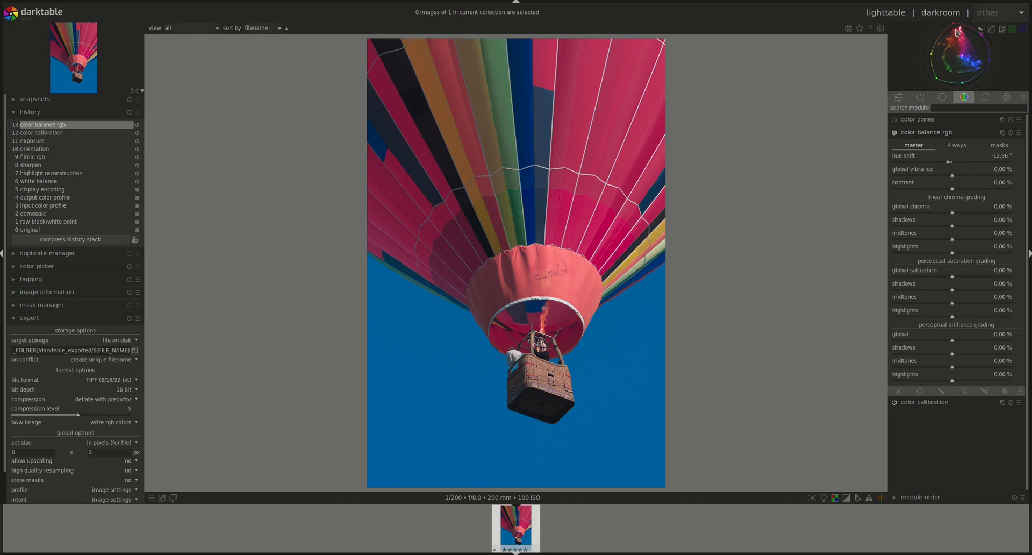
mouse_move(962, 40)
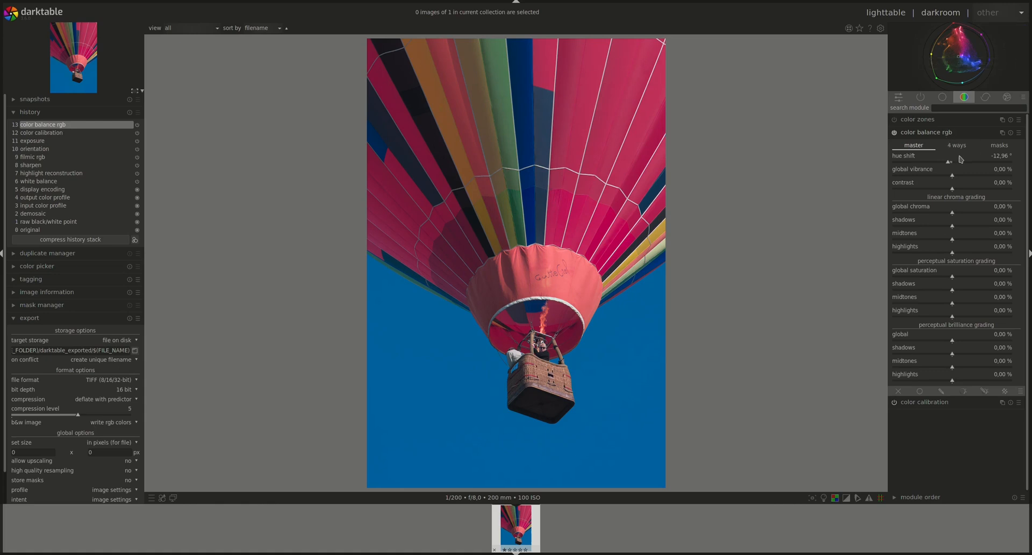
- Push the hue shift to a purple-tinted balloon, then return it to 0° restoring the original reds
left_click_drag(951, 163, 974, 162)
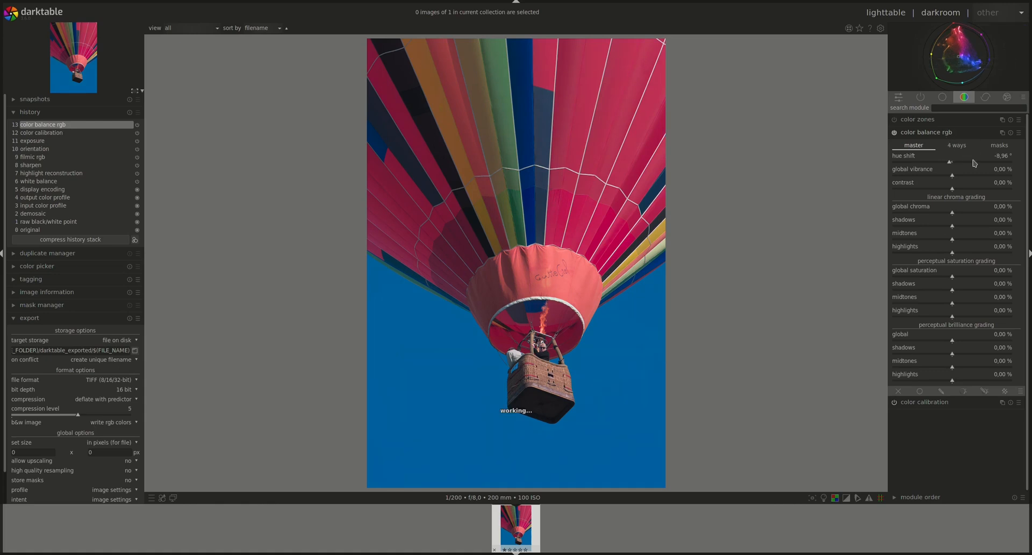
left_click_drag(974, 162, 962, 162)
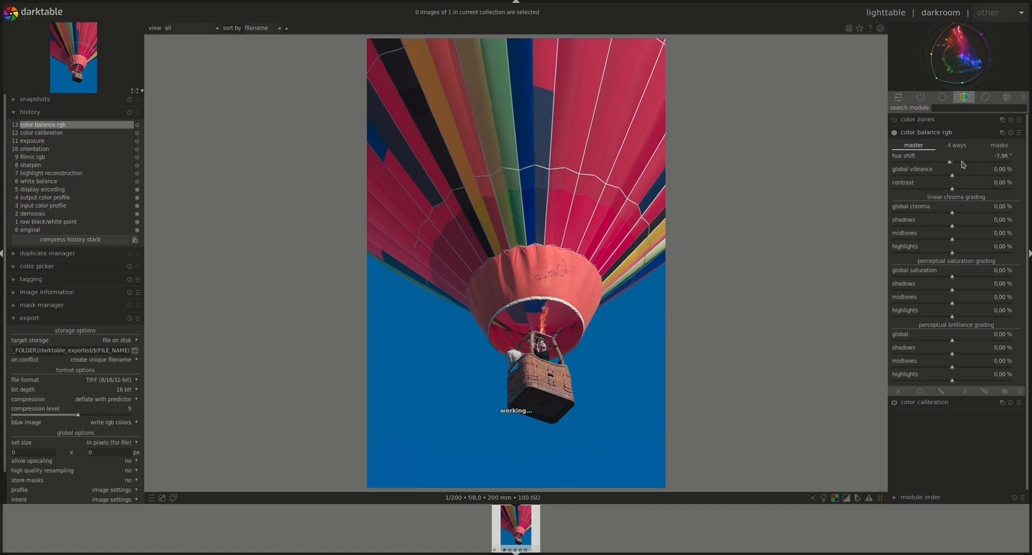
left_click_drag(949, 163, 934, 163)
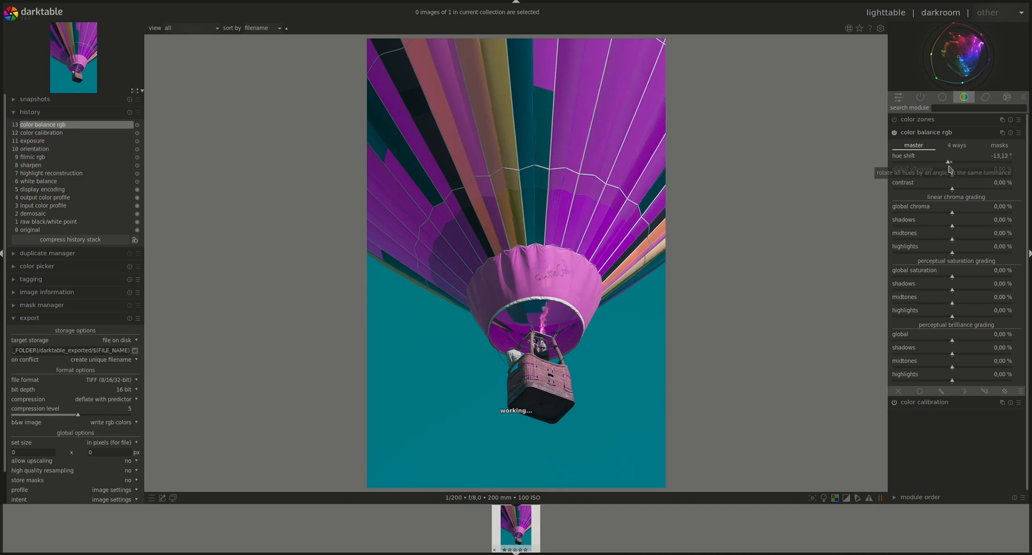
left_click_drag(948, 162, 960, 162)
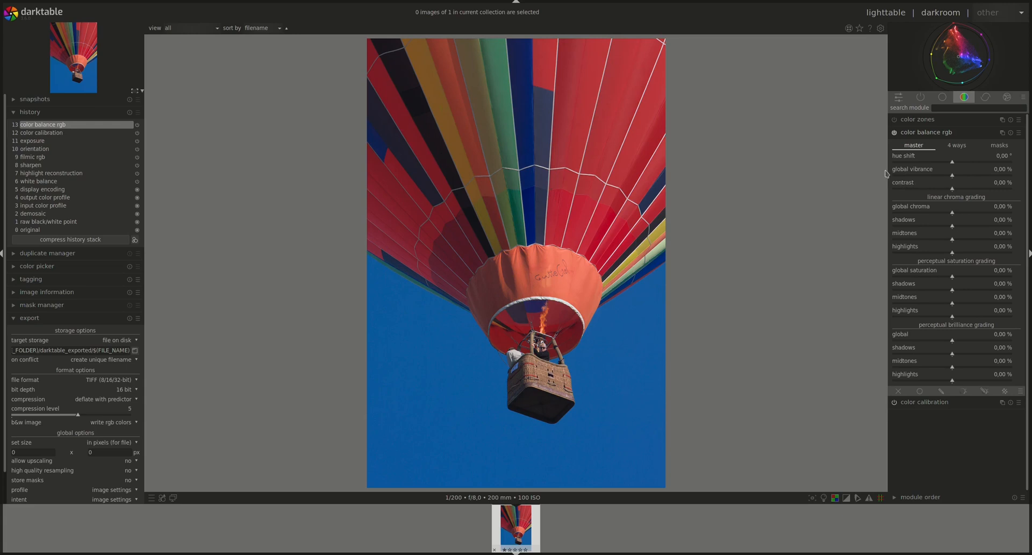
mouse_move(815, 117)
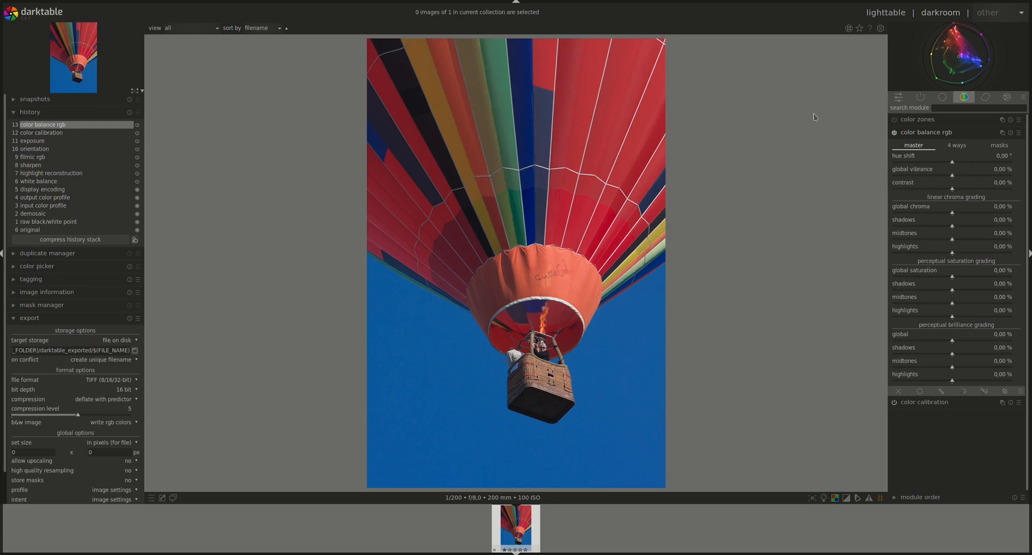
mouse_move(944, 175)
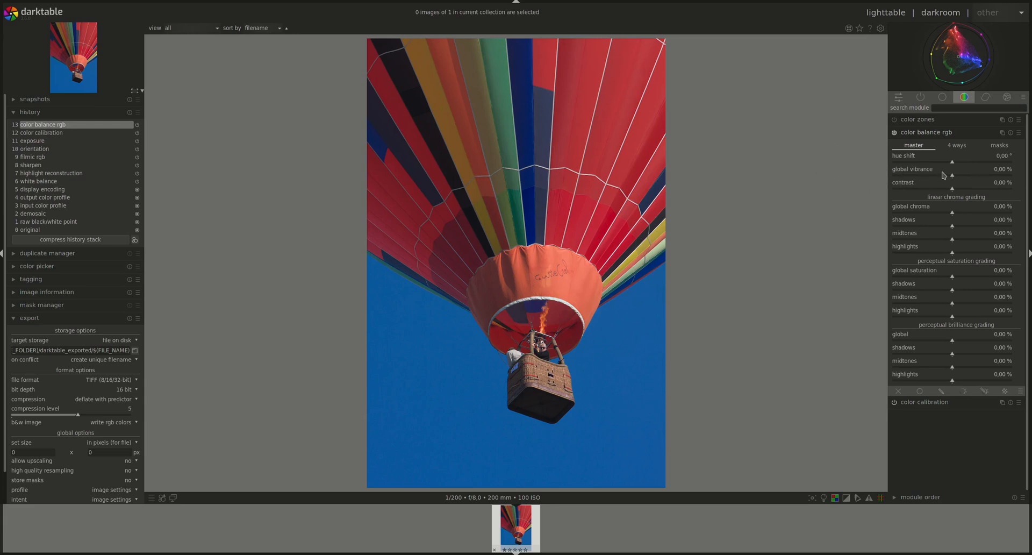
left_click_drag(942, 175, 927, 176)
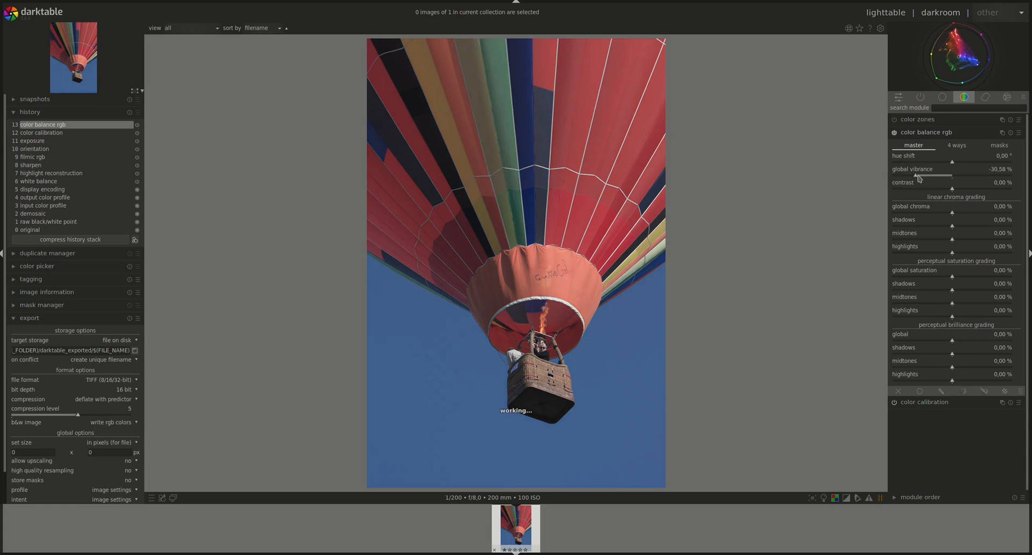
left_click_drag(934, 176, 987, 176)
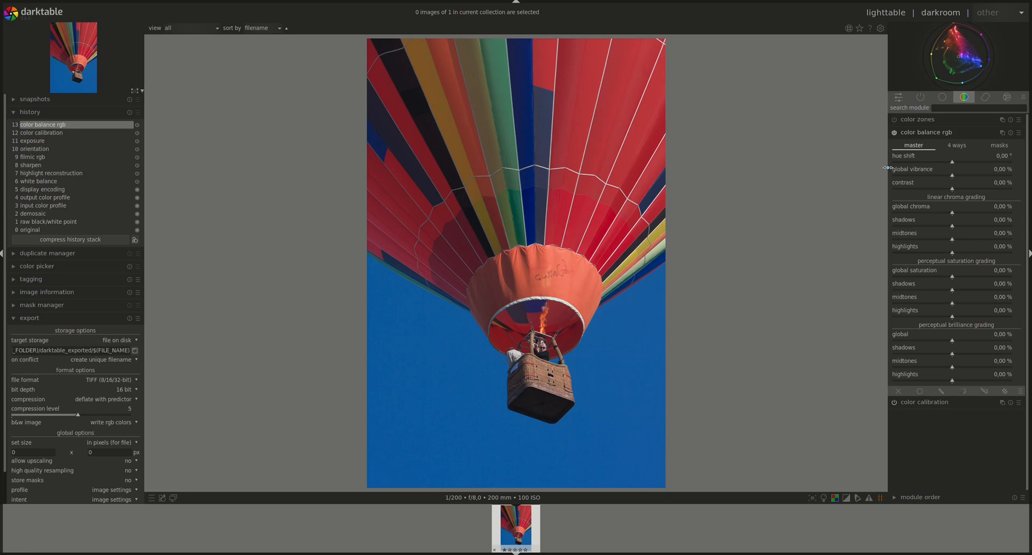
mouse_move(914, 206)
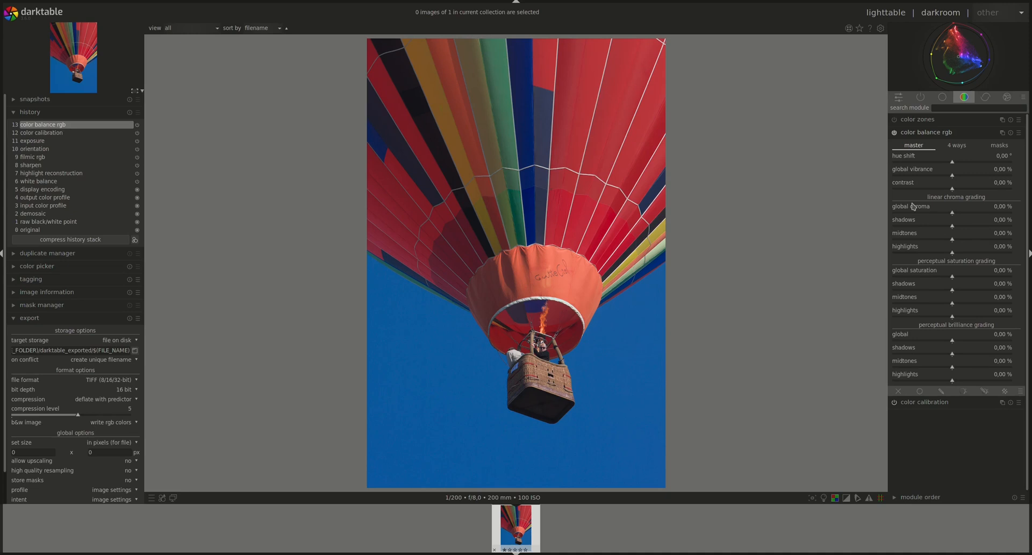
left_click_drag(952, 176, 962, 176)
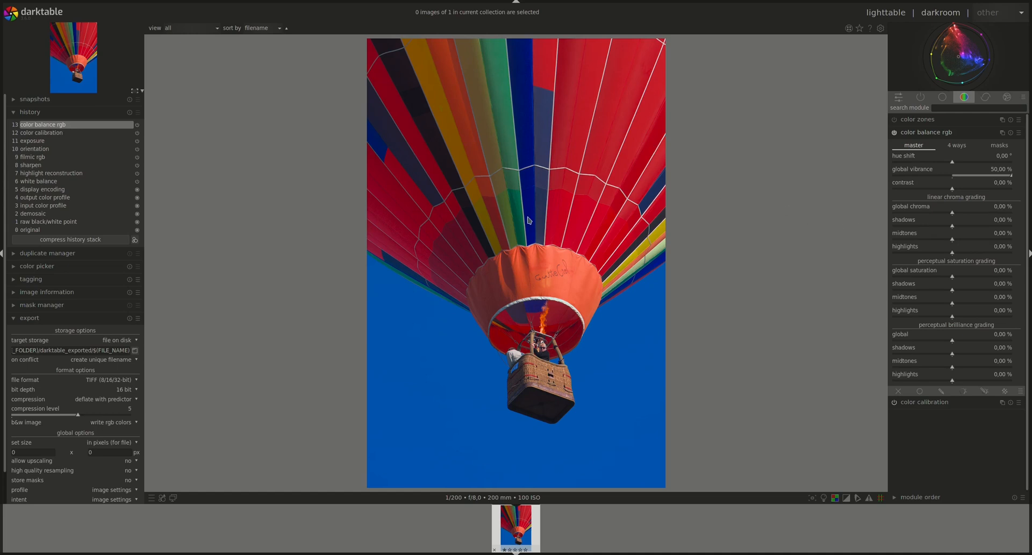
mouse_move(485, 175)
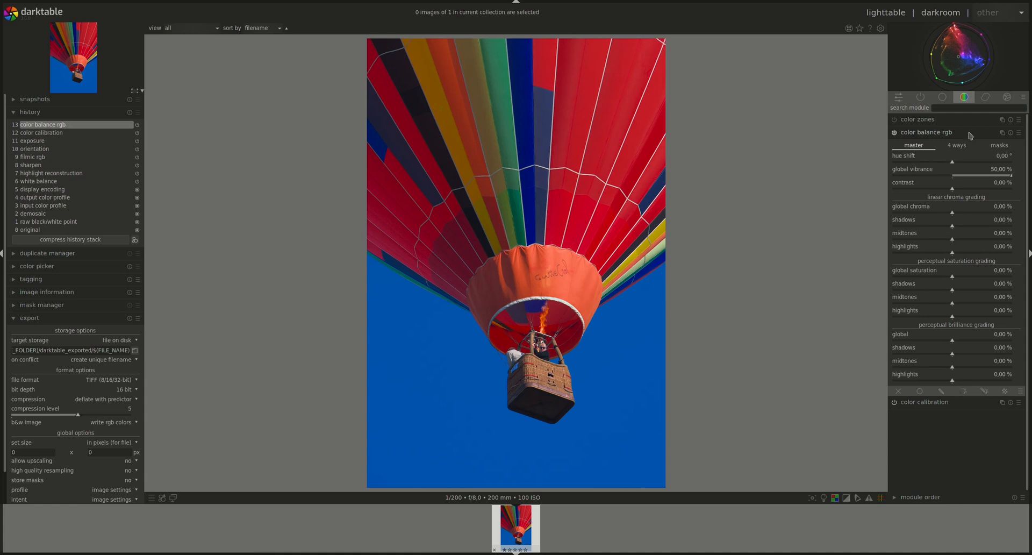
left_click_drag(980, 176, 976, 176)
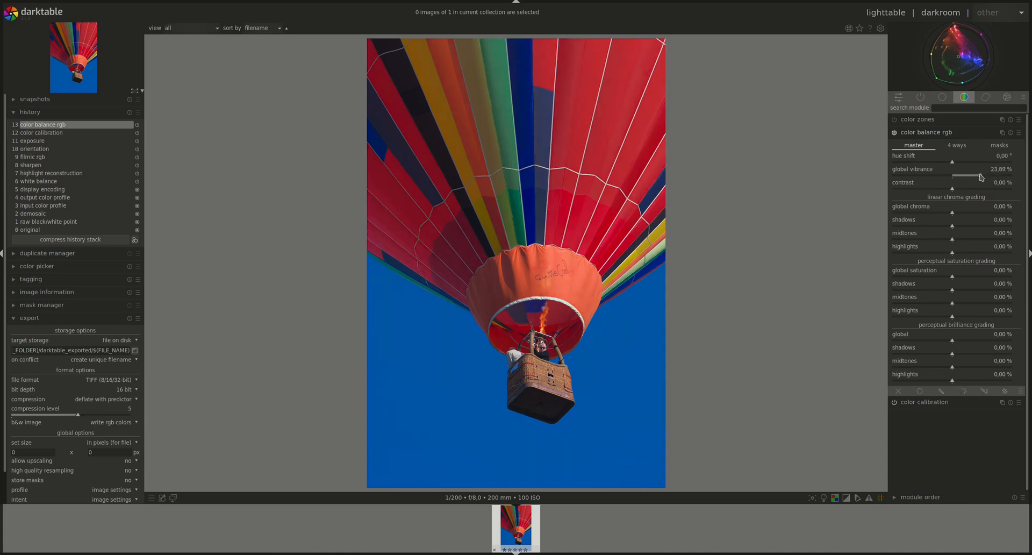
left_click_drag(981, 176, 934, 176)
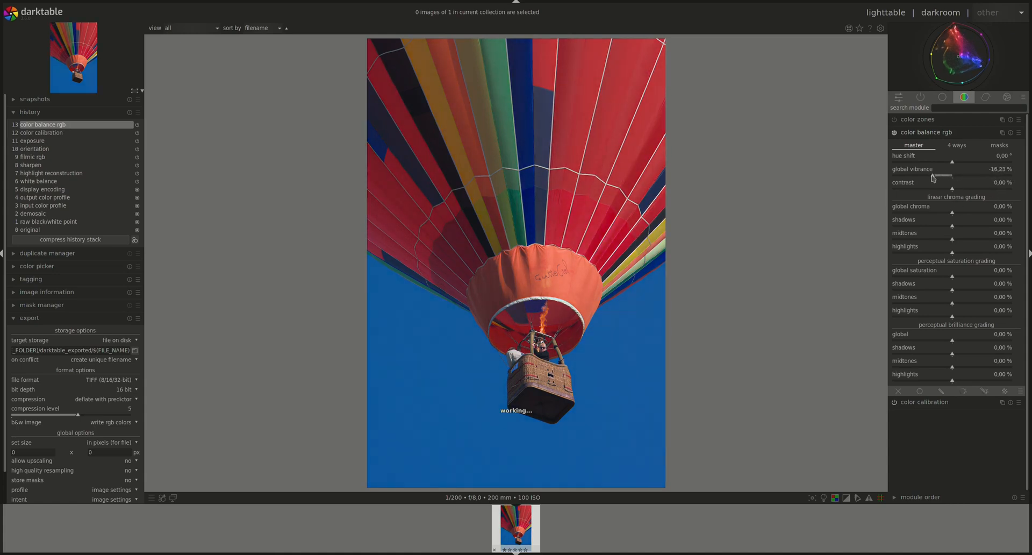
left_click_drag(942, 175, 922, 175)
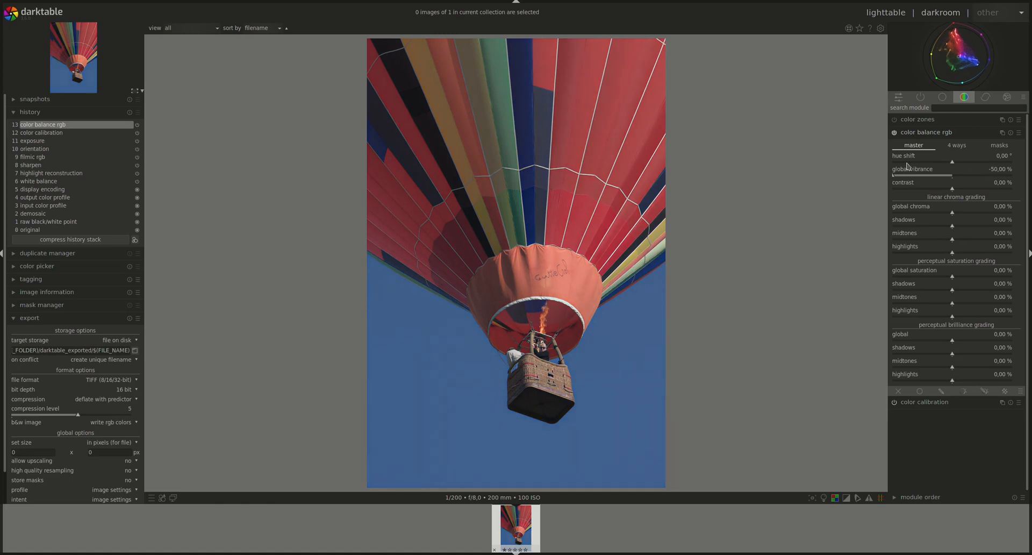
mouse_move(961, 34)
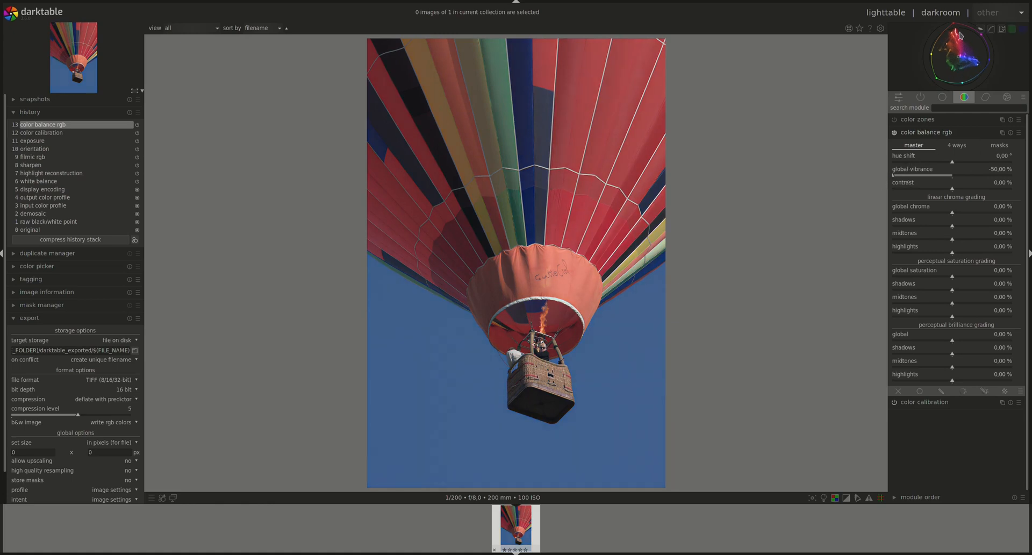
mouse_move(984, 68)
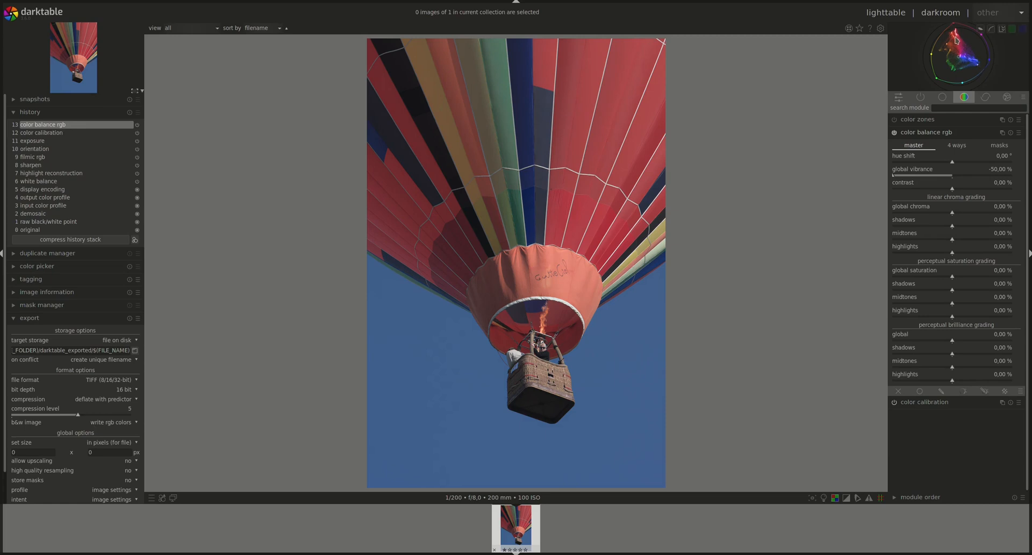
mouse_move(977, 71)
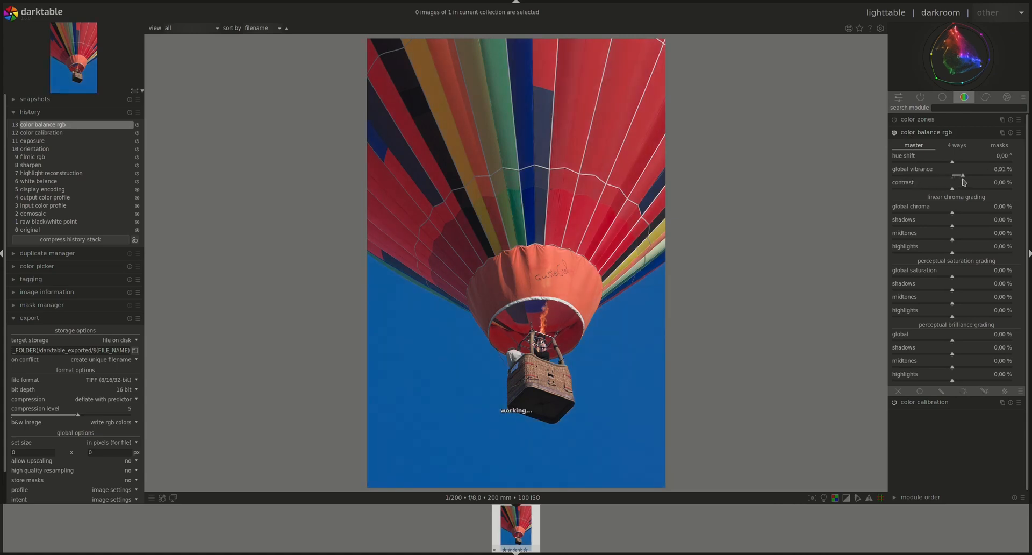
left_click(953, 145)
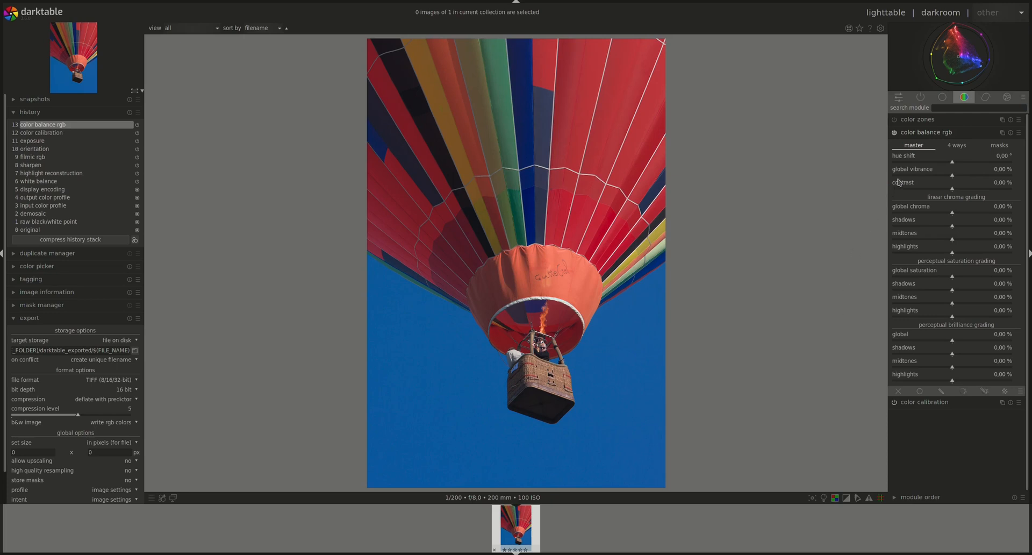
mouse_move(888, 194)
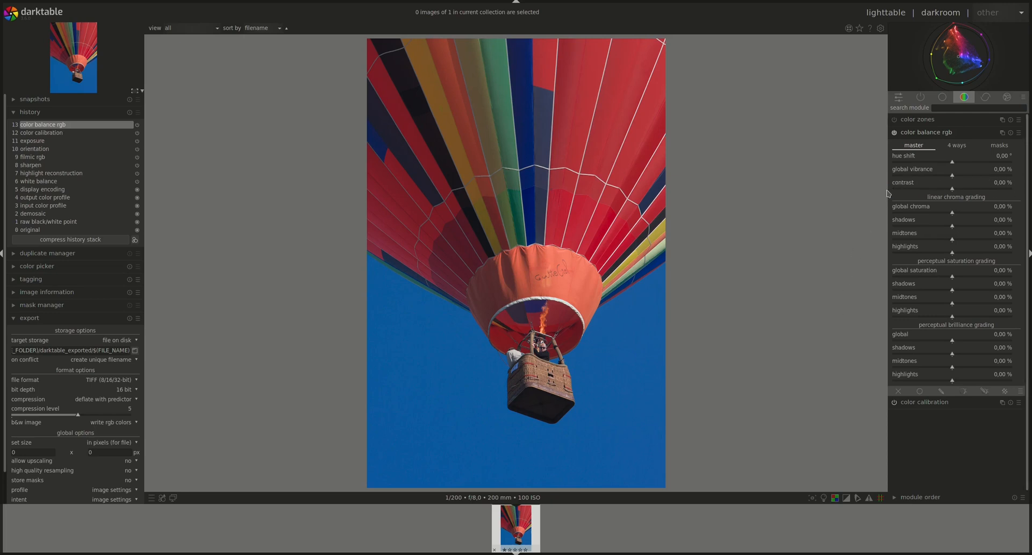
mouse_move(876, 195)
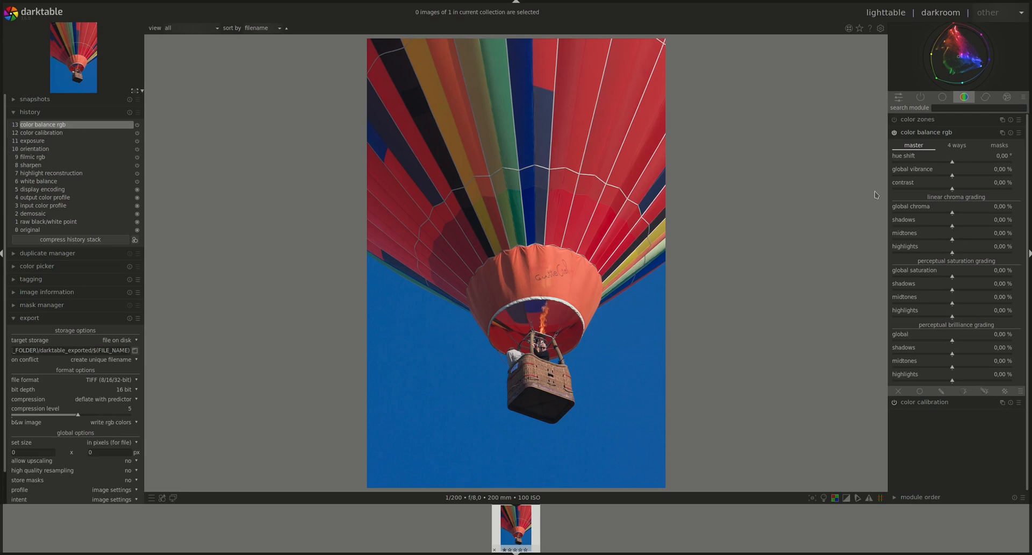
mouse_move(862, 179)
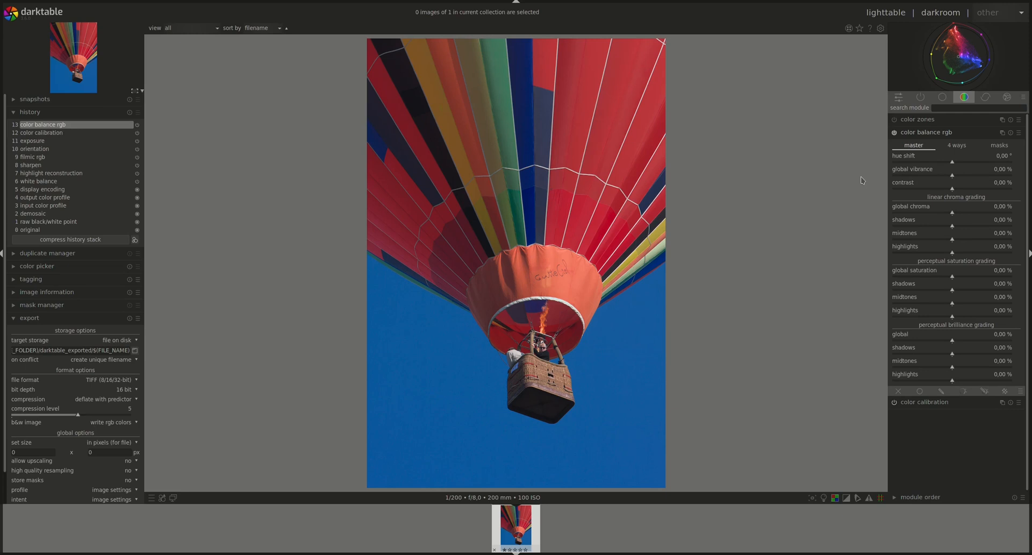
mouse_move(933, 187)
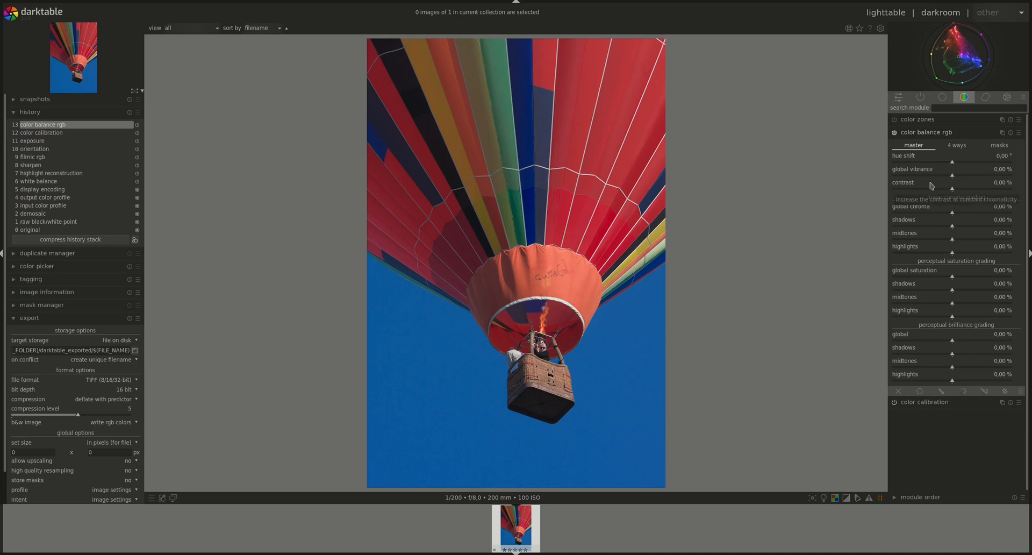
left_click_drag(951, 189, 937, 189)
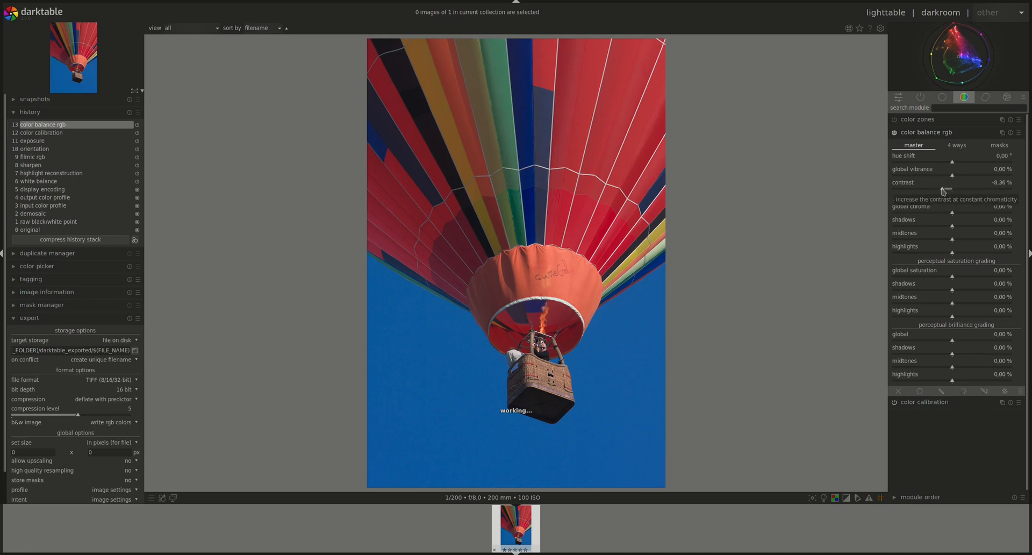
left_click_drag(945, 189, 921, 189)
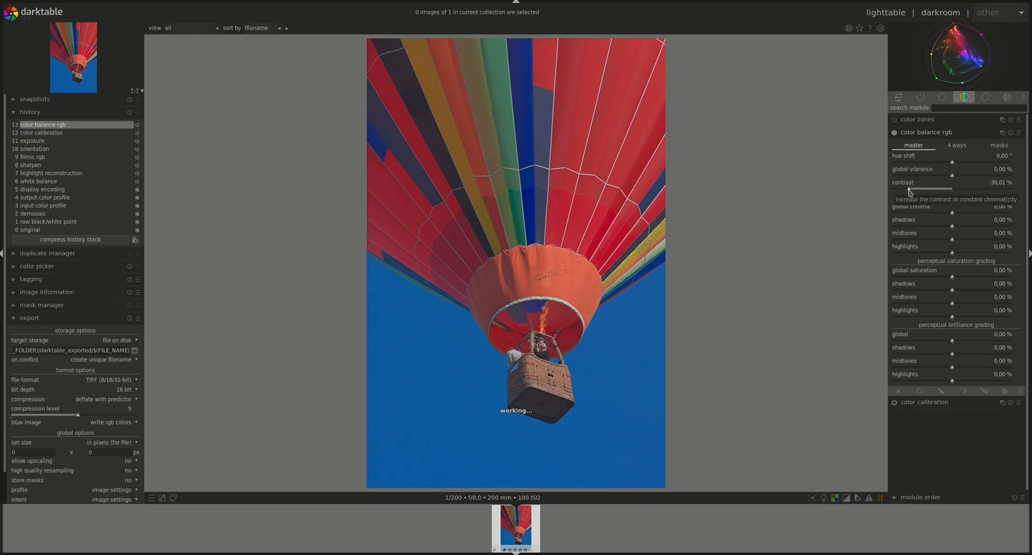
left_click_drag(918, 189, 946, 189)
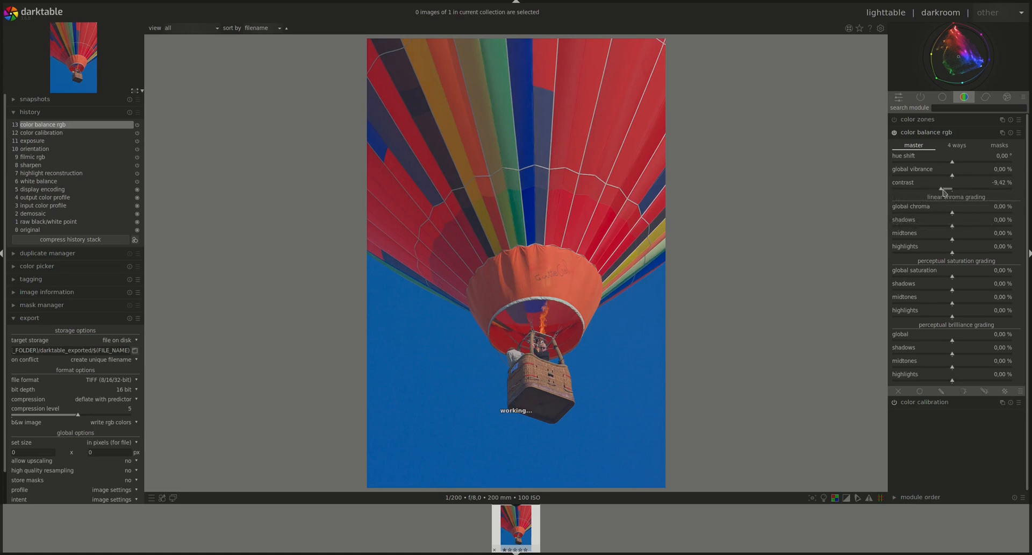
left_click_drag(942, 189, 998, 189)
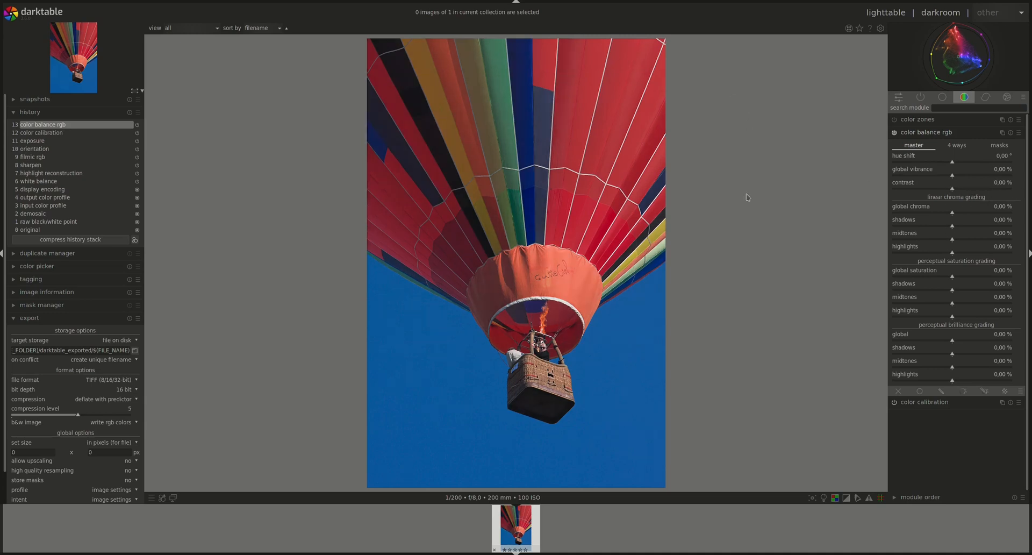
mouse_move(710, 354)
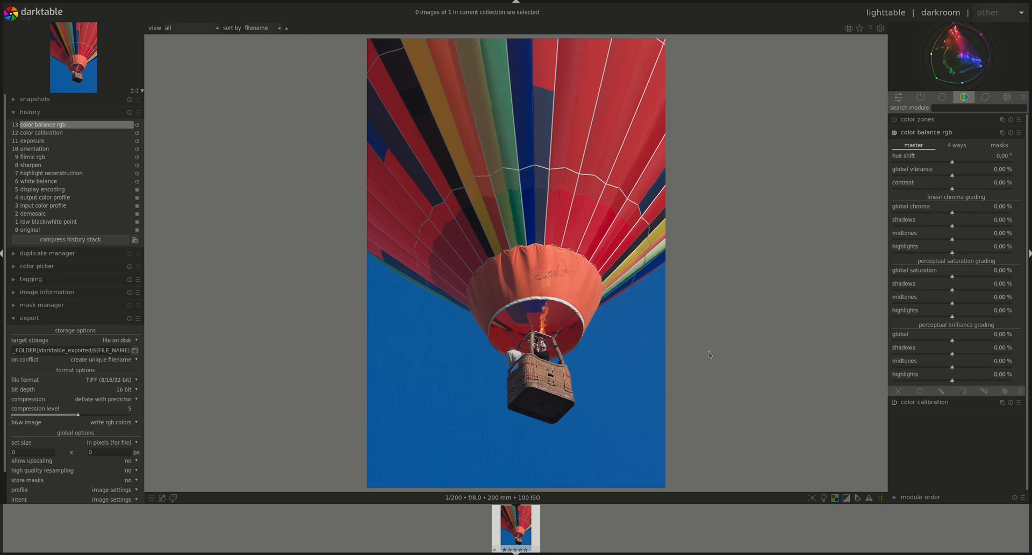
mouse_move(800, 321)
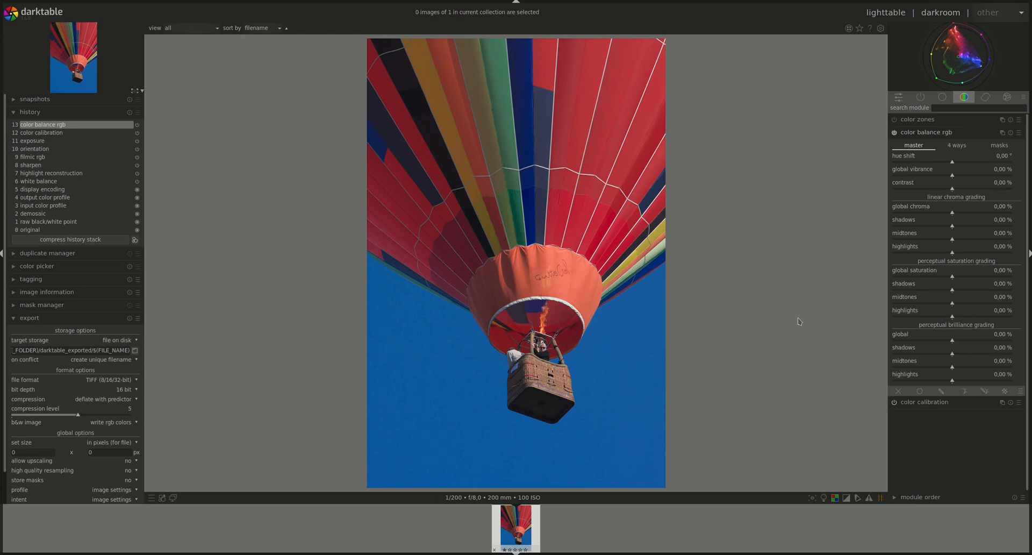
mouse_move(793, 262)
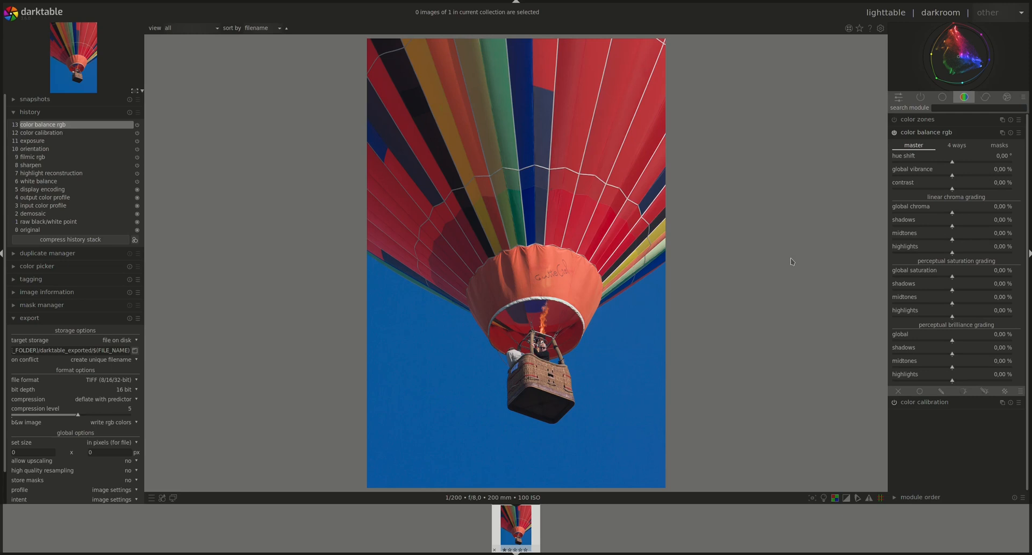
mouse_move(980, 187)
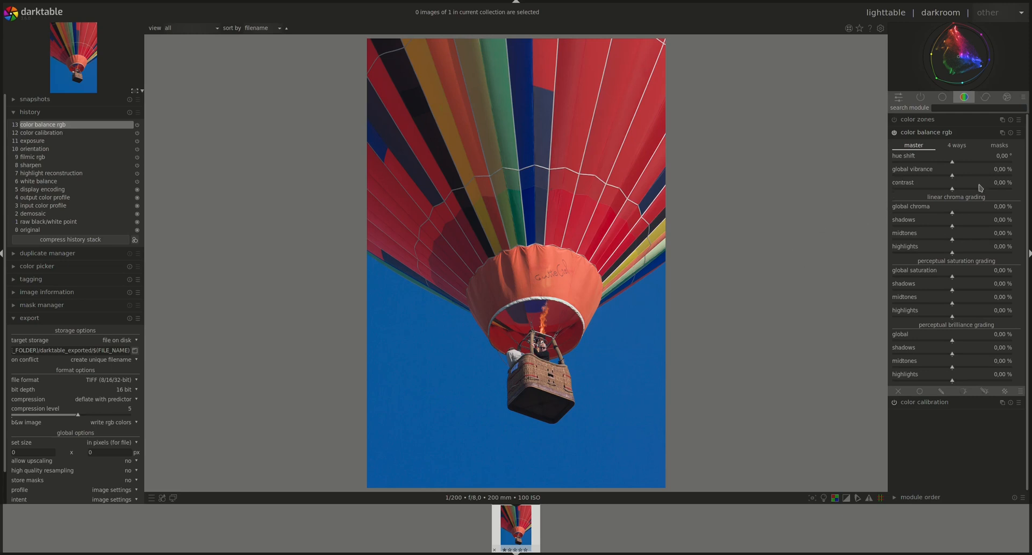
mouse_move(708, 172)
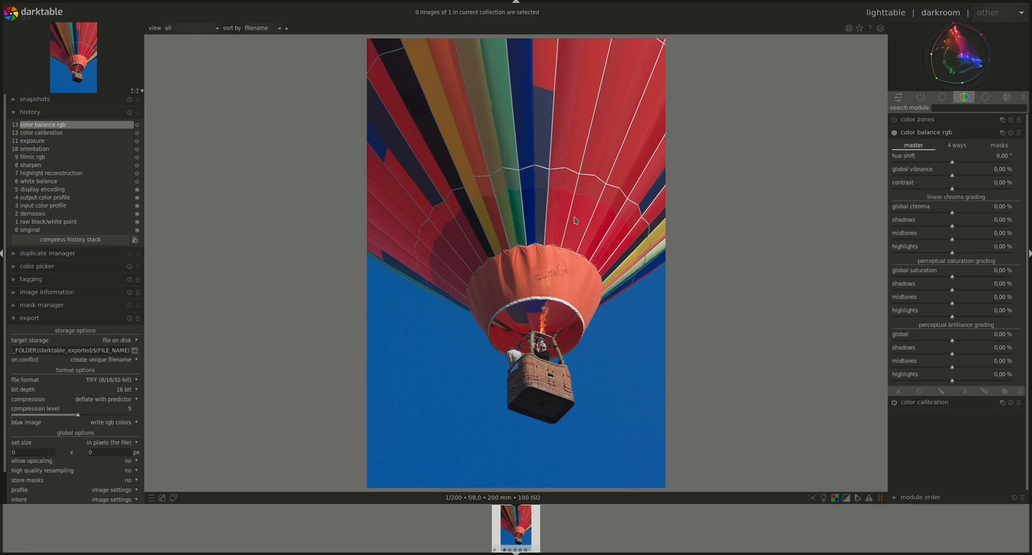
mouse_move(650, 173)
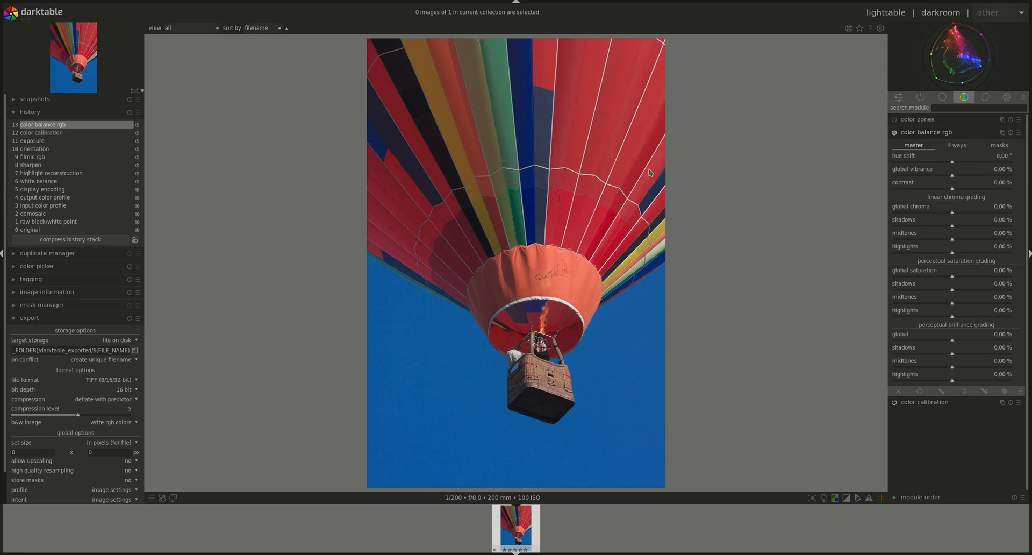
mouse_move(747, 199)
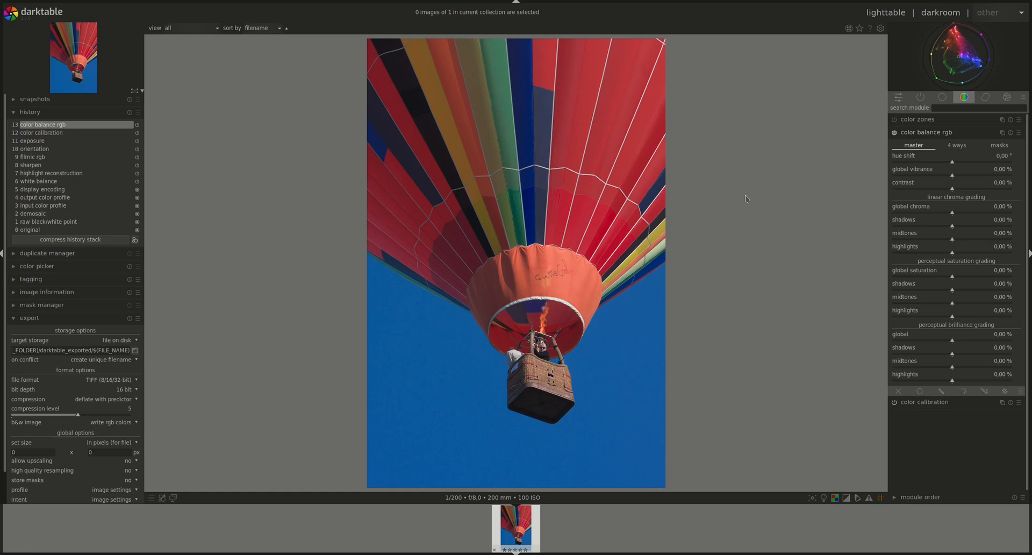
mouse_move(826, 252)
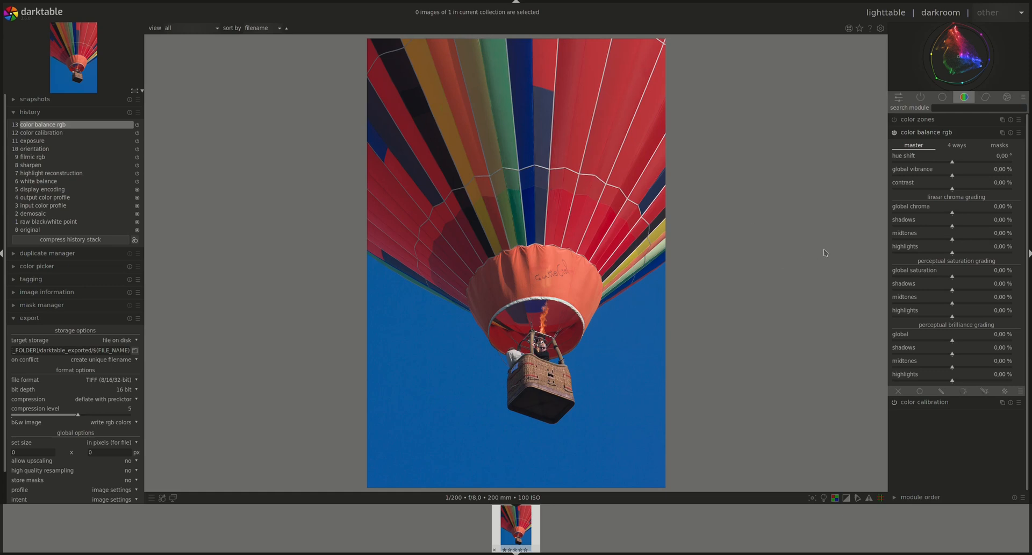
mouse_move(1007, 178)
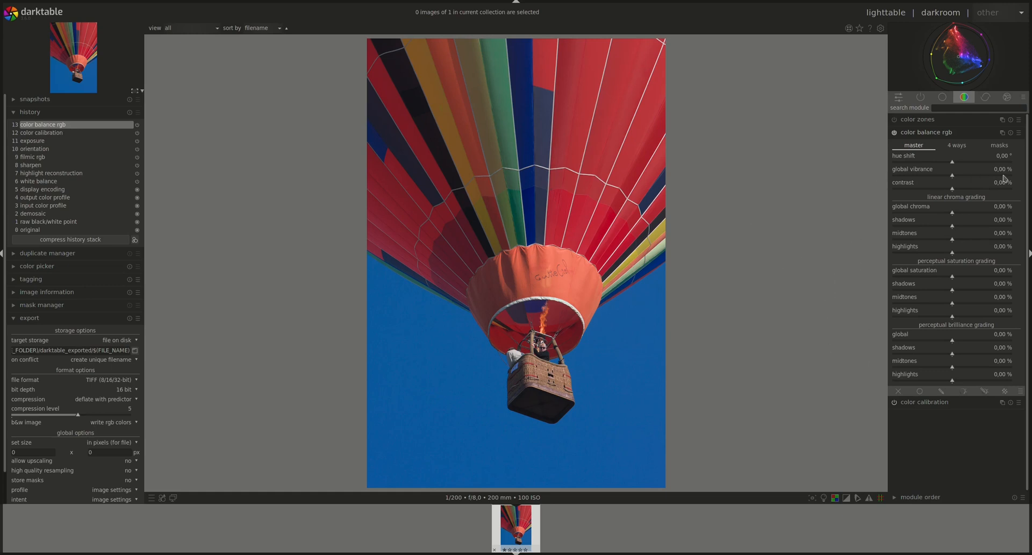
mouse_move(843, 401)
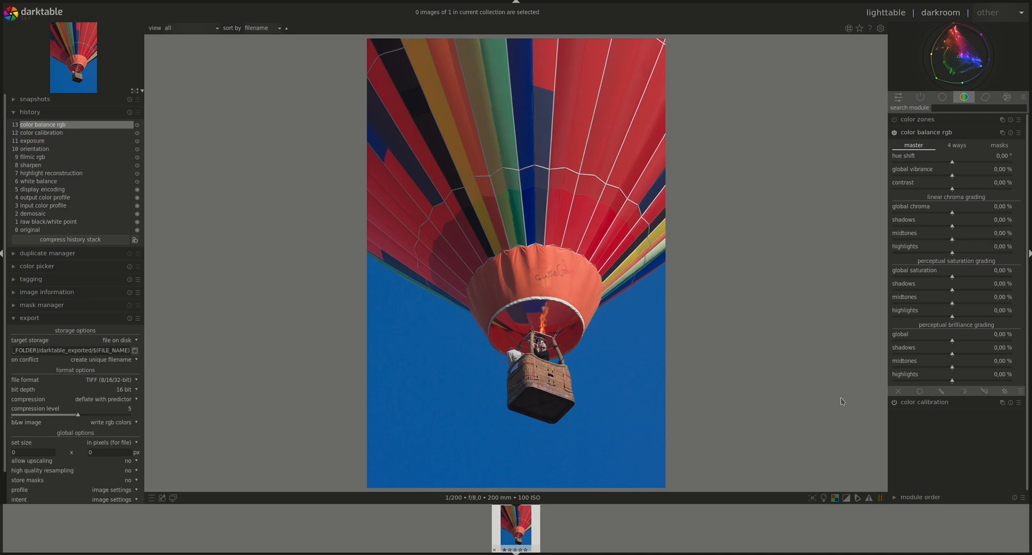
mouse_move(952, 203)
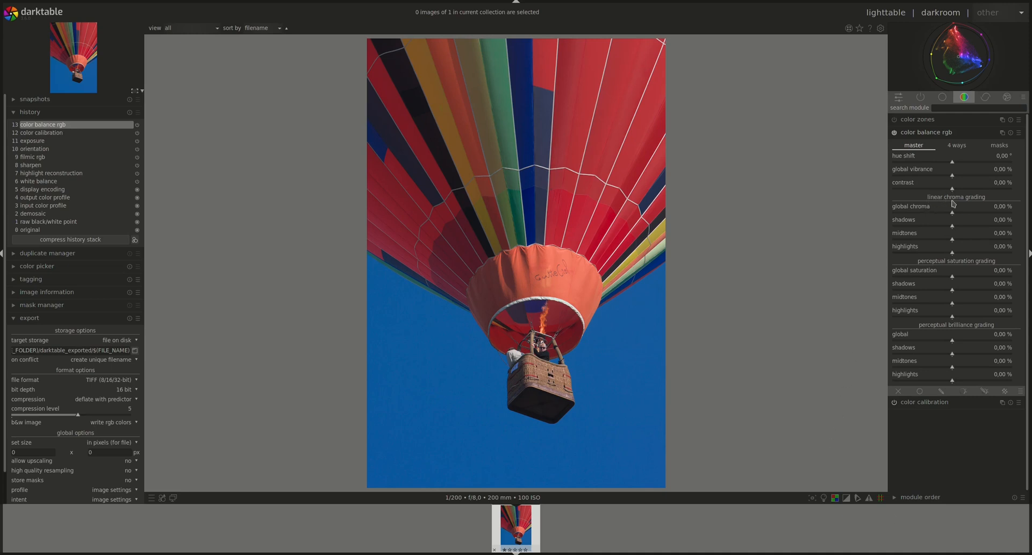
mouse_move(924, 209)
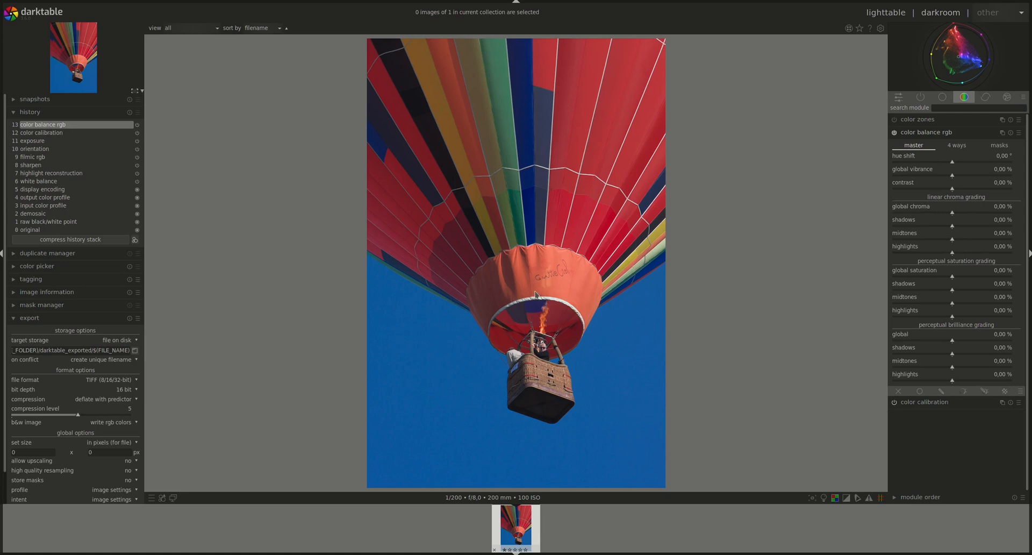
mouse_move(925, 230)
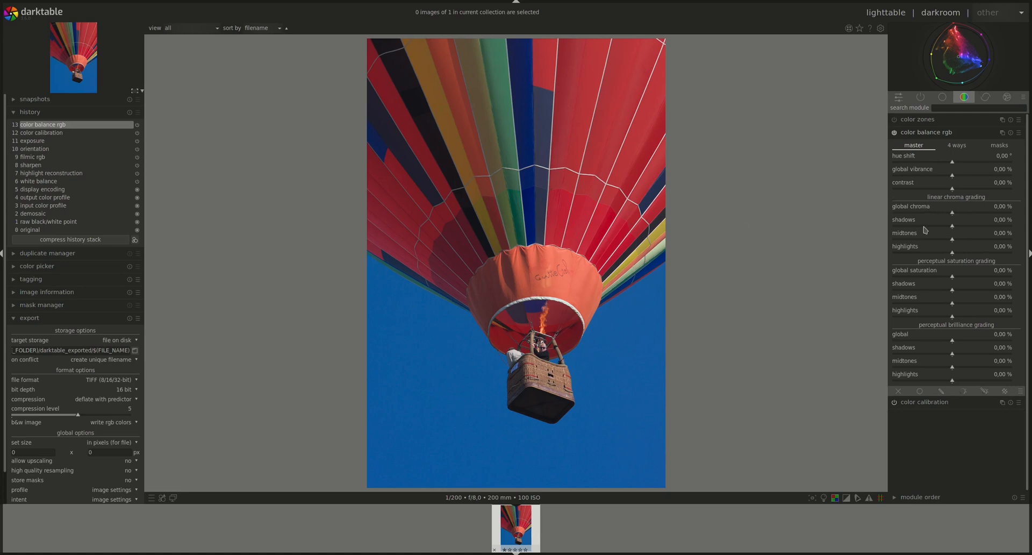
left_click_drag(925, 213, 955, 213)
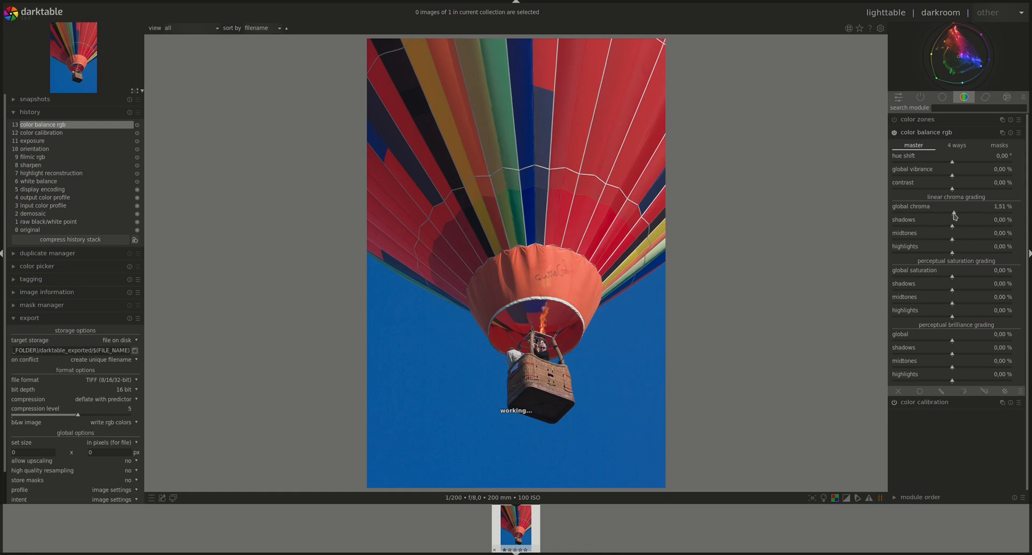
left_click_drag(955, 210, 889, 211)
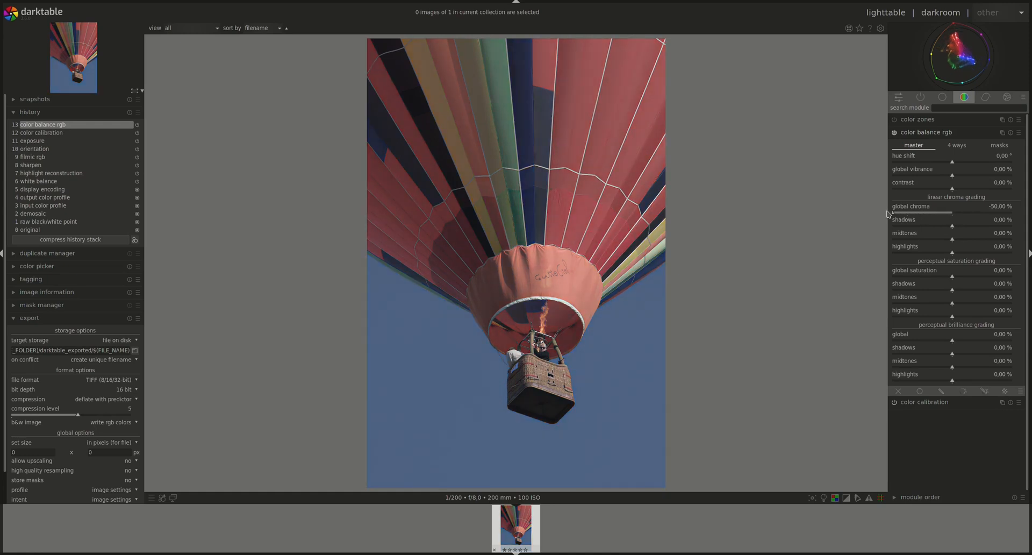
left_click_drag(920, 211, 993, 210)
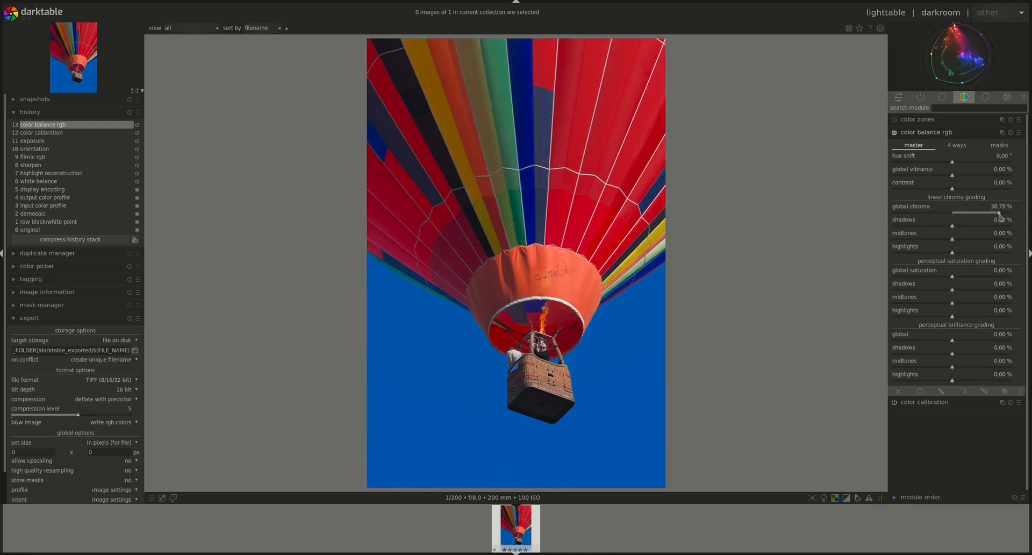
left_click_drag(1001, 212, 994, 212)
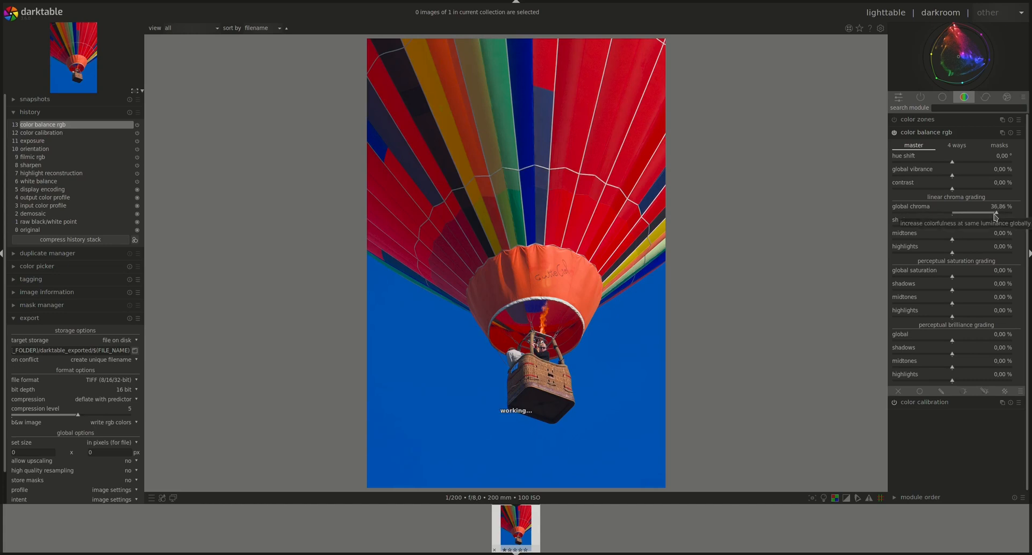
left_click_drag(993, 213, 951, 212)
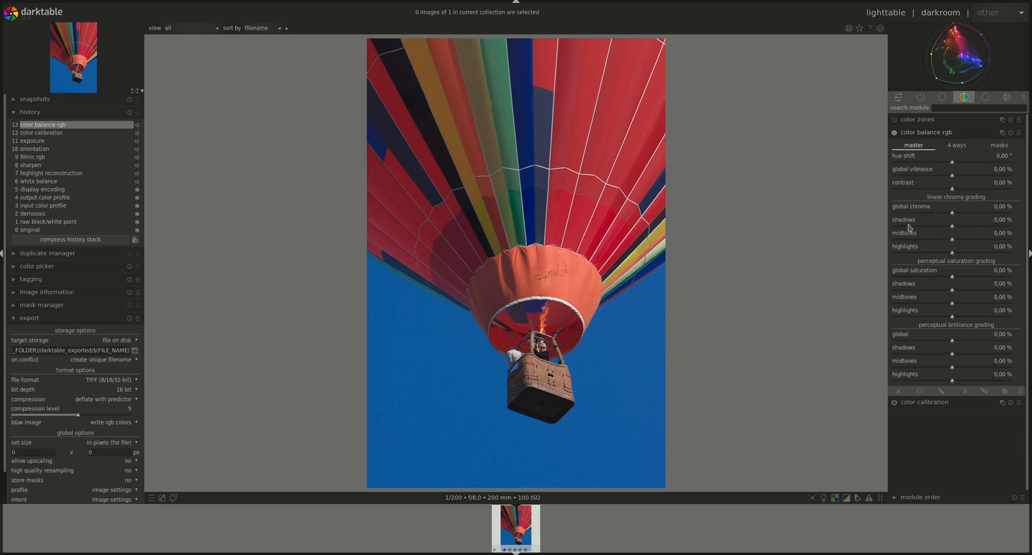
mouse_move(891, 229)
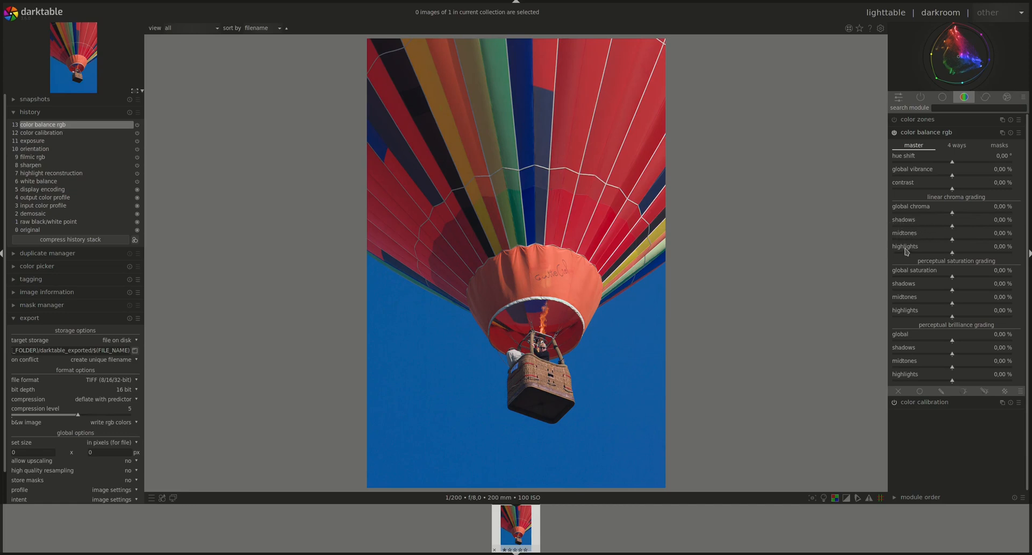
mouse_move(923, 232)
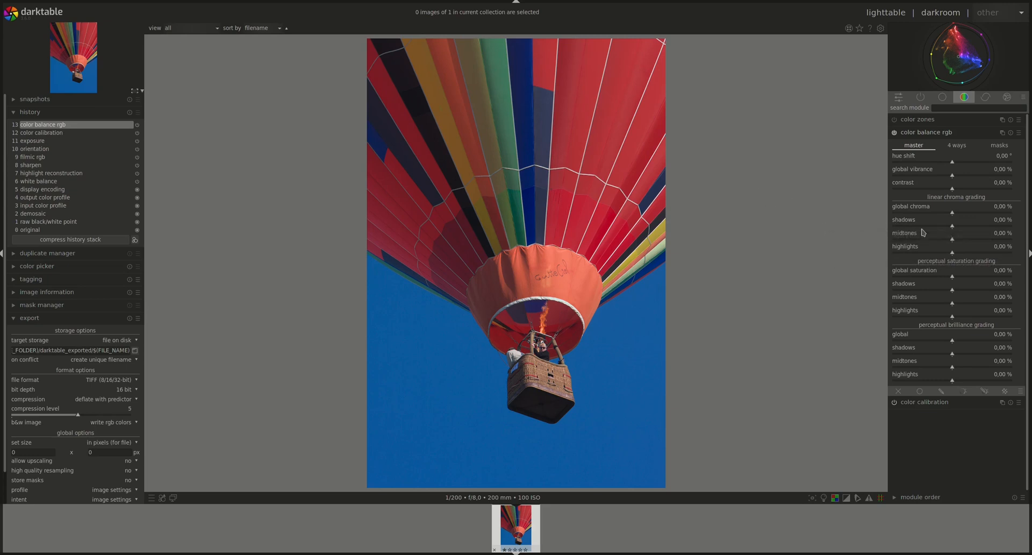
mouse_move(913, 229)
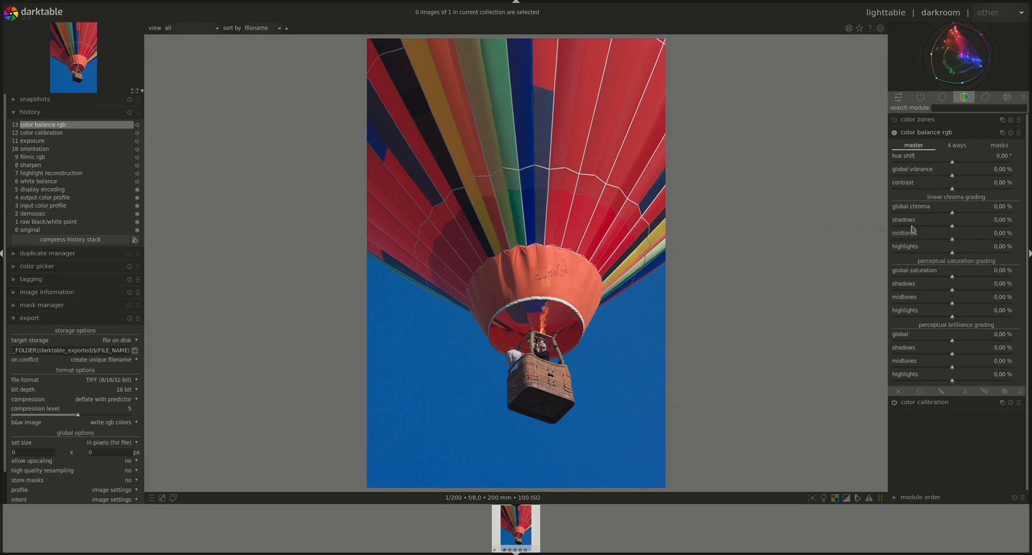
mouse_move(919, 242)
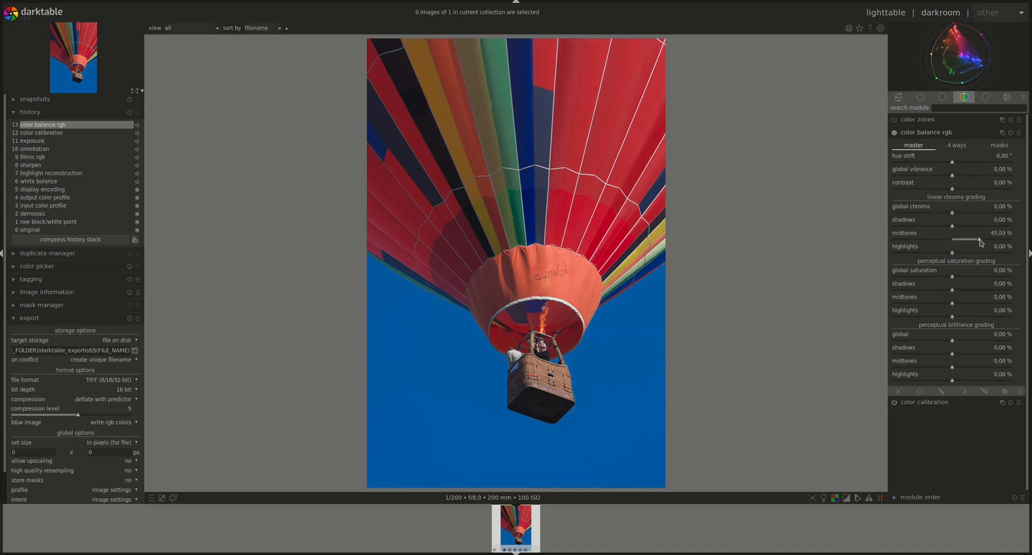
left_click_drag(980, 239, 934, 239)
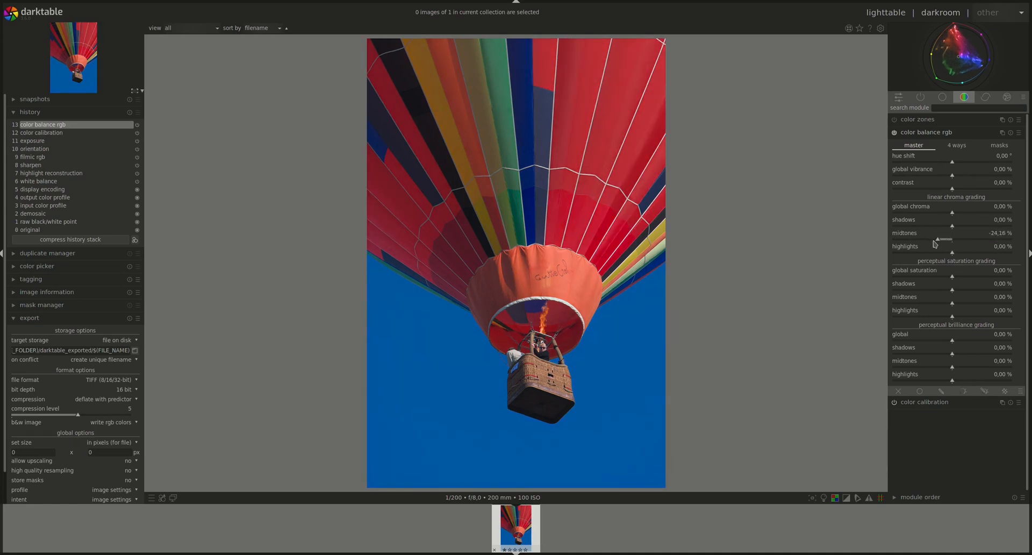
left_click_drag(943, 239, 938, 239)
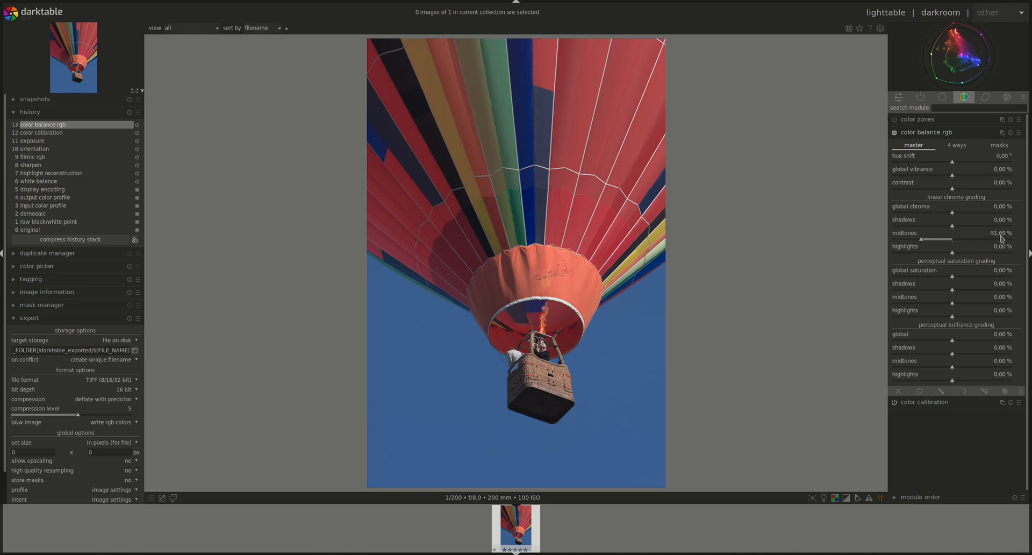
left_click_drag(951, 227, 934, 226)
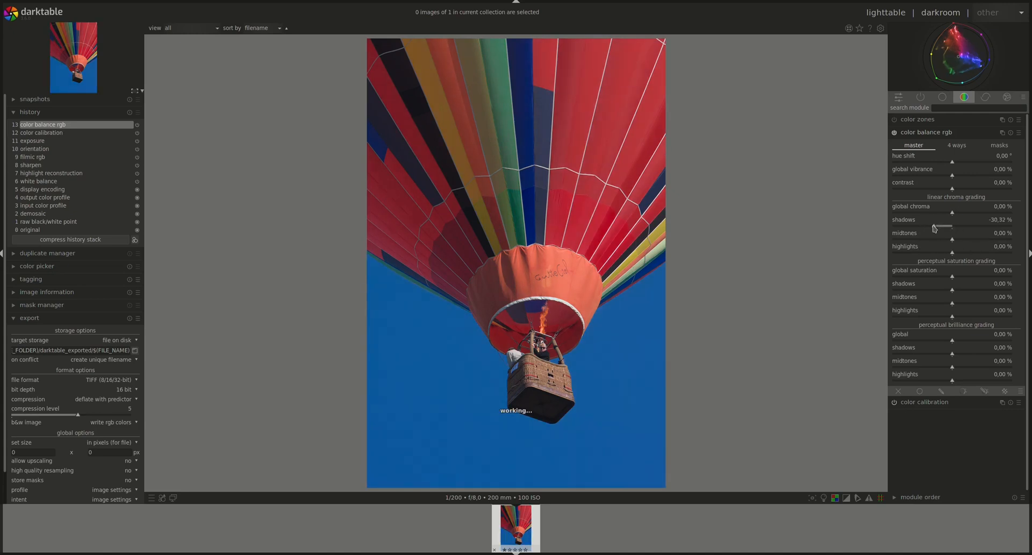
left_click_drag(933, 228, 989, 228)
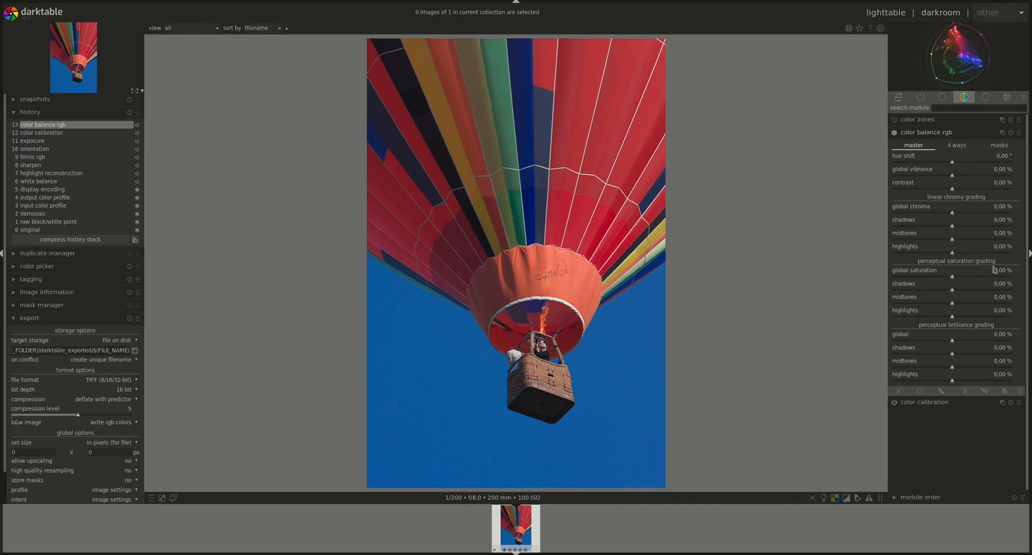
mouse_move(965, 284)
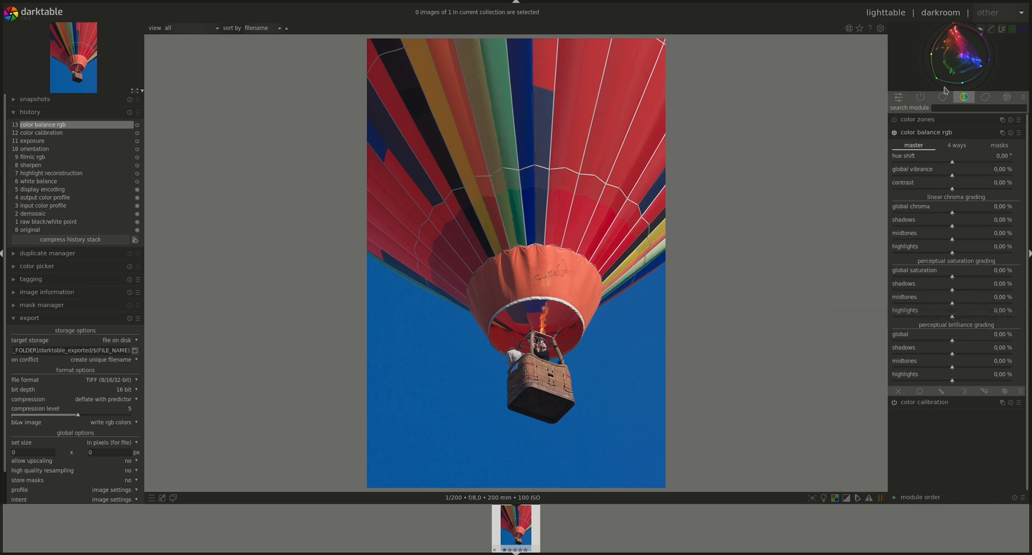
mouse_move(923, 303)
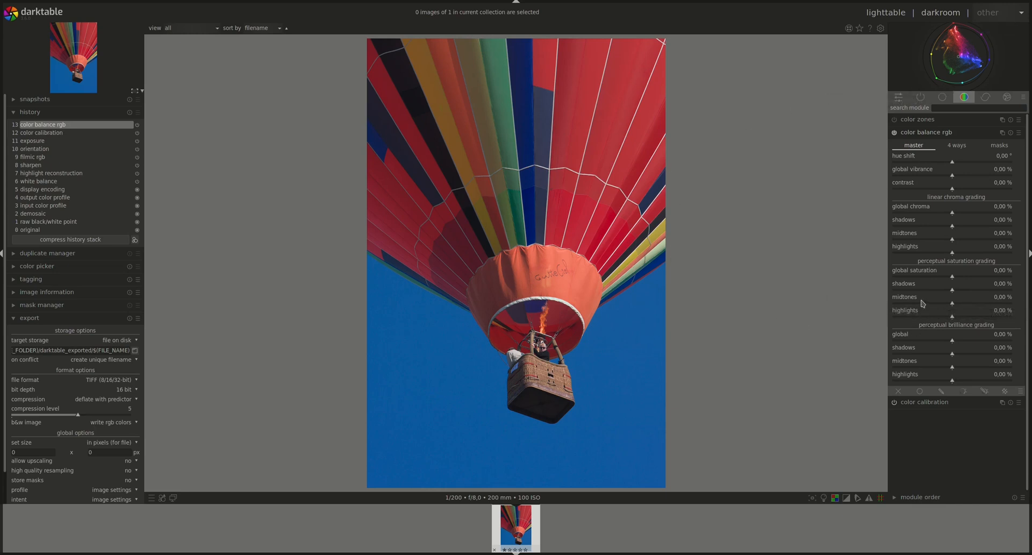
mouse_move(953, 278)
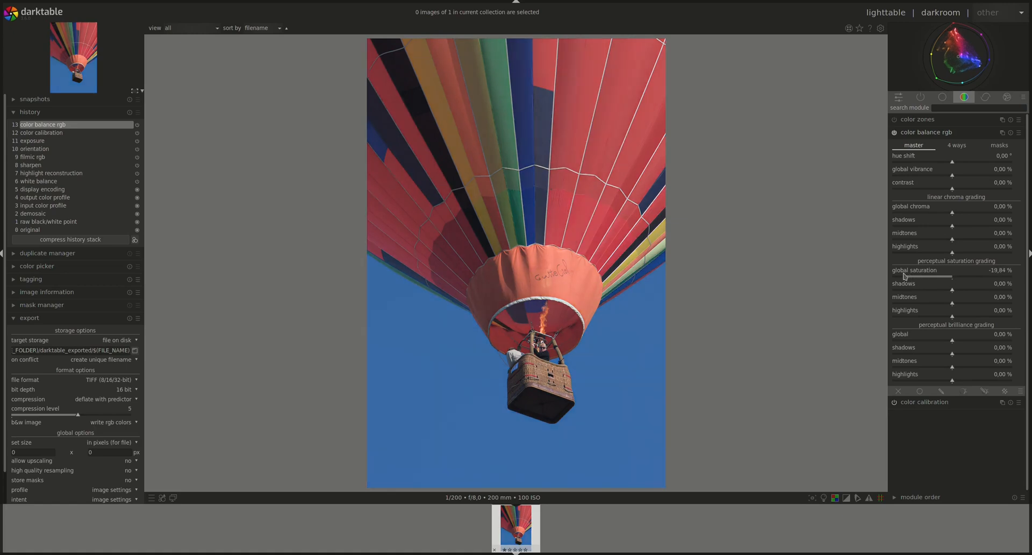
left_click_drag(921, 278, 974, 271)
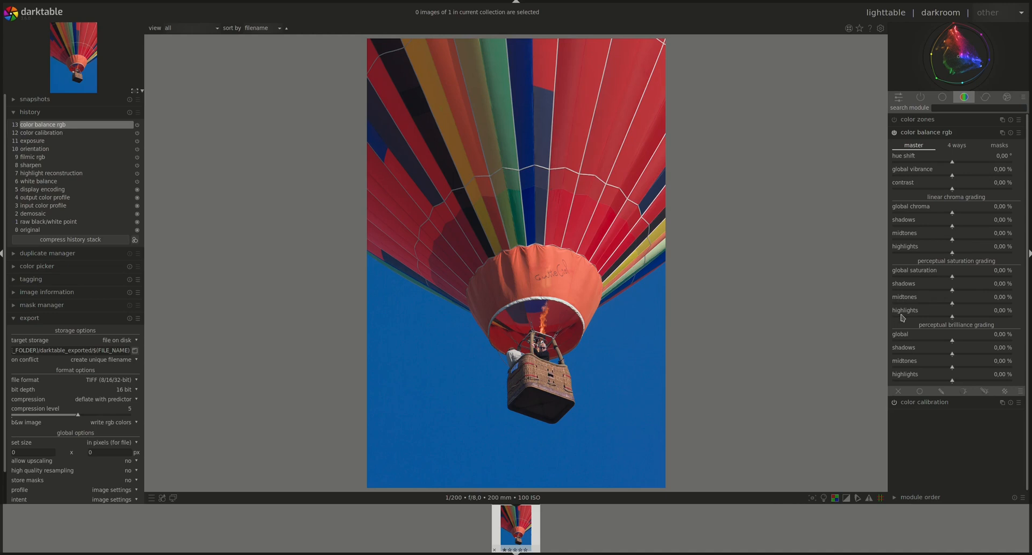
mouse_move(896, 232)
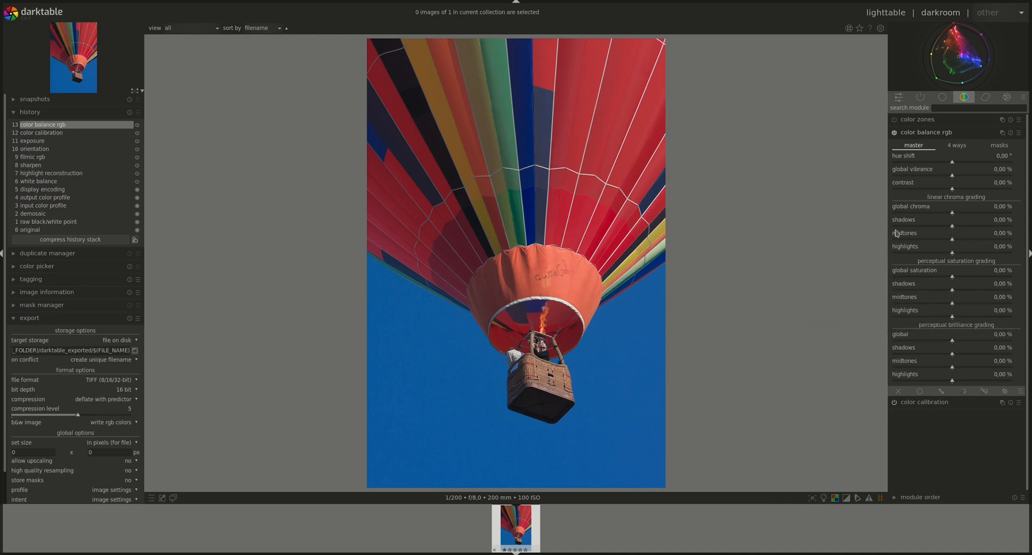
mouse_move(791, 380)
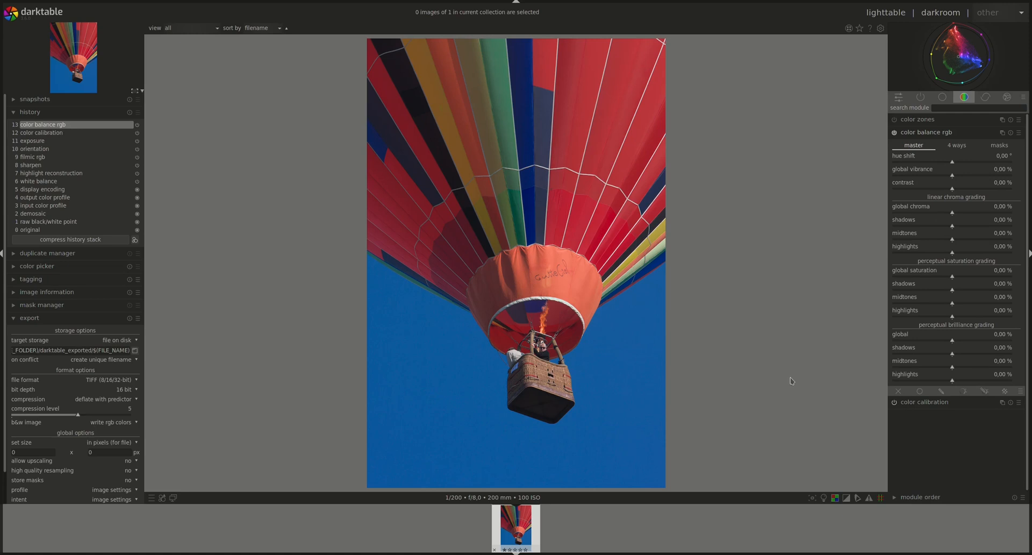
mouse_move(990, 333)
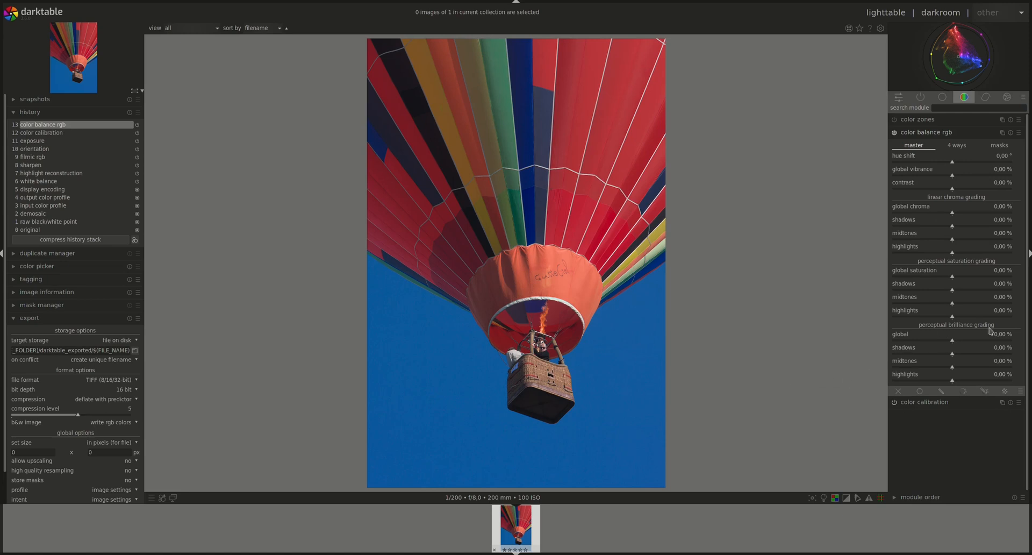
mouse_move(938, 342)
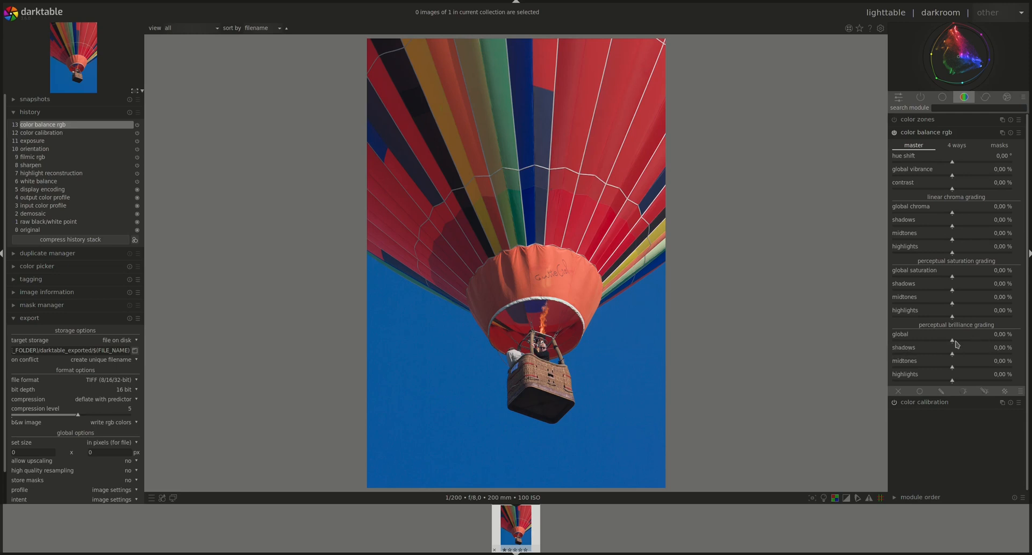
mouse_move(955, 280)
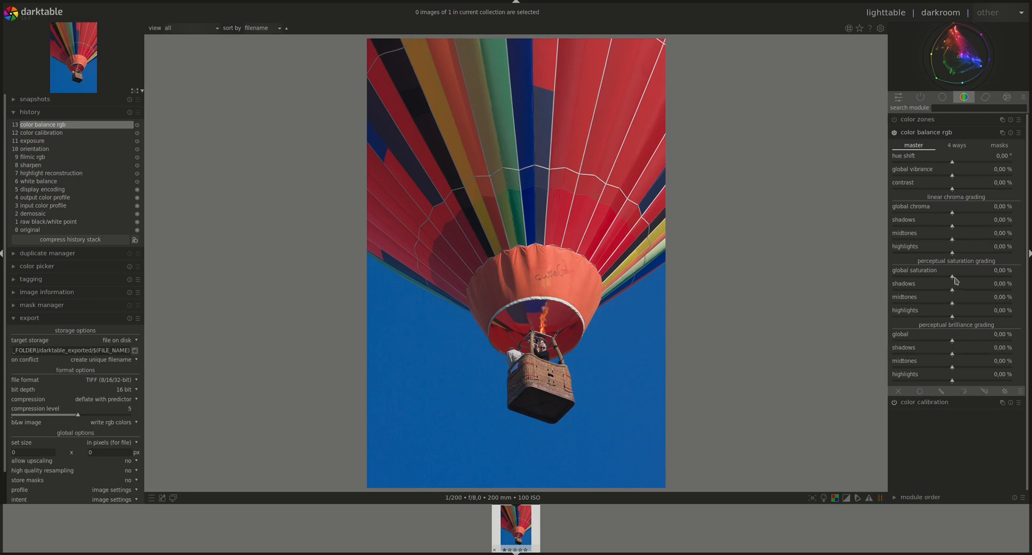
left_click_drag(952, 277, 1001, 276)
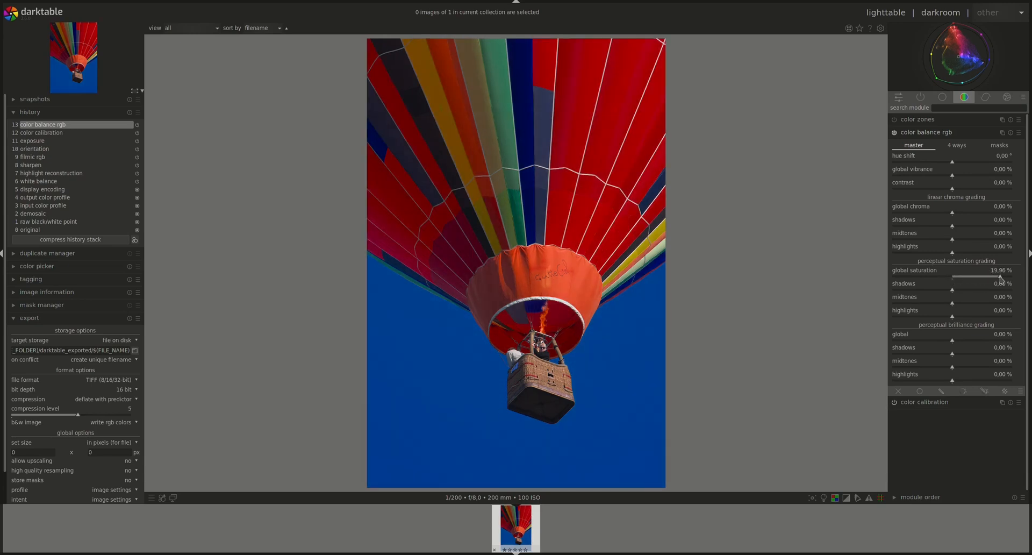
left_click_drag(998, 275, 1001, 275)
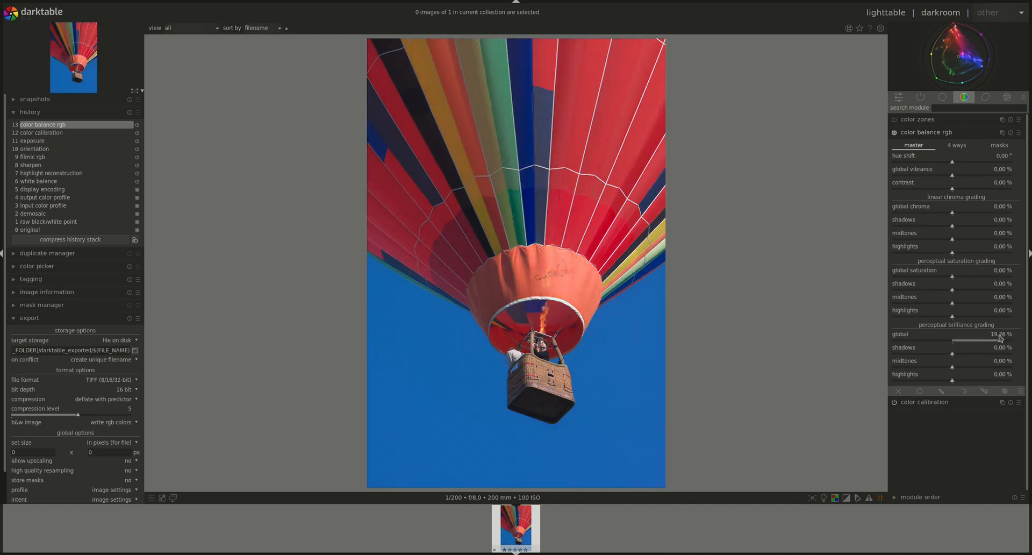
left_click_drag(999, 340, 928, 339)
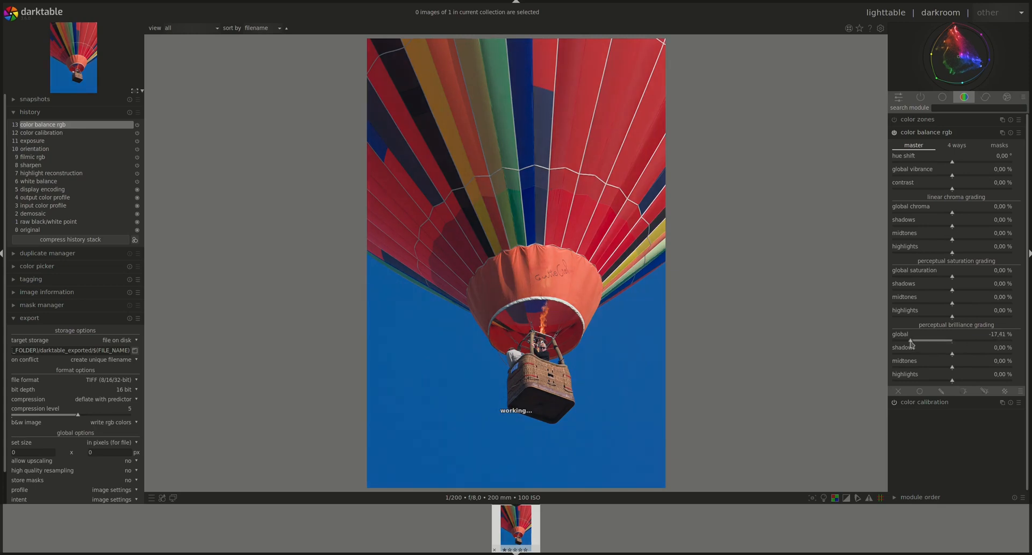
left_click_drag(927, 340, 918, 340)
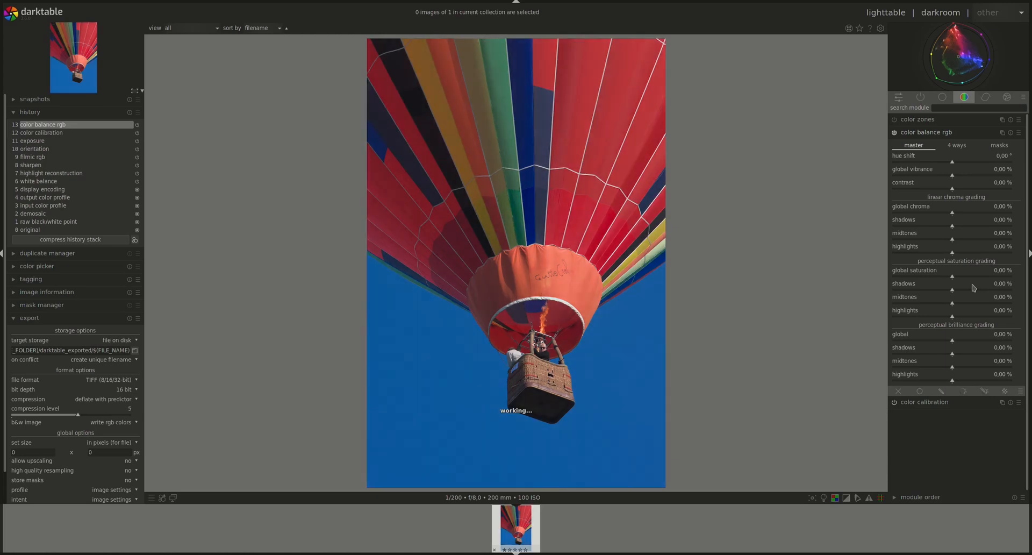
left_click_drag(951, 277, 925, 277)
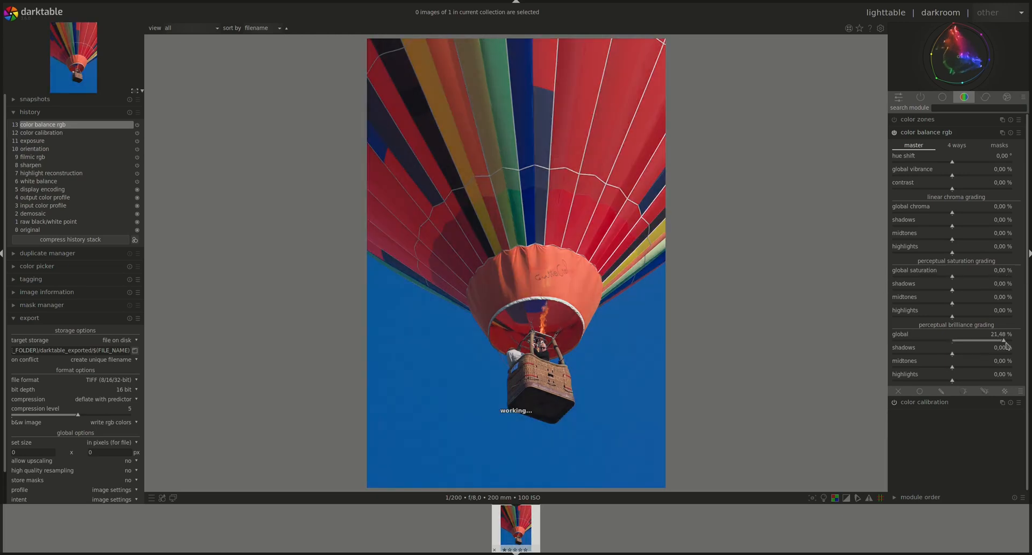
left_click_drag(993, 342, 1004, 342)
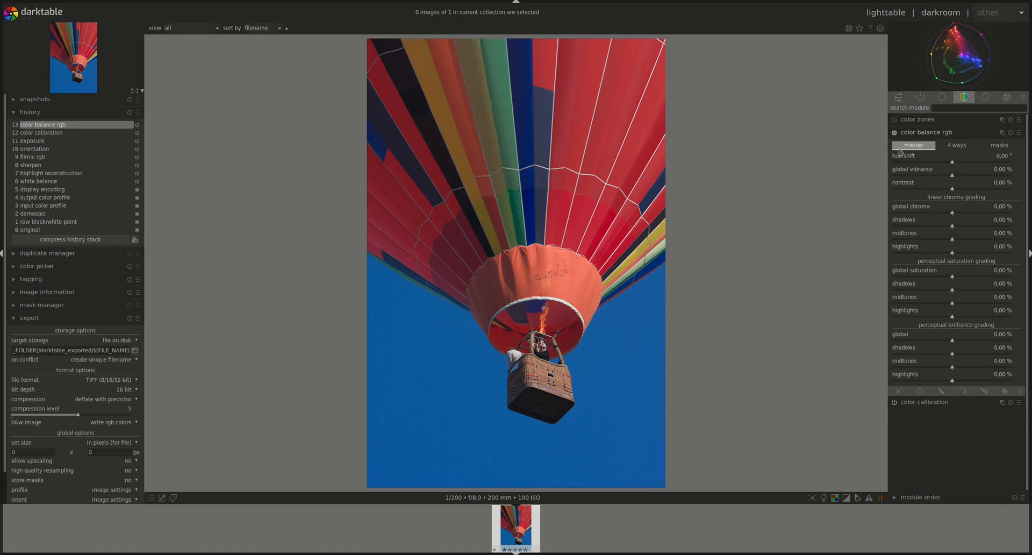
- Show the 4 ways grading controls with offset, lift, gain and power all at 0%
left_click(962, 145)
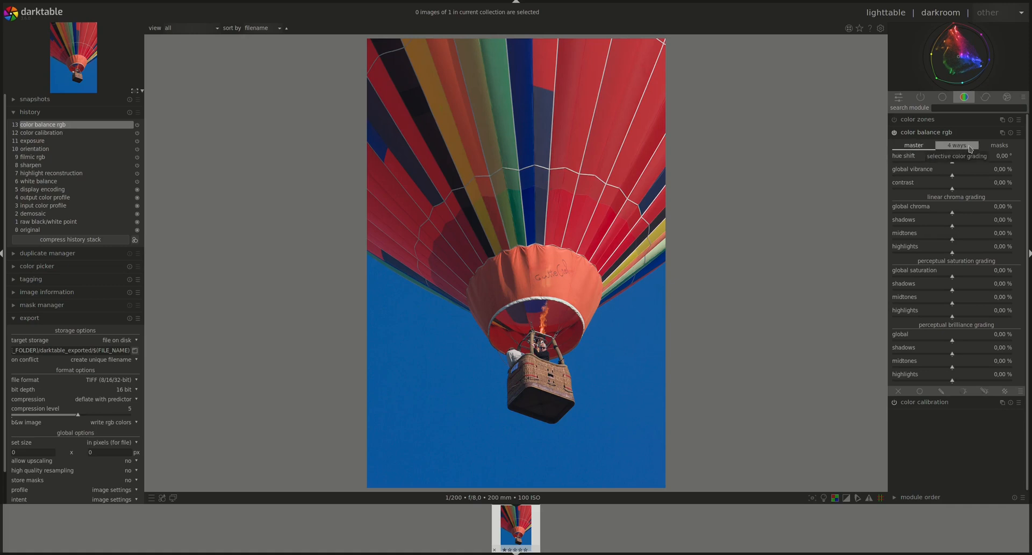
left_click(956, 145)
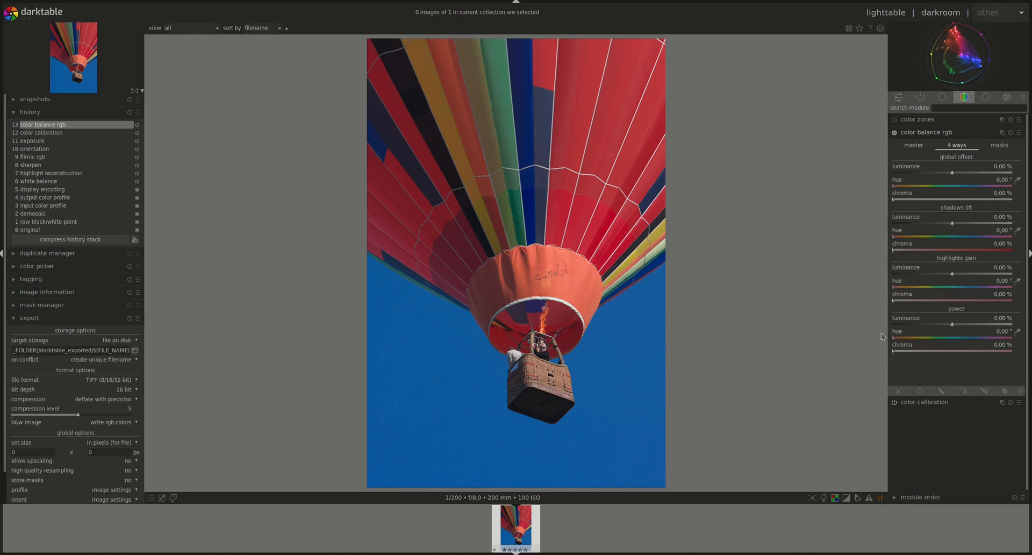
mouse_move(900, 323)
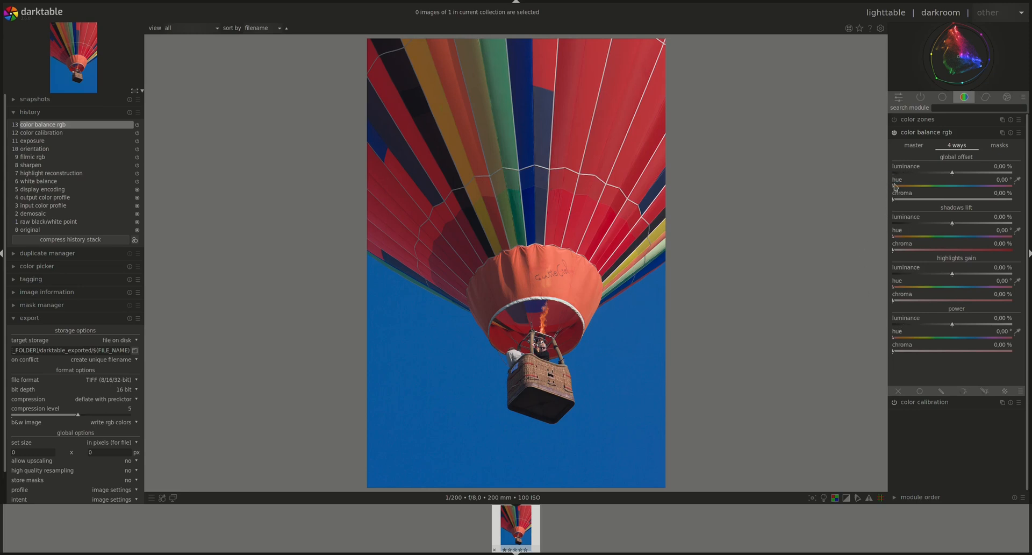
mouse_move(852, 240)
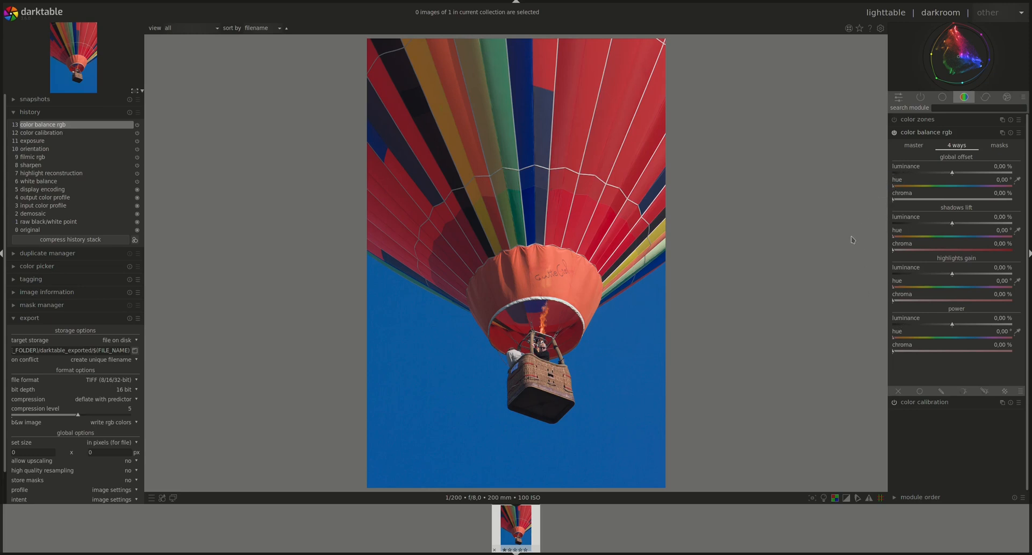
mouse_move(967, 168)
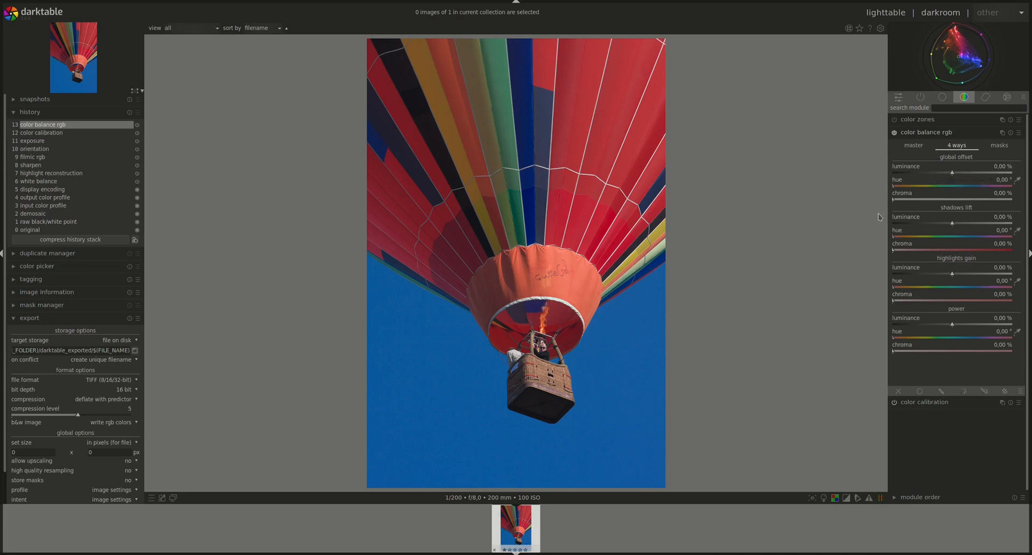
mouse_move(910, 192)
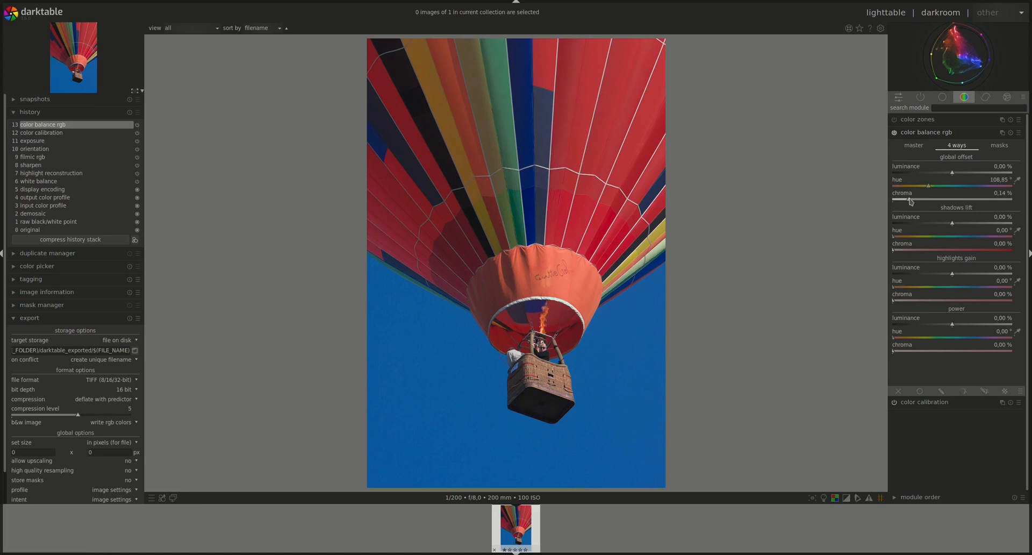
- Add a little global offset chroma and sweep its hue toward orange and red casts
left_click_drag(905, 200, 912, 200)
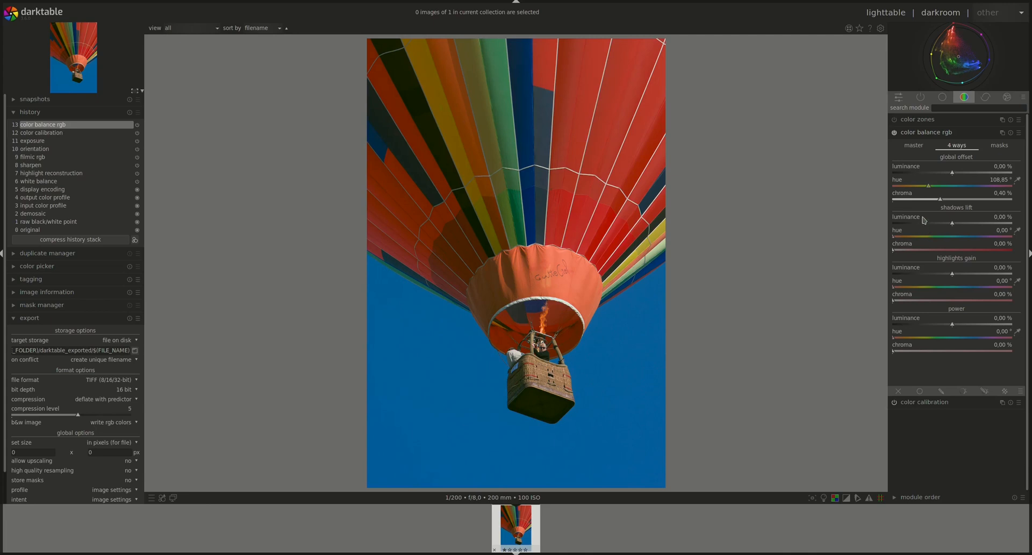
mouse_move(946, 213)
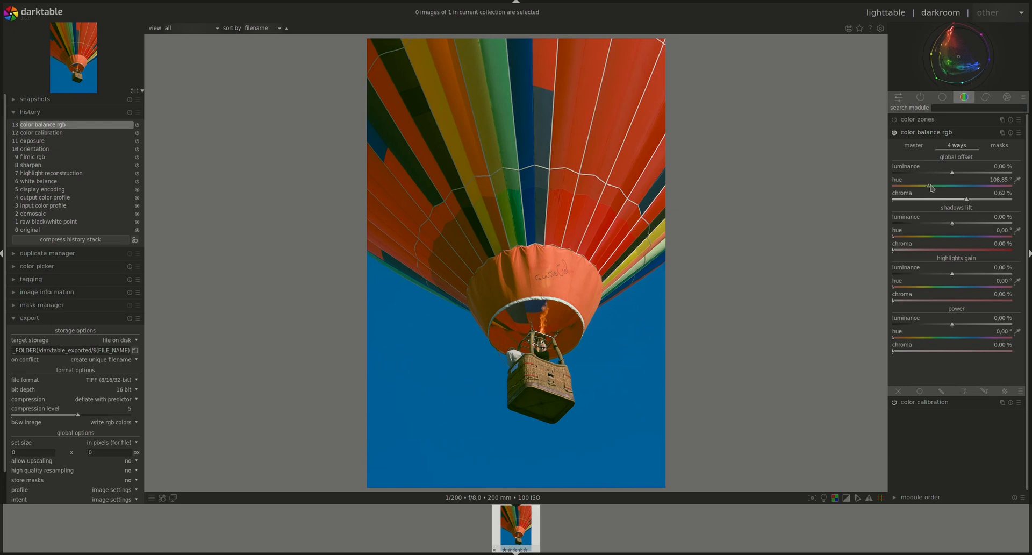
left_click_drag(928, 187, 933, 187)
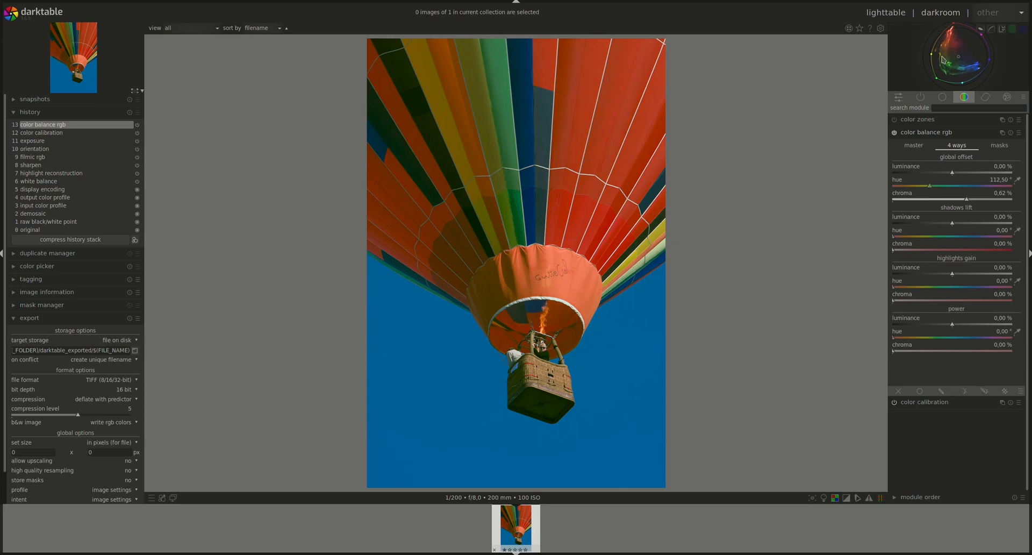
mouse_move(948, 64)
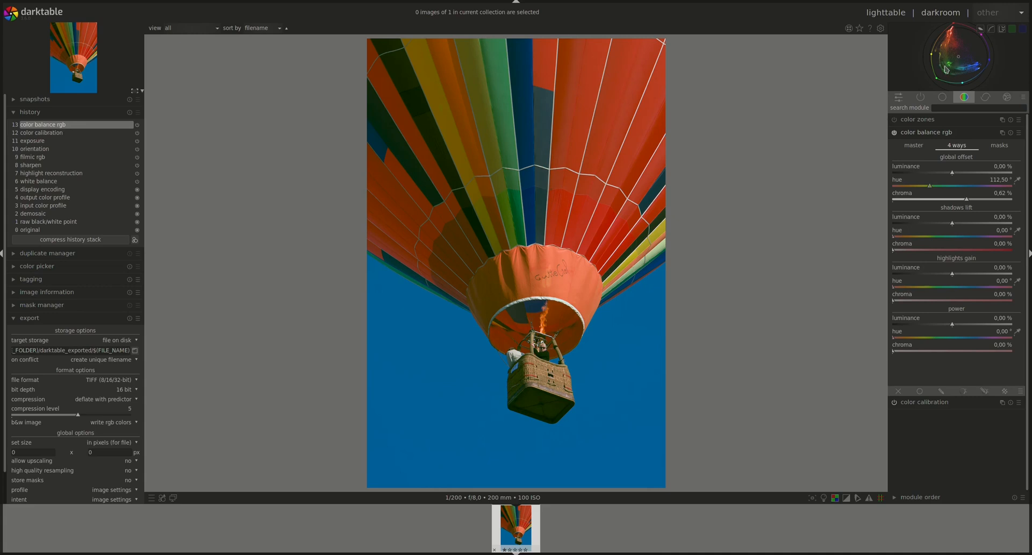
mouse_move(977, 218)
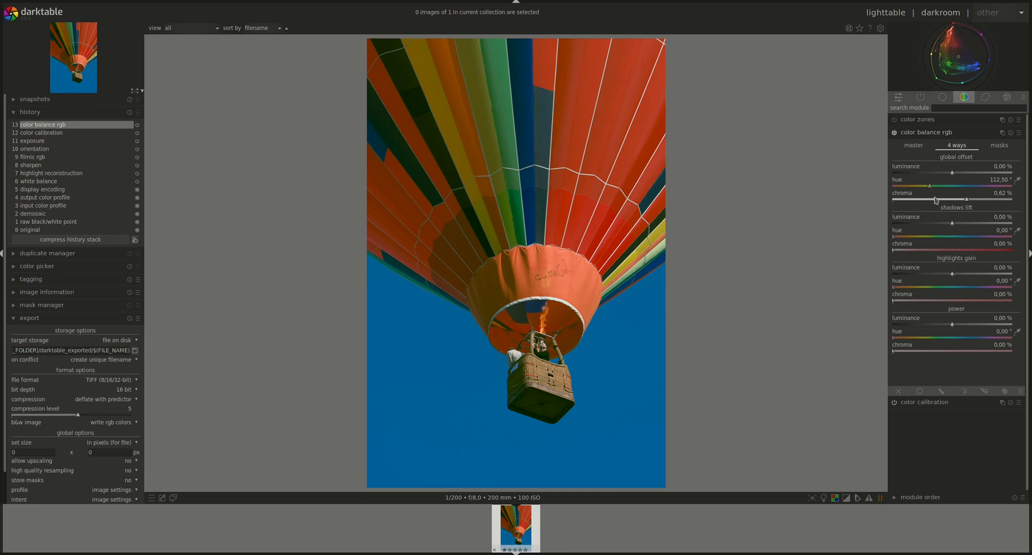
left_click_drag(942, 186, 917, 186)
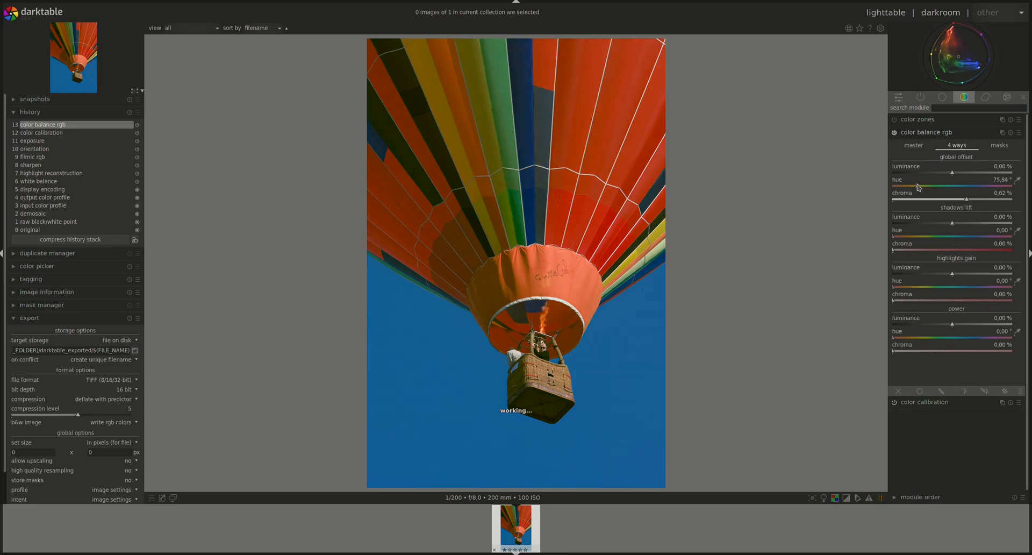
left_click_drag(955, 186, 908, 186)
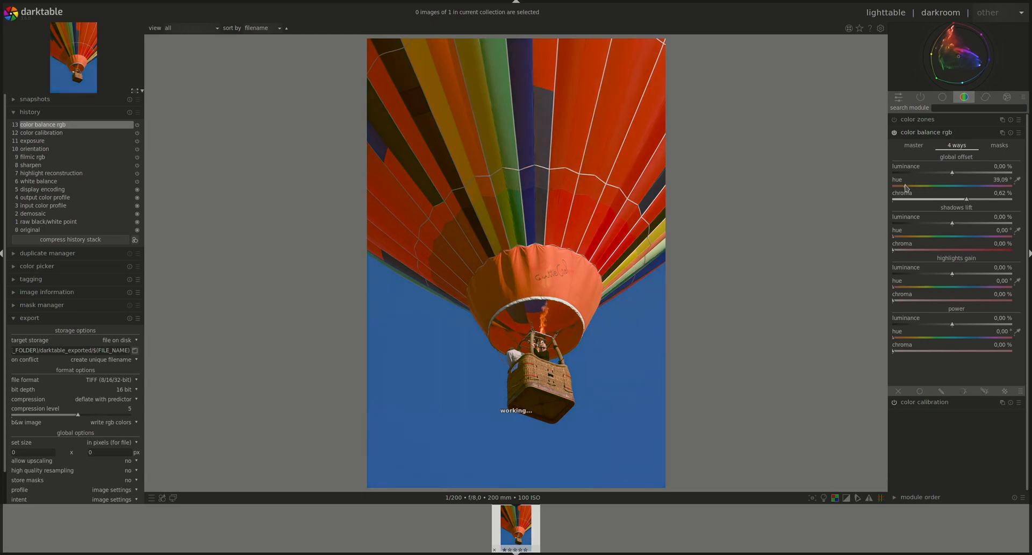
- Sweep the offset hue on through magenta to a strong teal near 179°, then clear it to 0%
left_click_drag(924, 187, 981, 187)
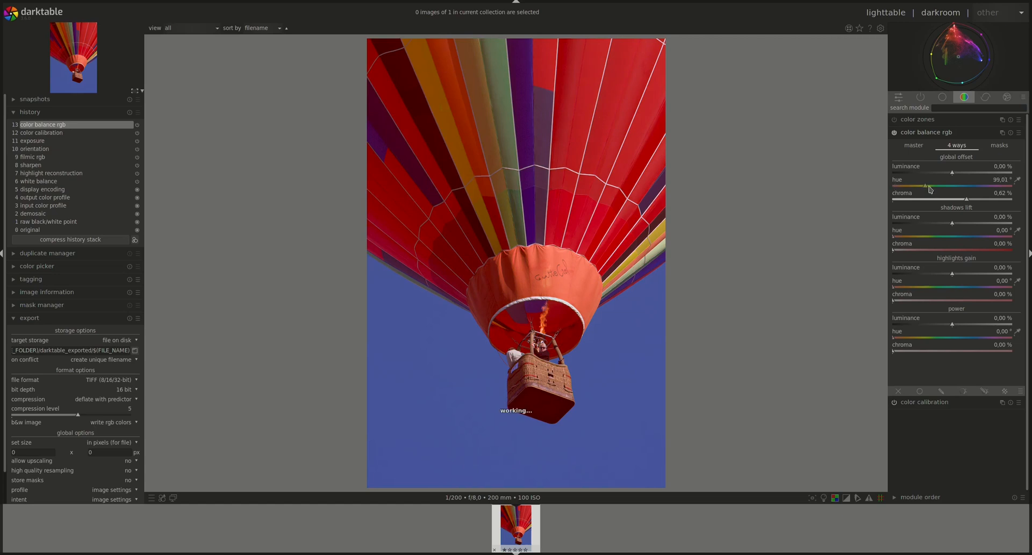
left_click_drag(925, 187, 965, 187)
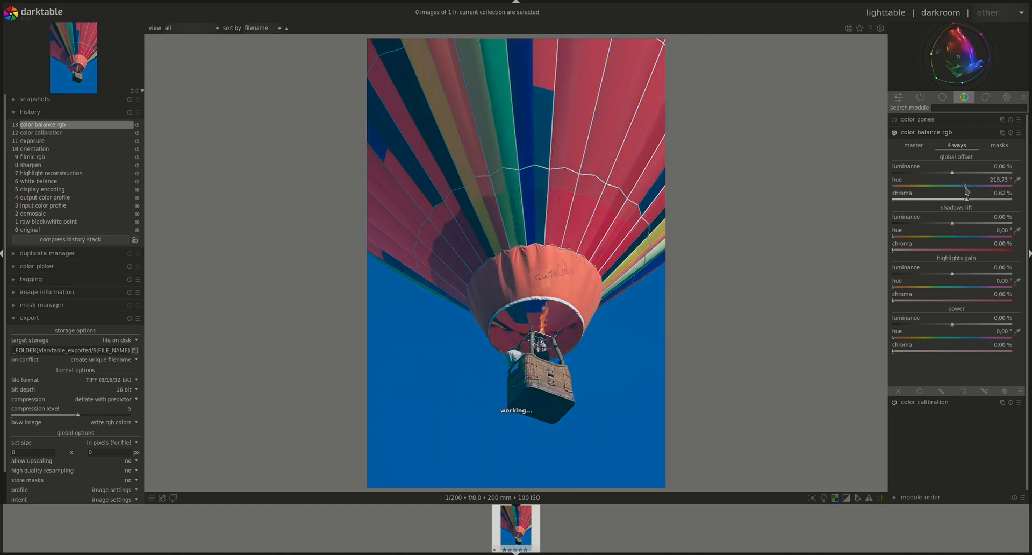
left_click_drag(966, 186, 977, 186)
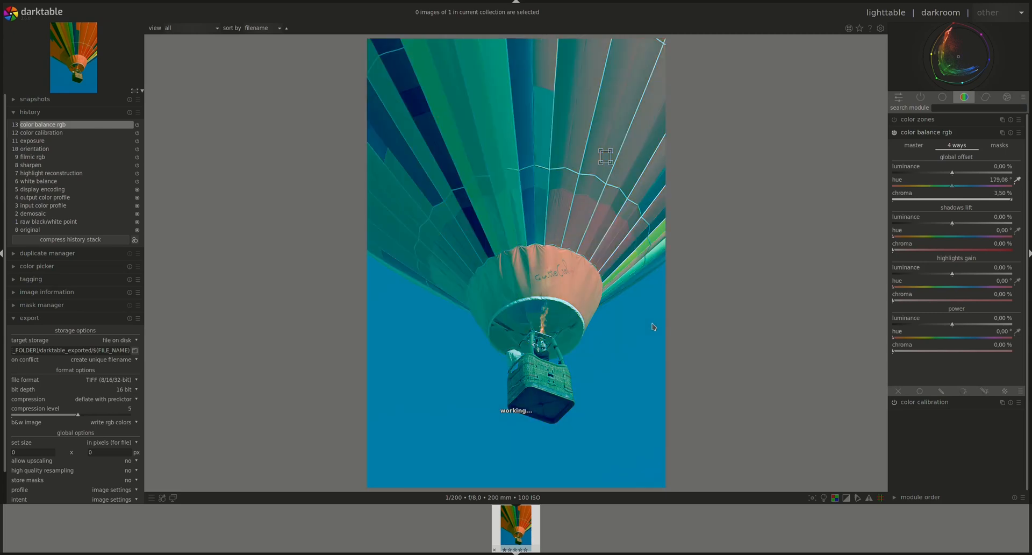
left_click_drag(951, 189, 895, 189)
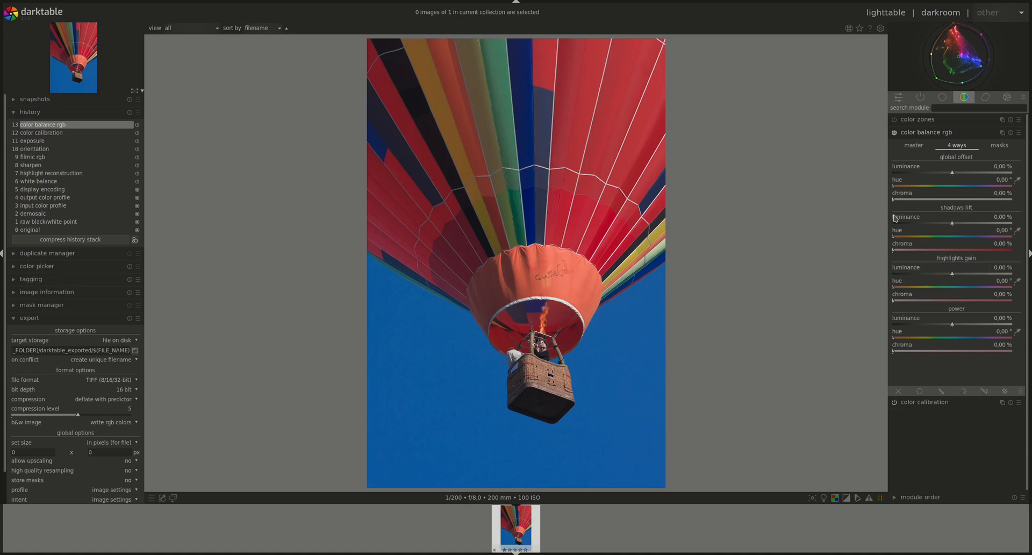
mouse_move(944, 250)
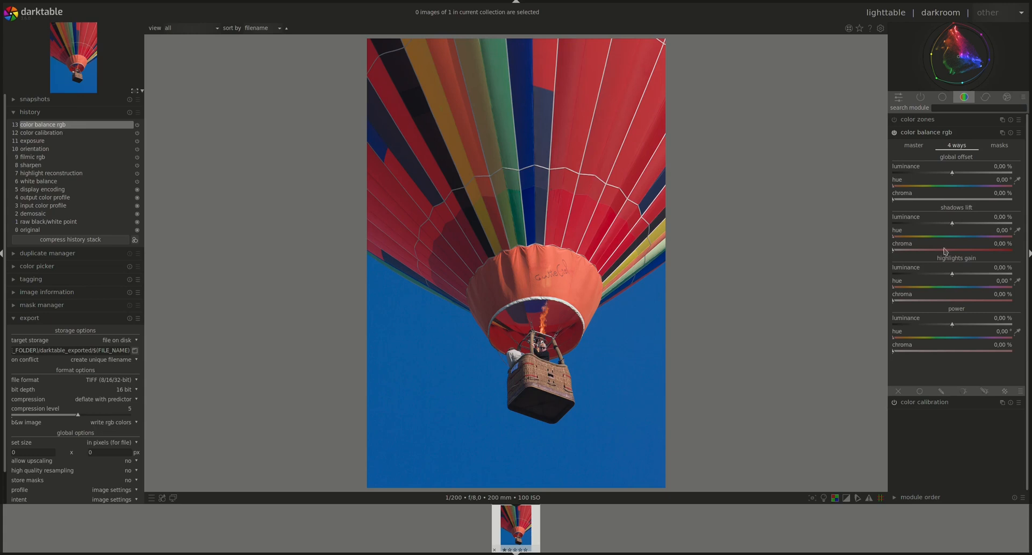
mouse_move(944, 210)
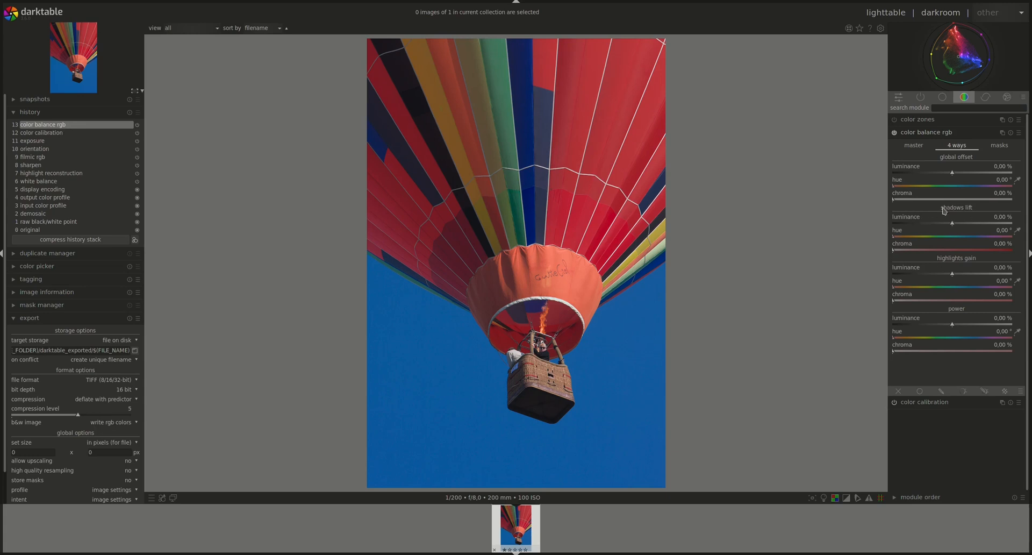
mouse_move(941, 267)
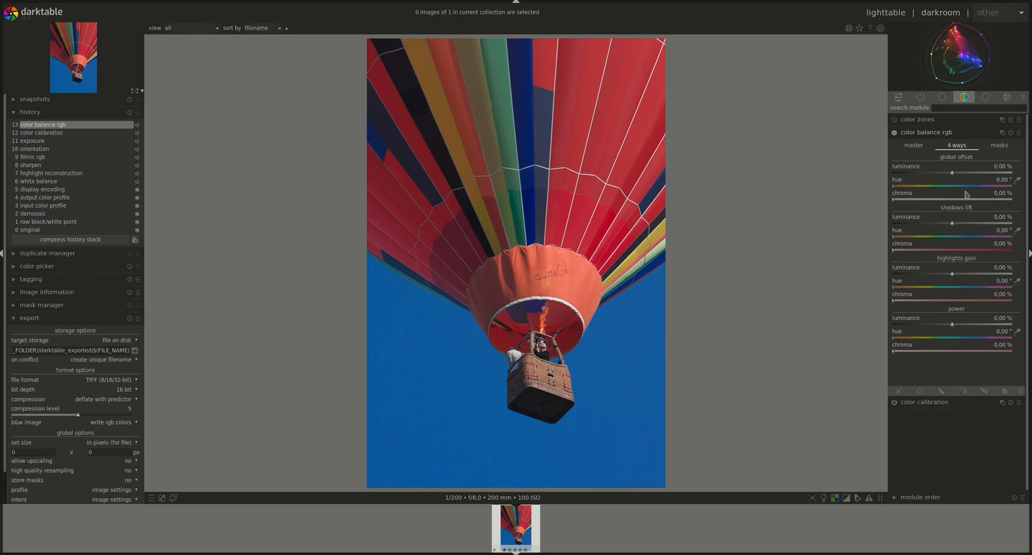
mouse_move(970, 330)
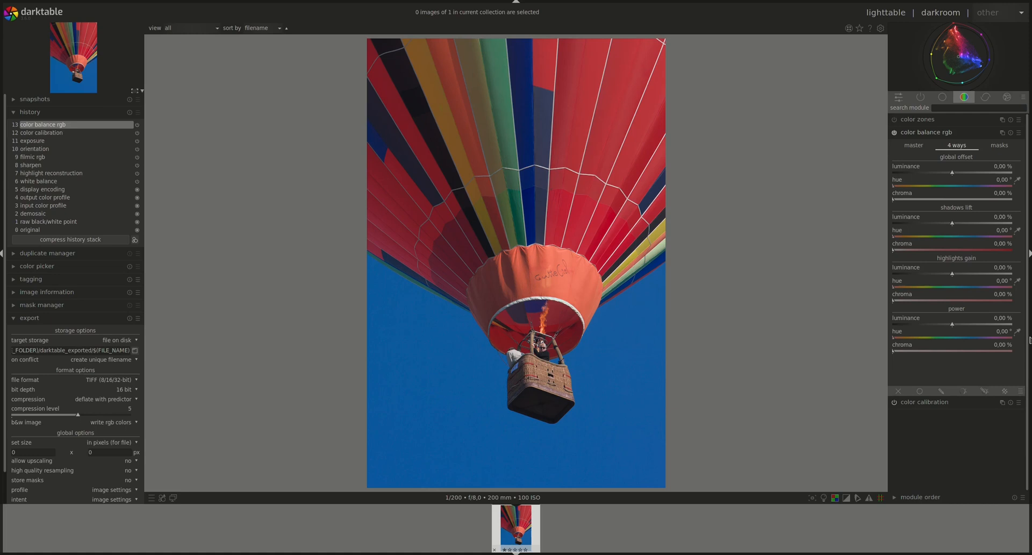
mouse_move(930, 316)
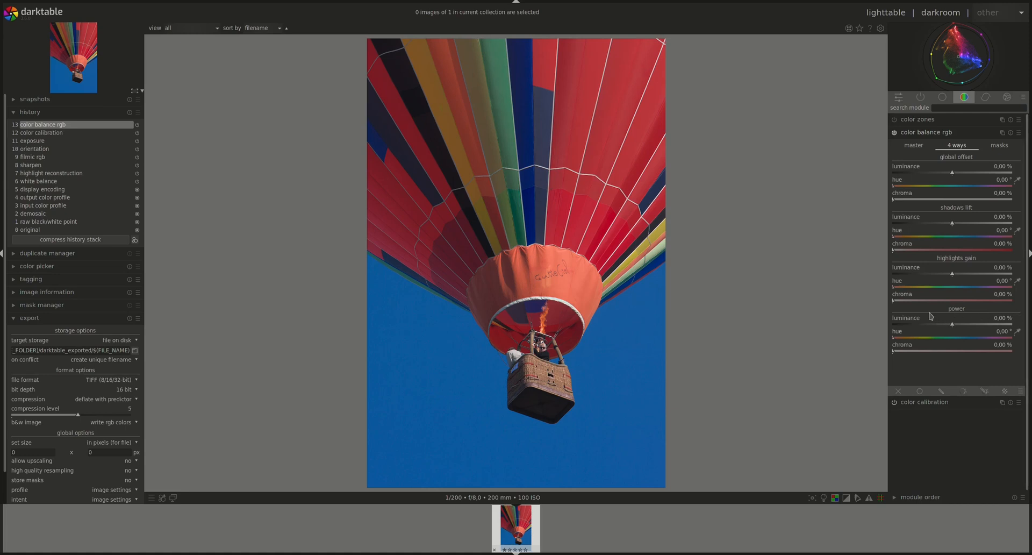
mouse_move(957, 317)
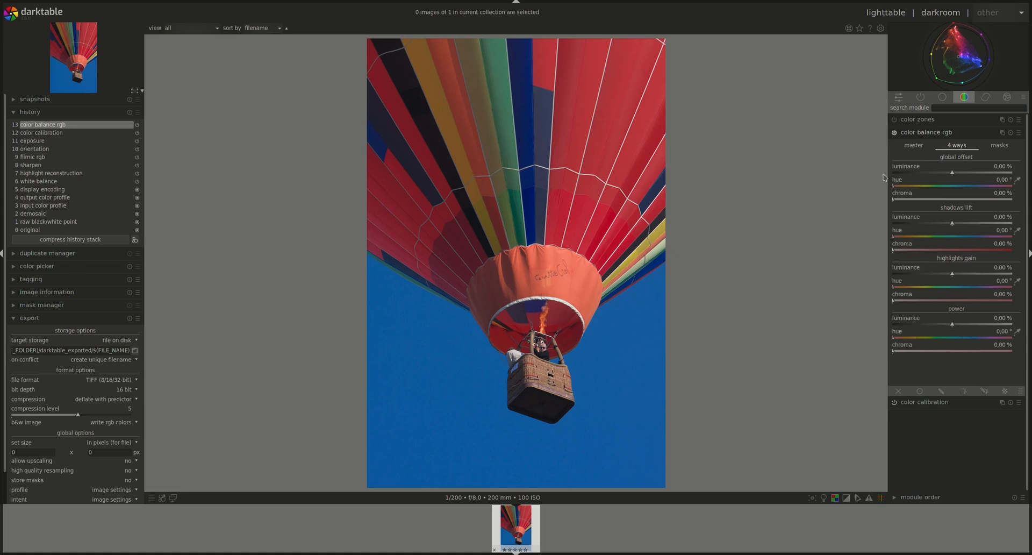
mouse_move(916, 331)
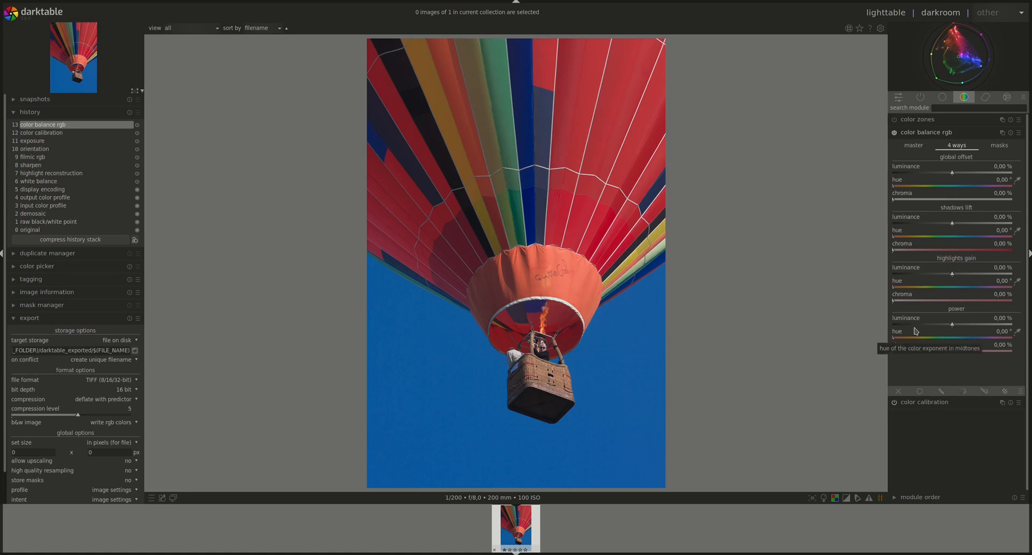
mouse_move(864, 318)
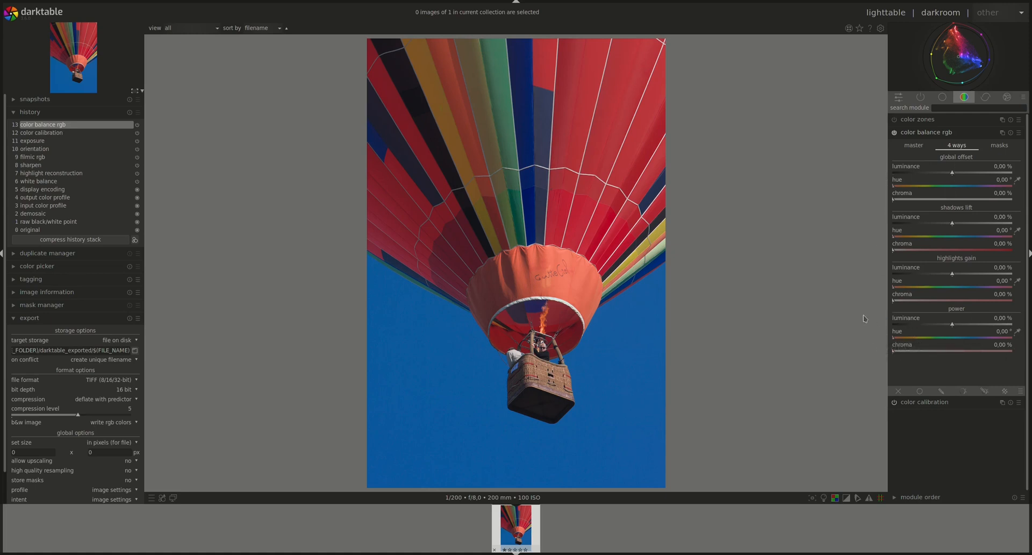
mouse_move(927, 323)
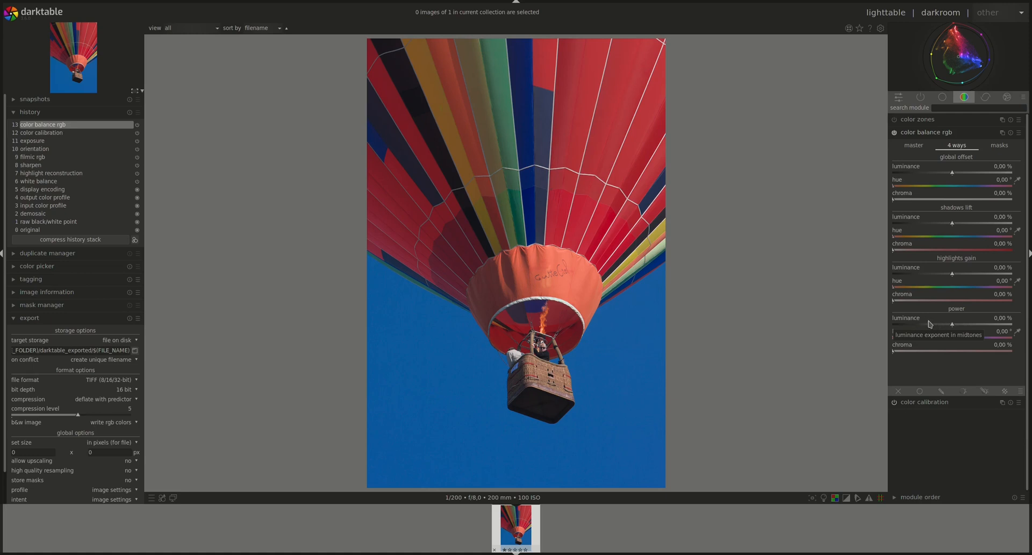
mouse_move(921, 338)
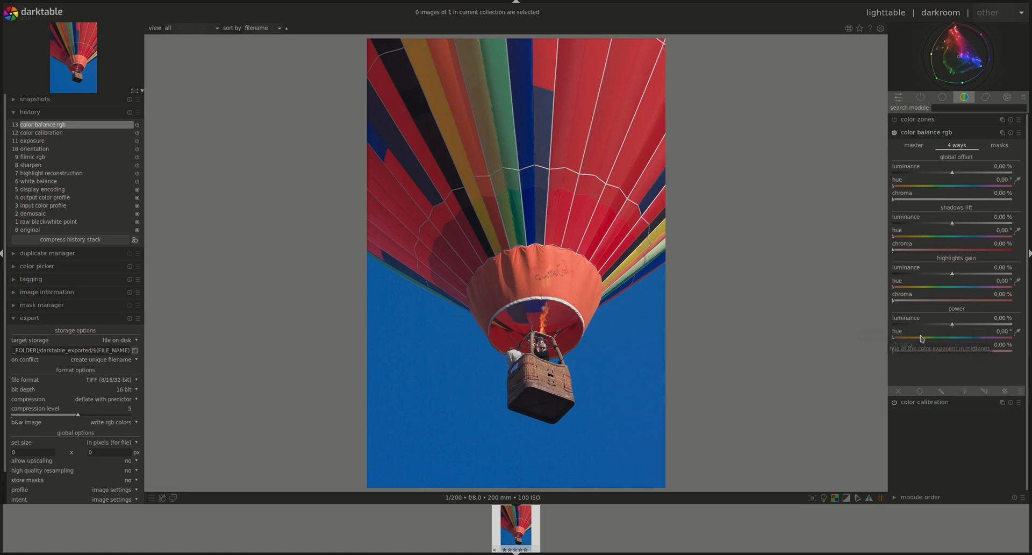
mouse_move(894, 341)
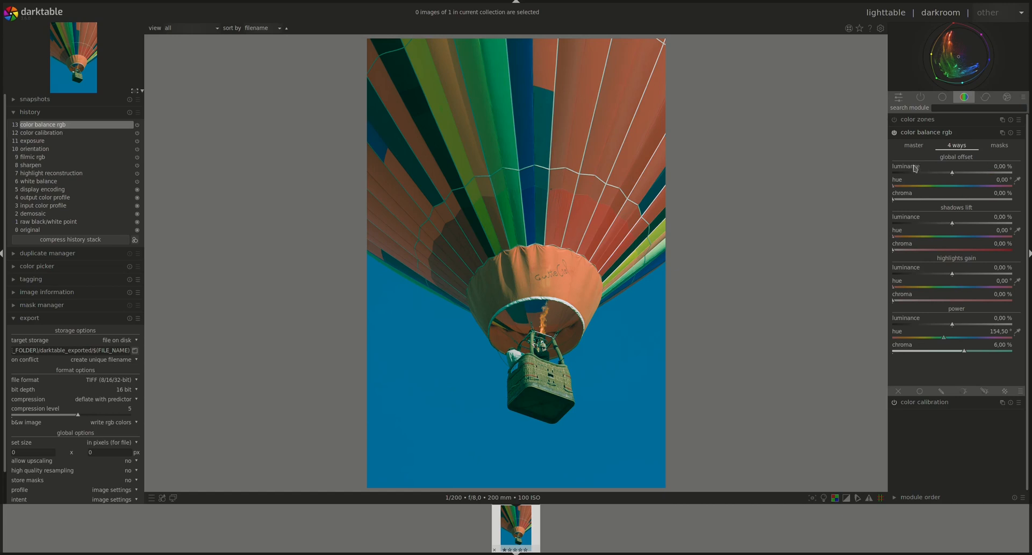
mouse_move(980, 283)
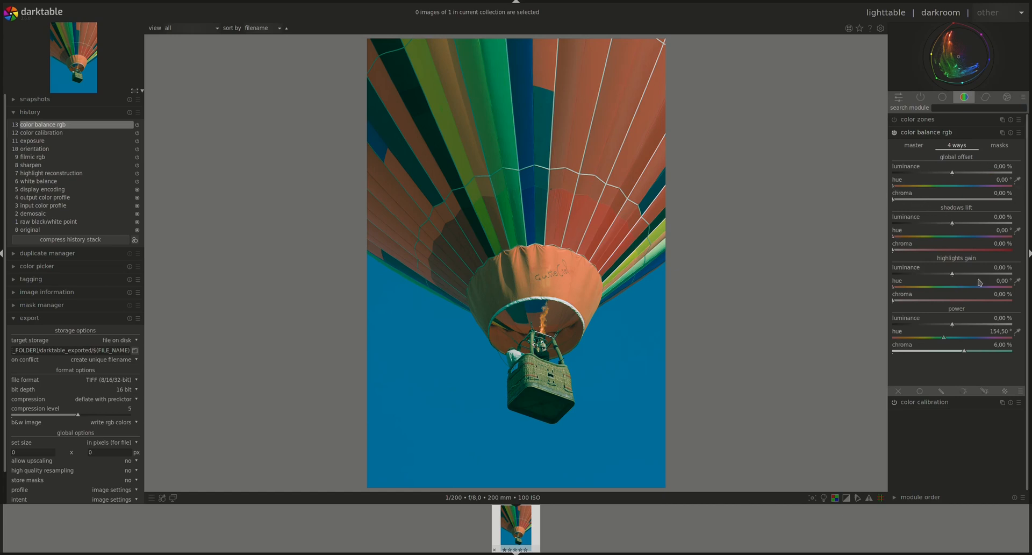
left_click_drag(945, 337, 994, 336)
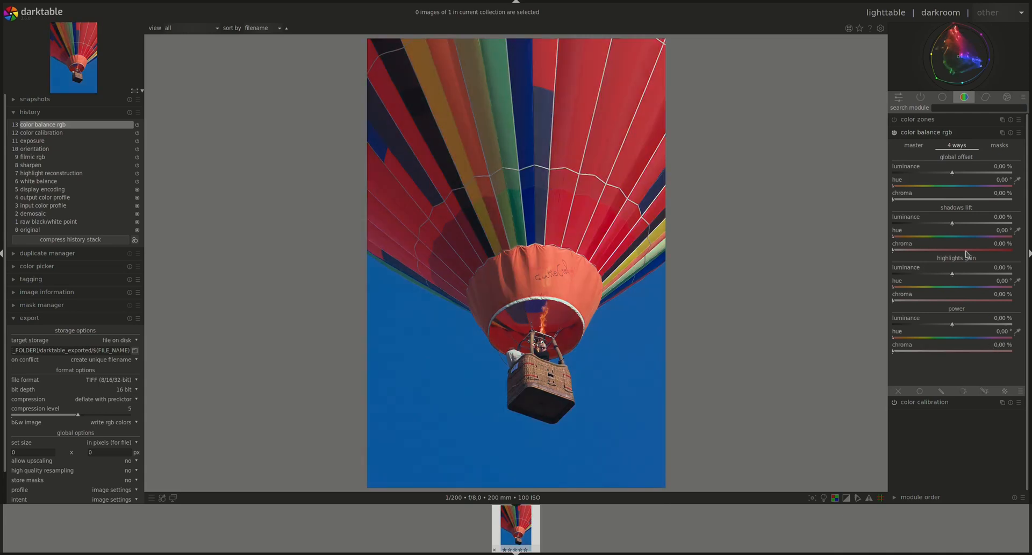
mouse_move(905, 204)
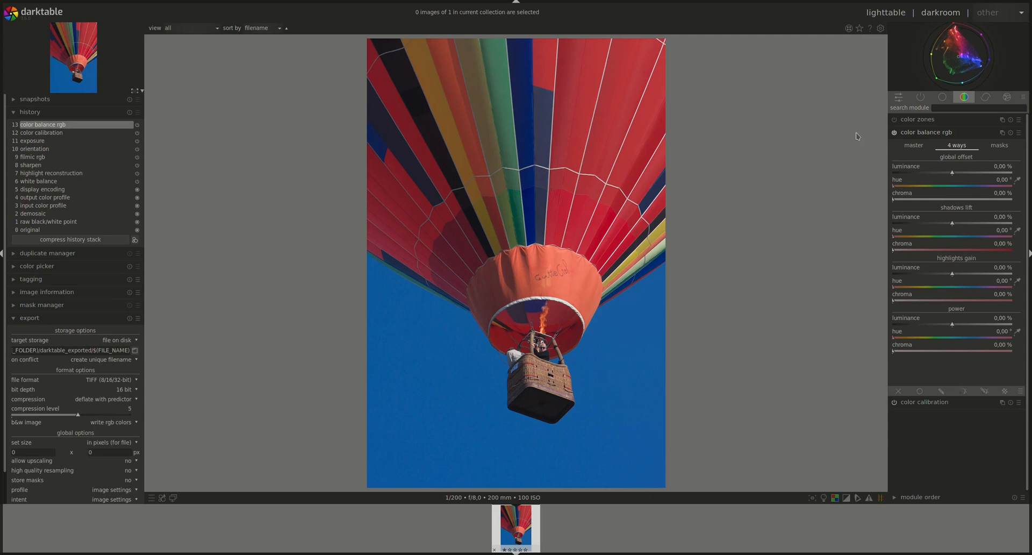
mouse_move(822, 225)
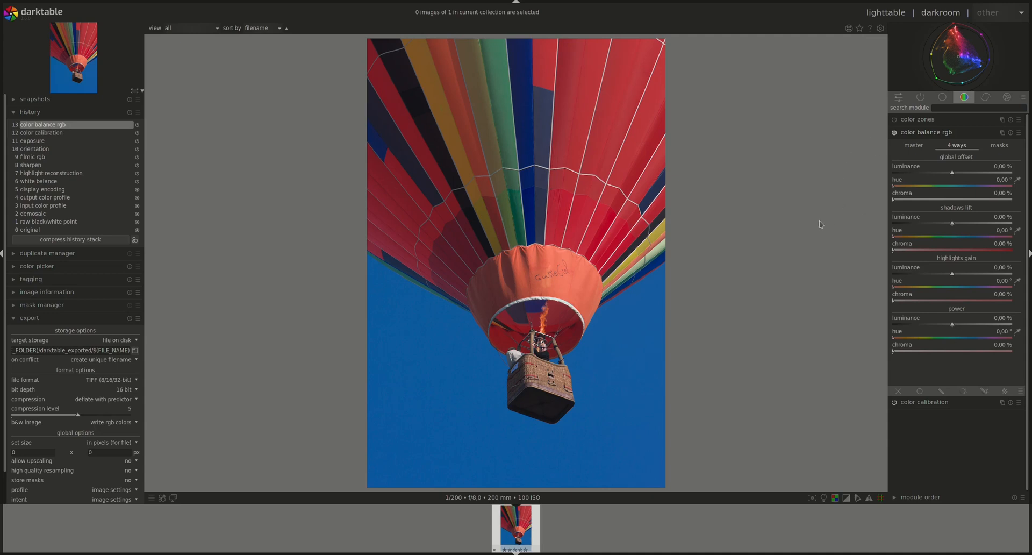
mouse_move(906, 344)
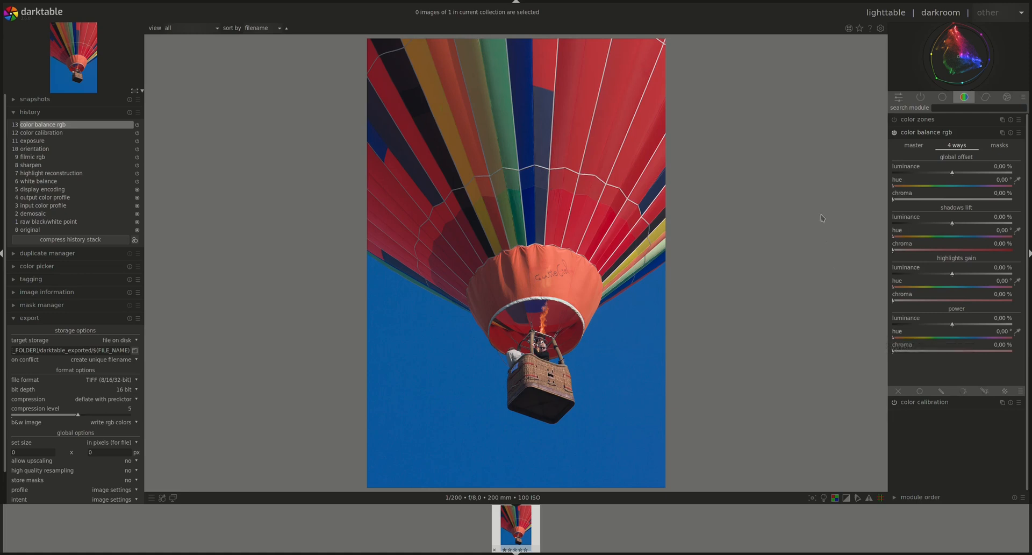
mouse_move(837, 150)
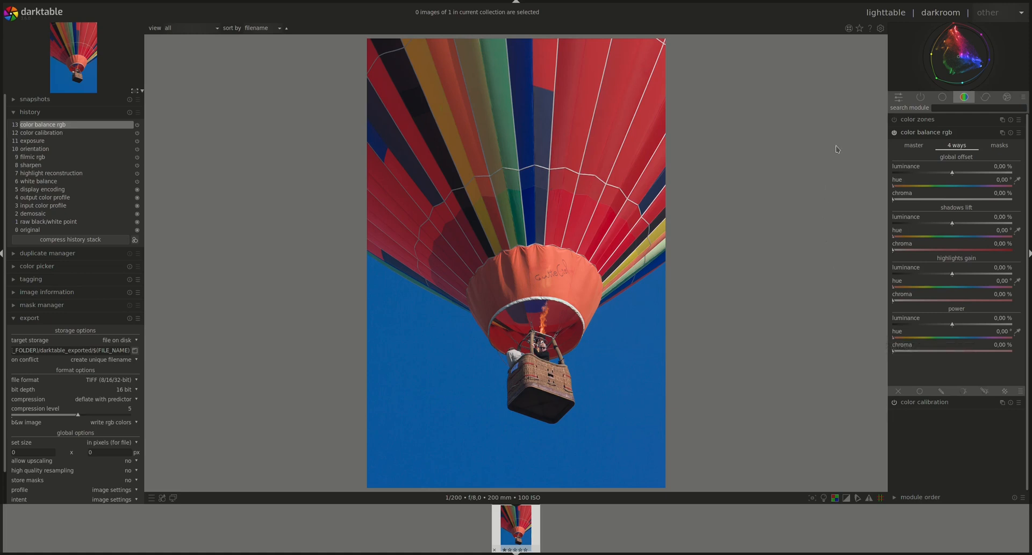
mouse_move(830, 170)
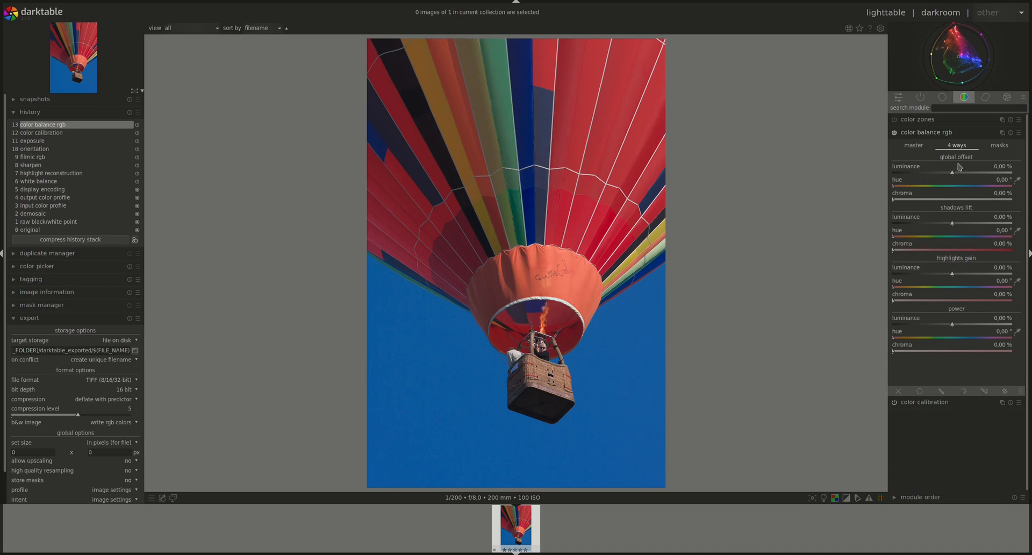
mouse_move(959, 167)
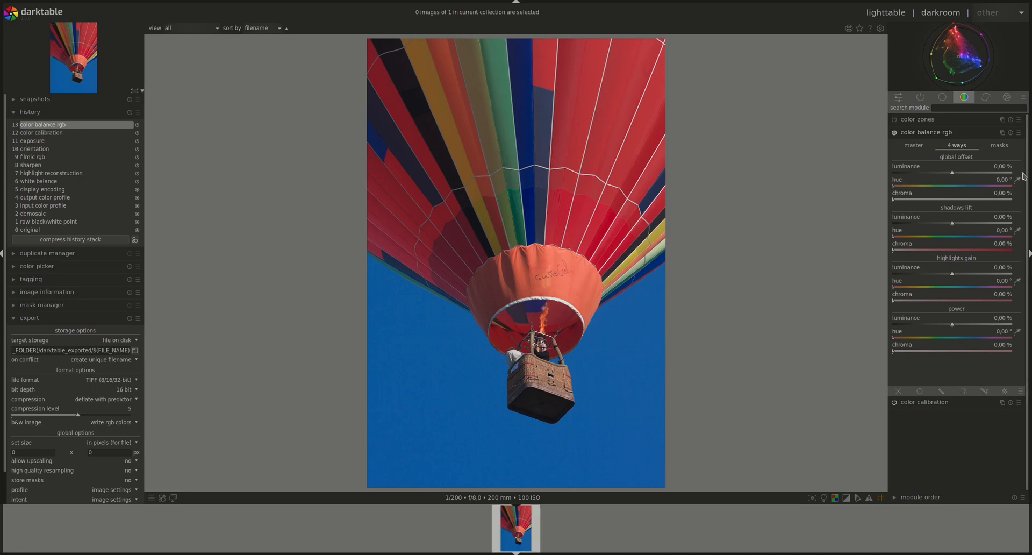
- Show the masks page with luminance range curves and fall-offs at 100%
left_click(1000, 145)
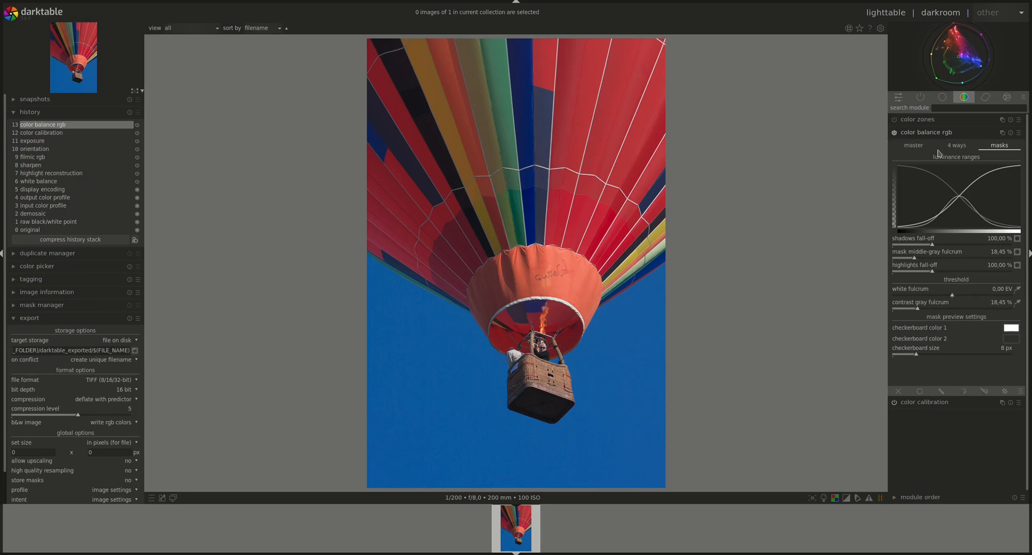
mouse_move(924, 161)
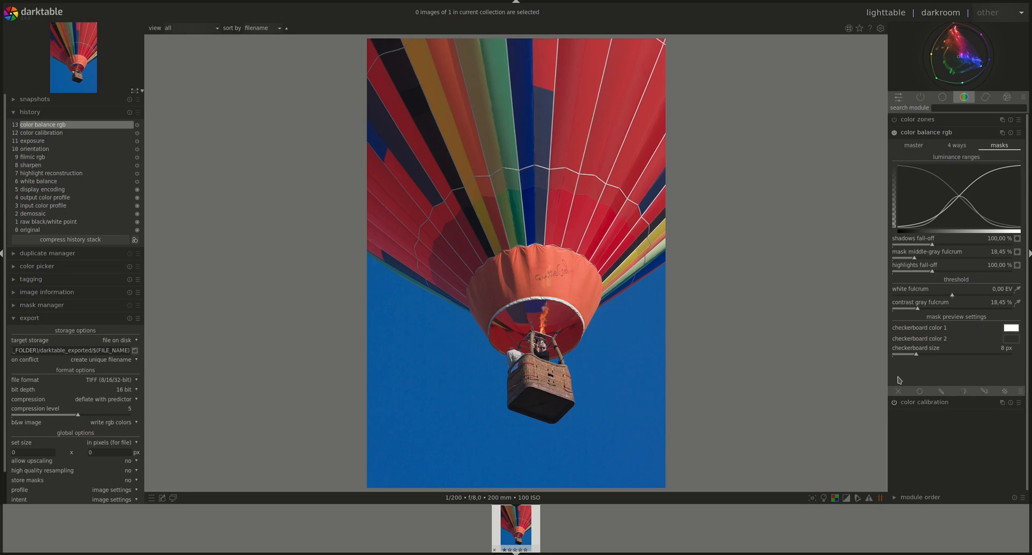
mouse_move(942, 237)
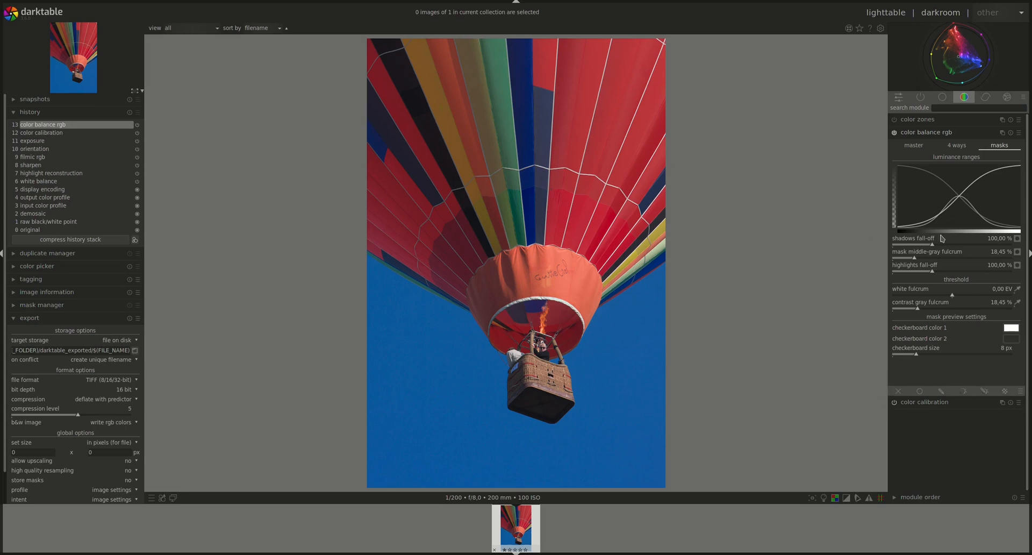
mouse_move(641, 135)
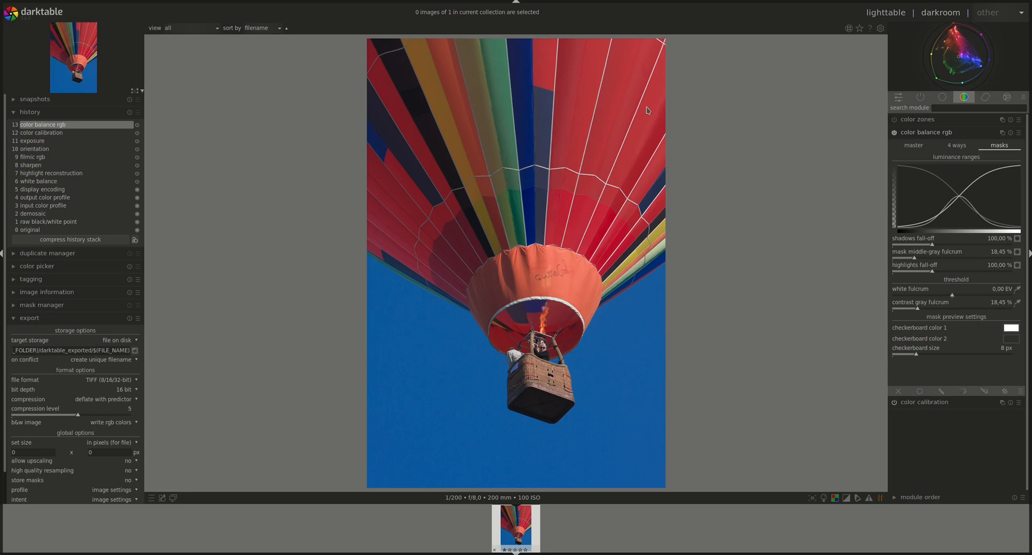
mouse_move(682, 146)
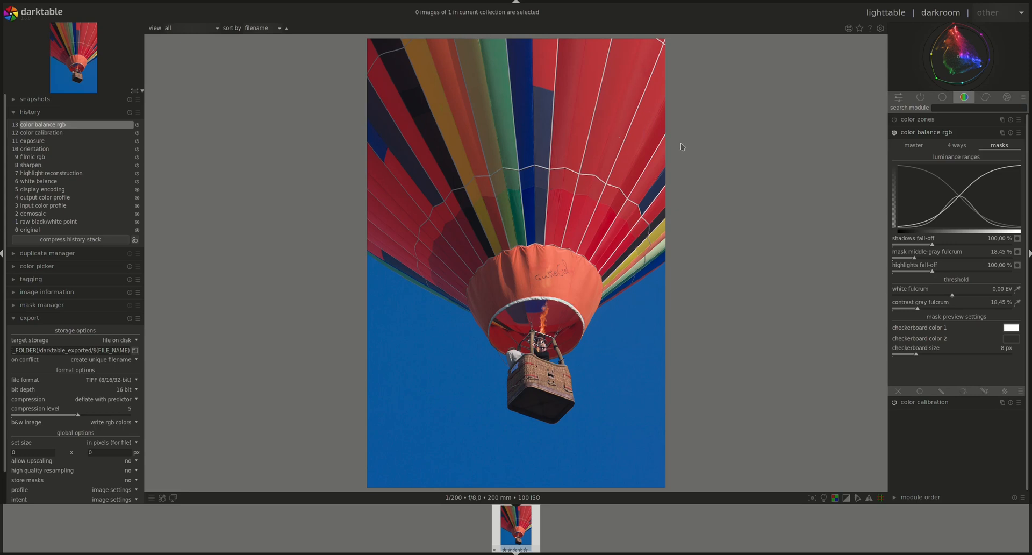
mouse_move(686, 148)
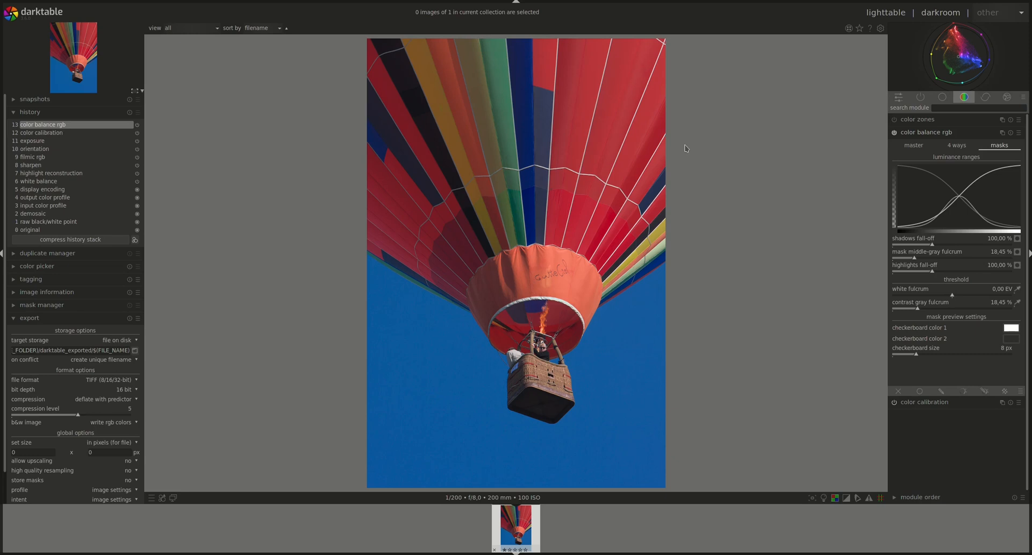
mouse_move(845, 215)
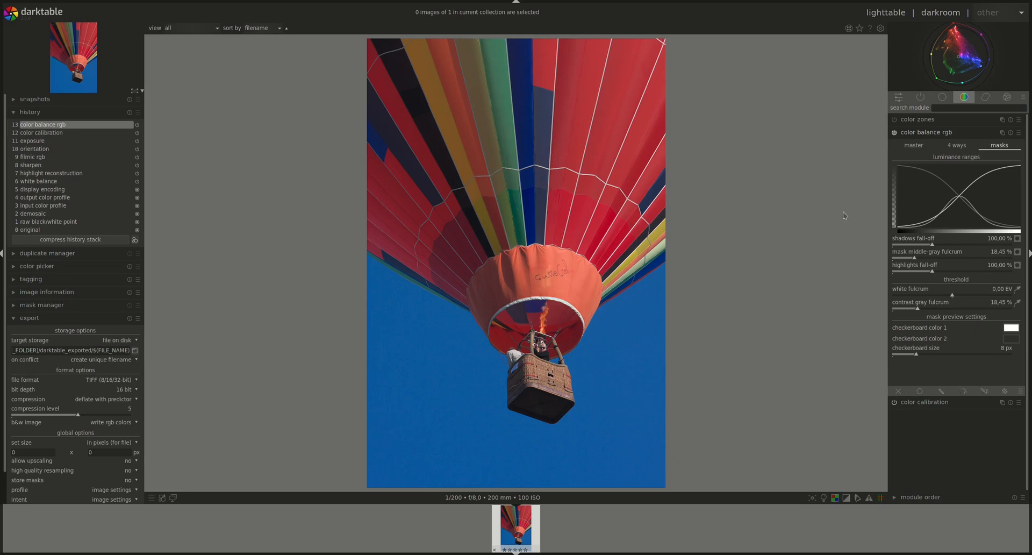
mouse_move(998, 180)
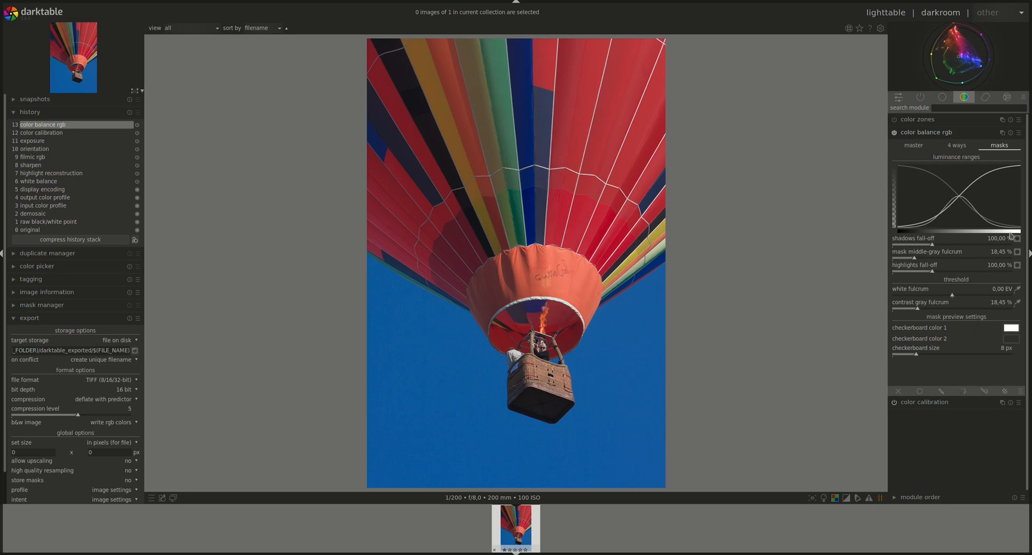
mouse_move(931, 192)
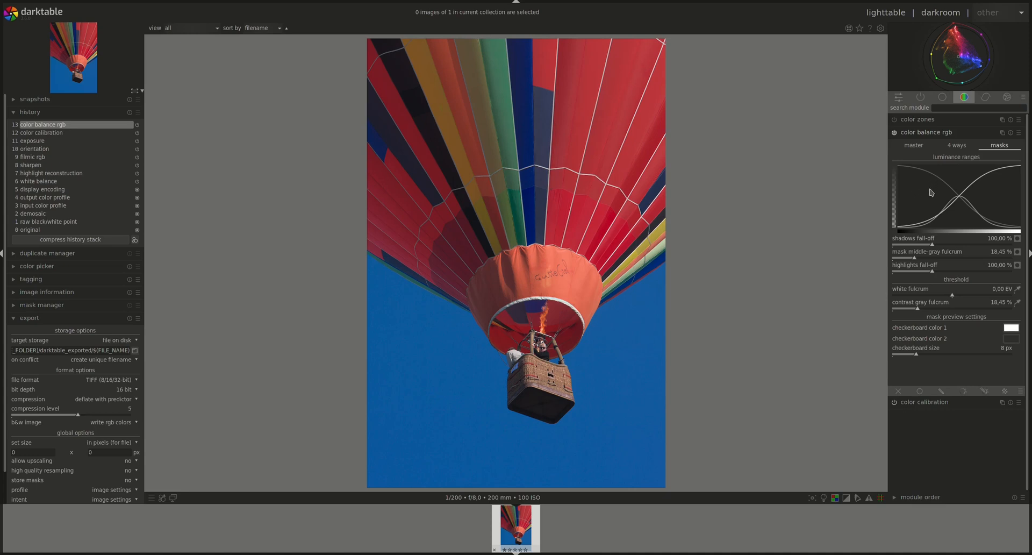
mouse_move(929, 197)
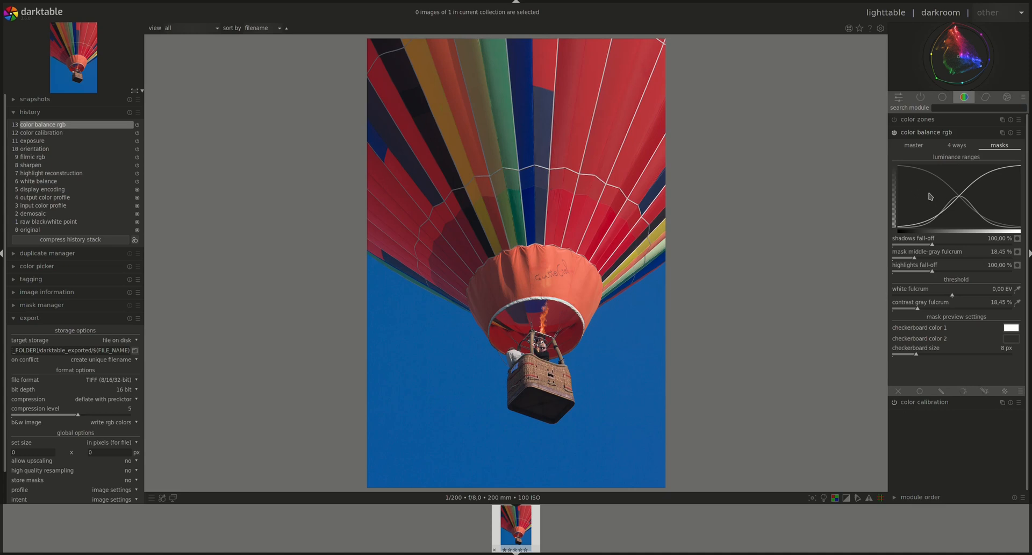
mouse_move(927, 205)
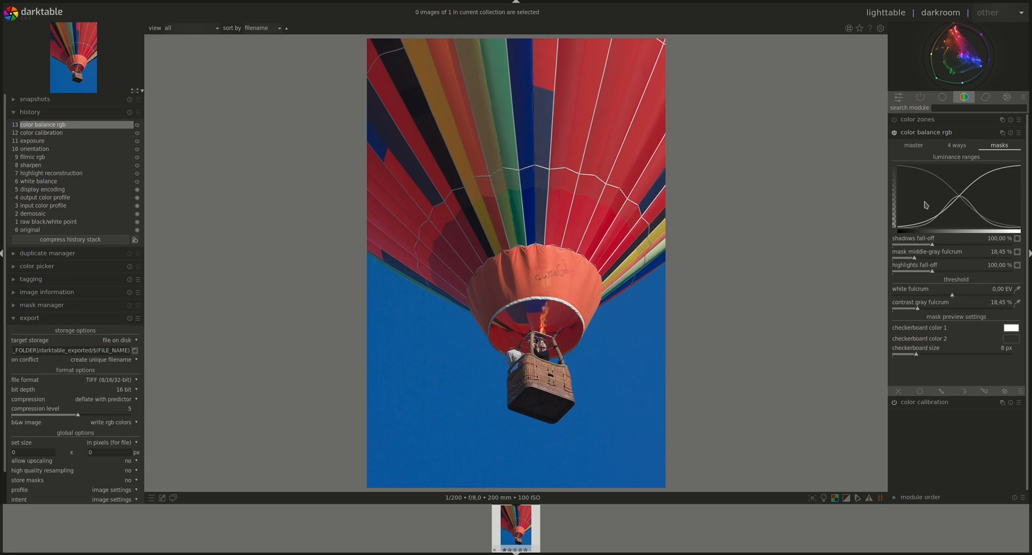
mouse_move(910, 214)
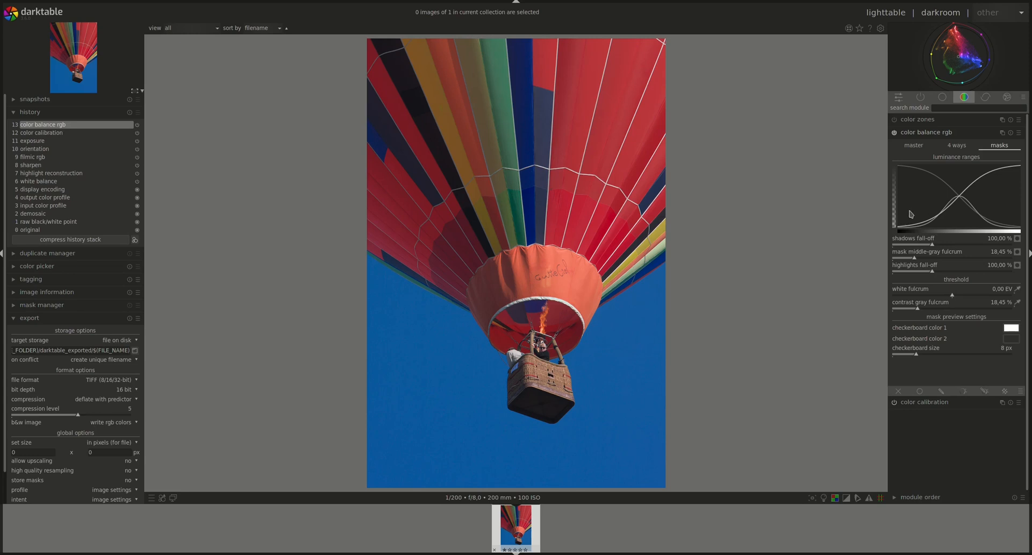
mouse_move(908, 205)
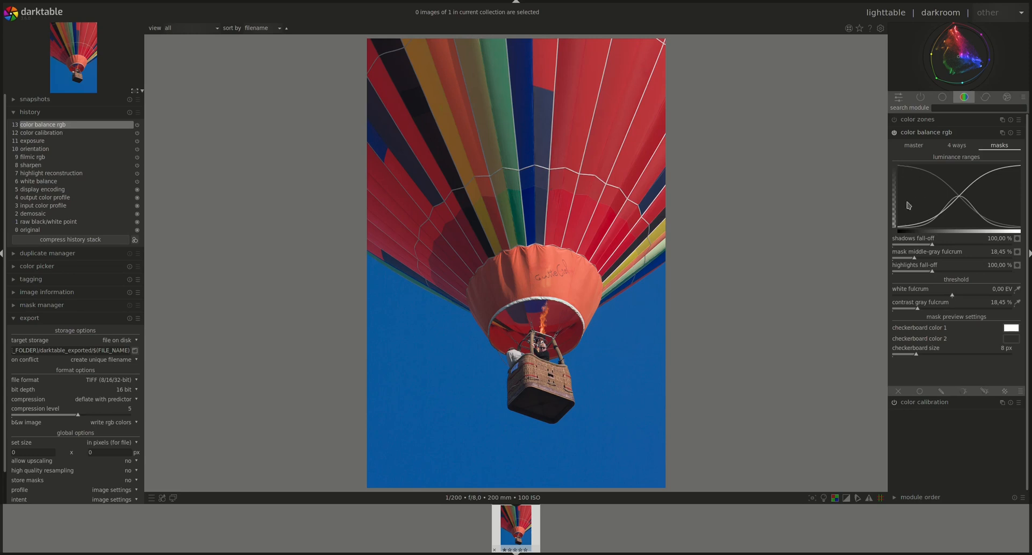
mouse_move(1008, 226)
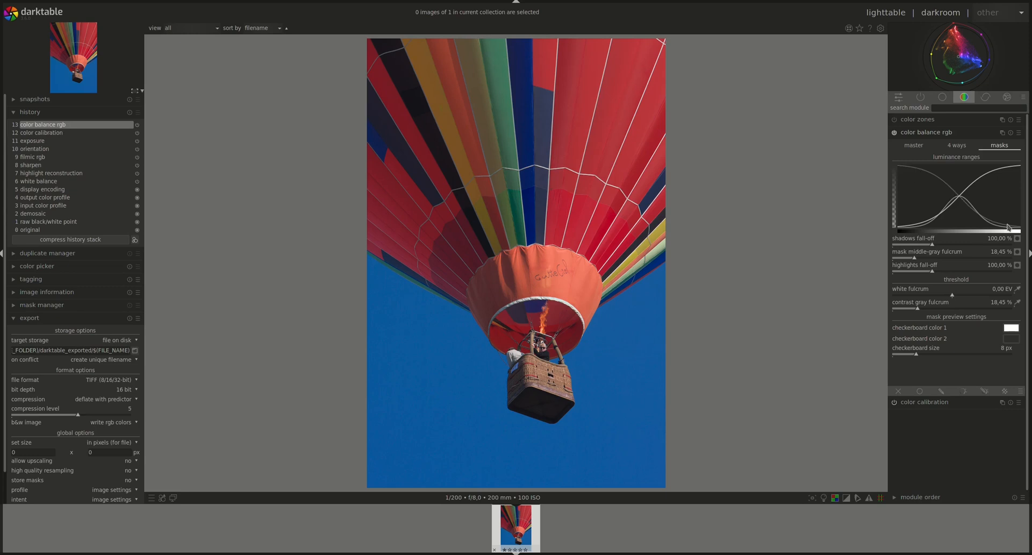
mouse_move(899, 169)
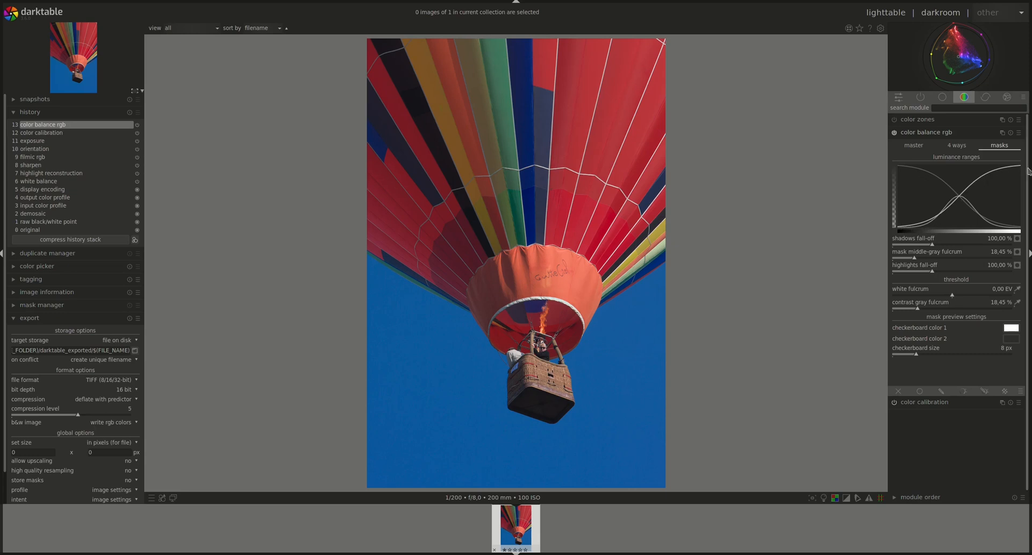
mouse_move(925, 228)
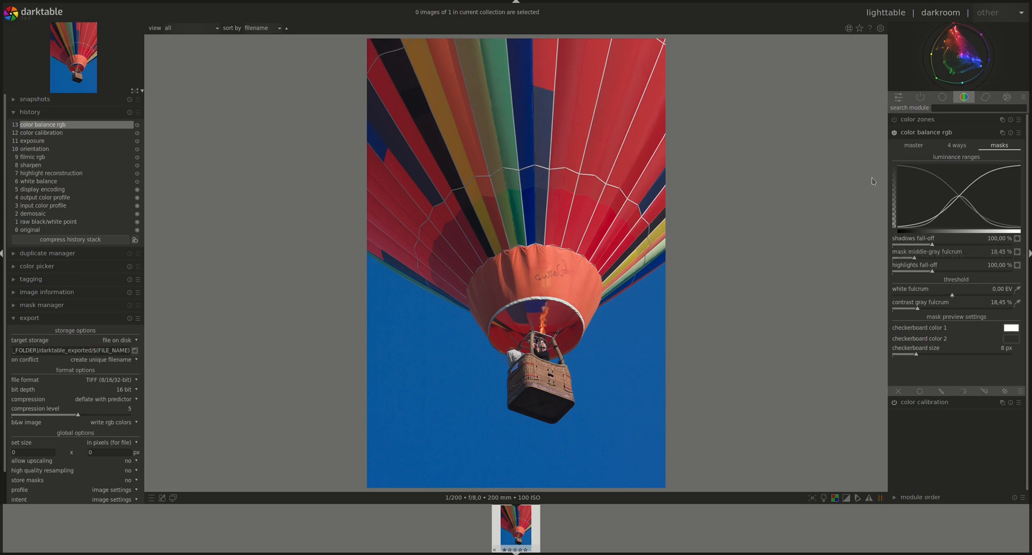
mouse_move(897, 168)
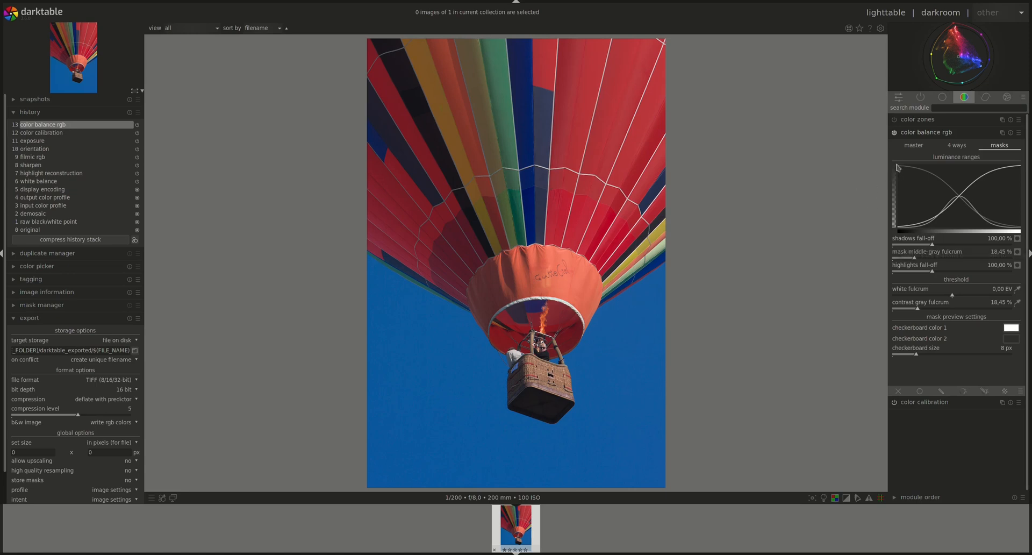
mouse_move(896, 196)
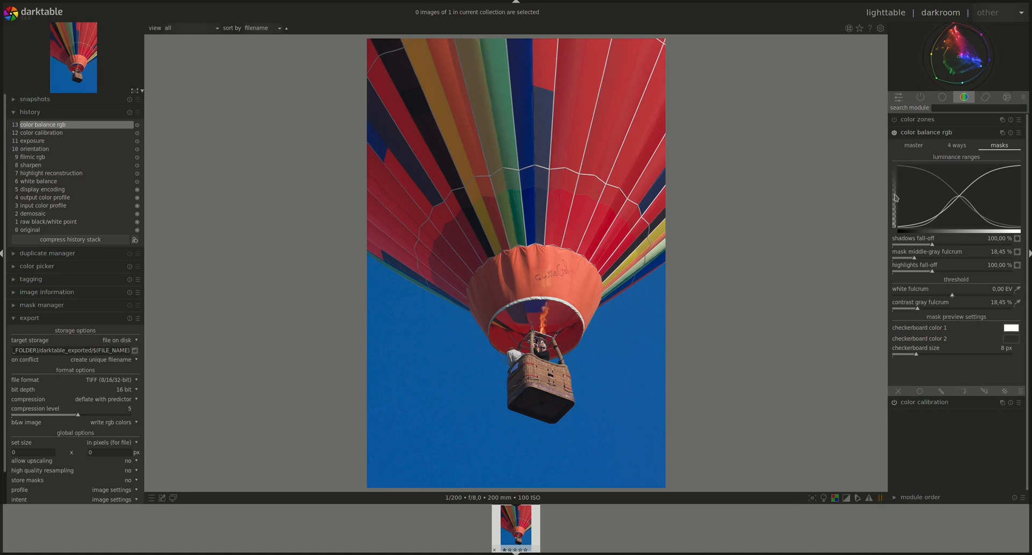
mouse_move(891, 230)
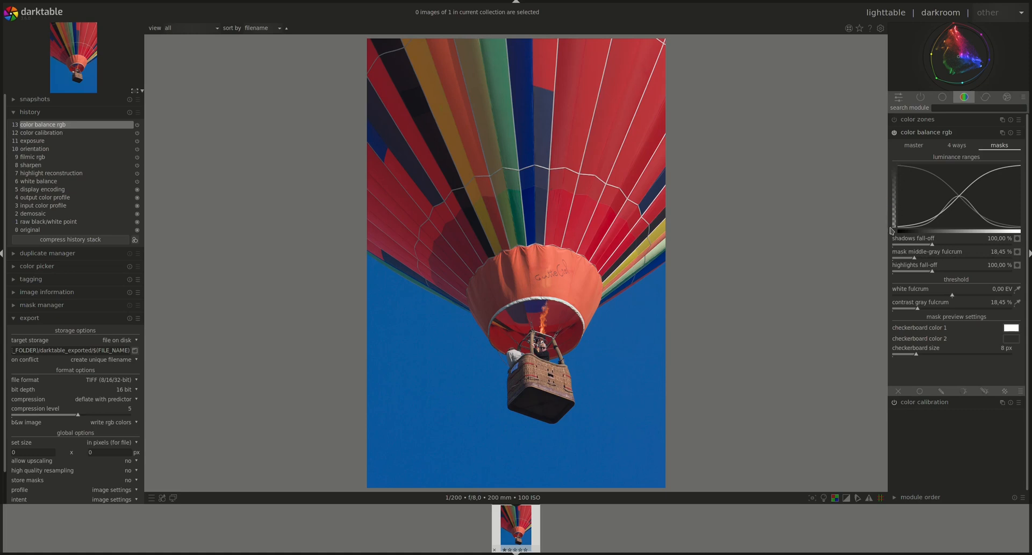
mouse_move(905, 232)
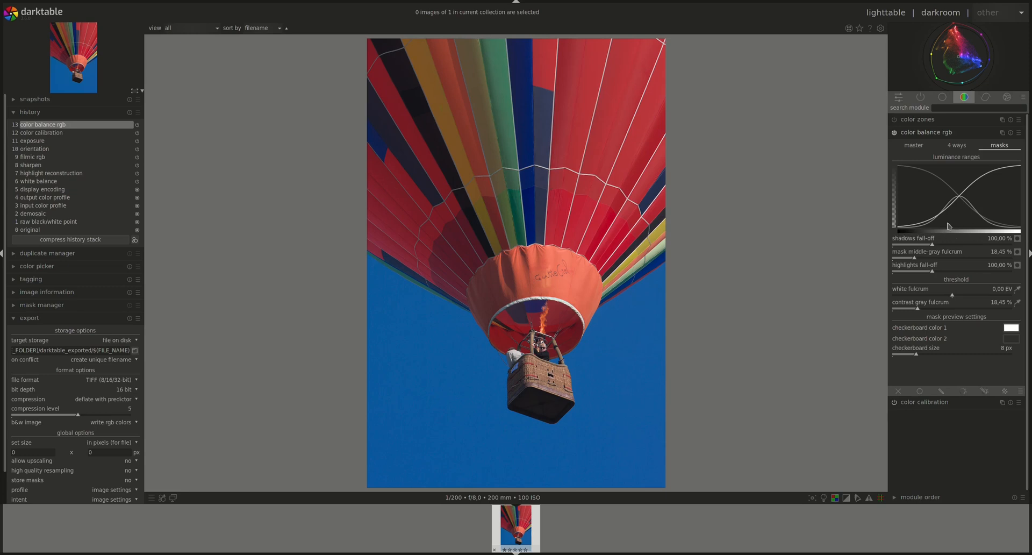
mouse_move(922, 237)
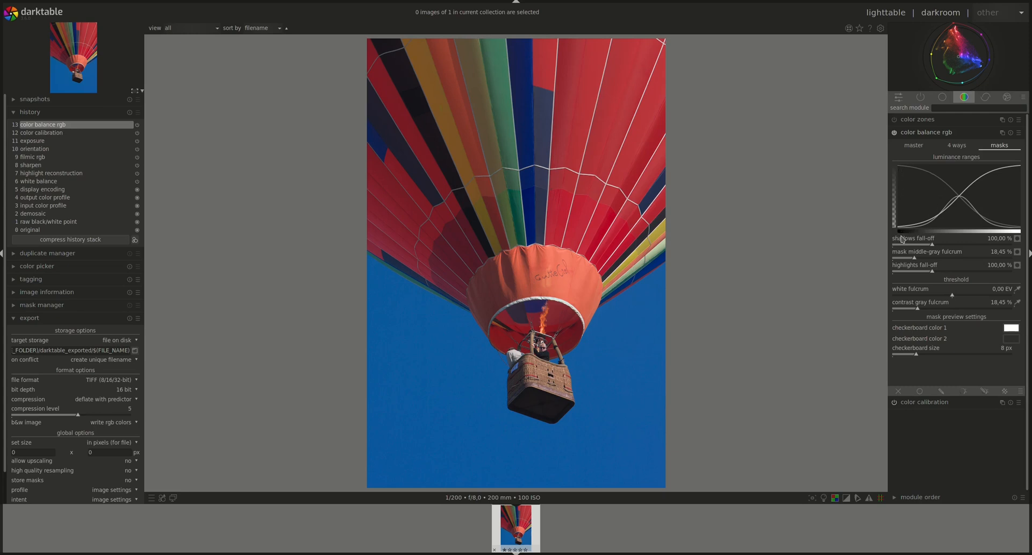
mouse_move(898, 228)
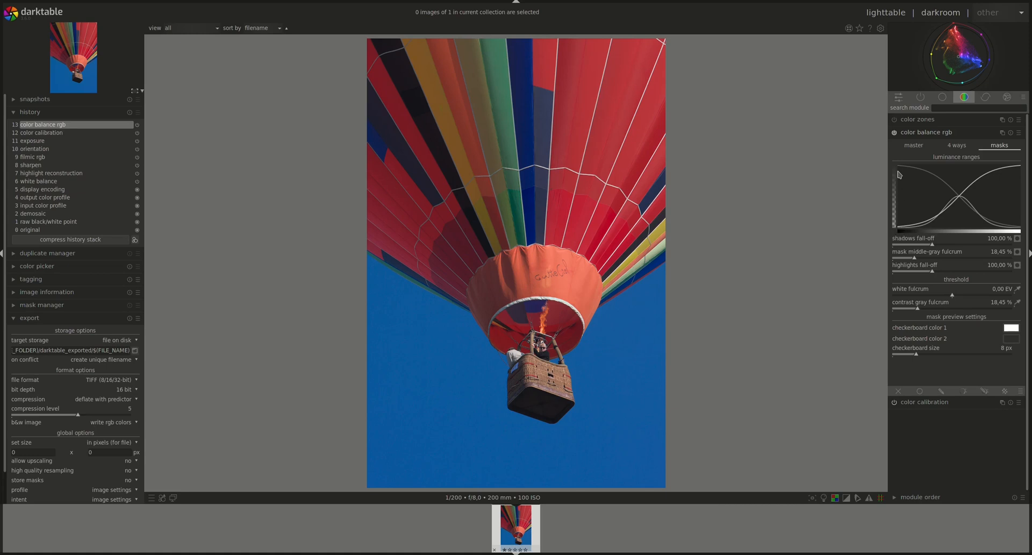
mouse_move(1008, 224)
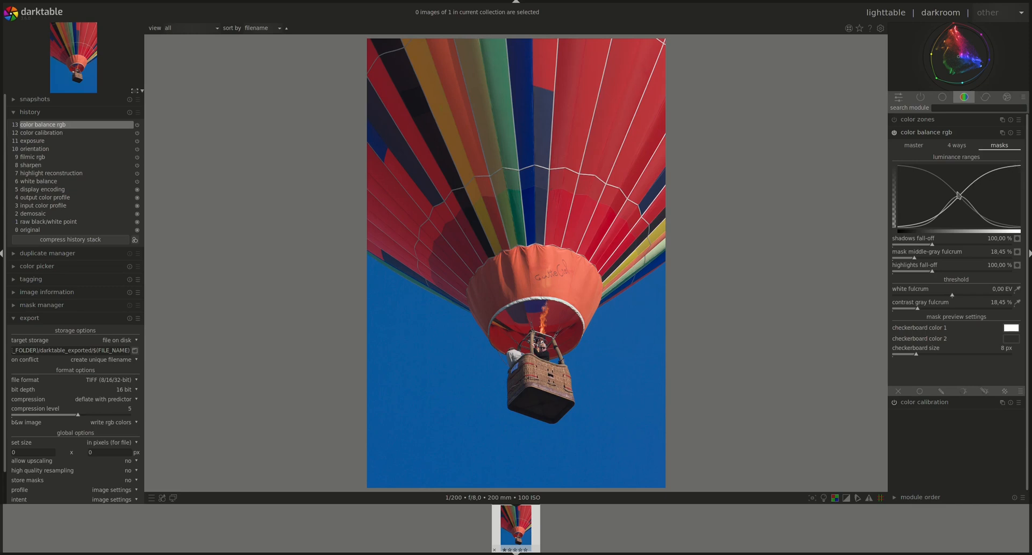
left_click_drag(958, 195, 934, 222)
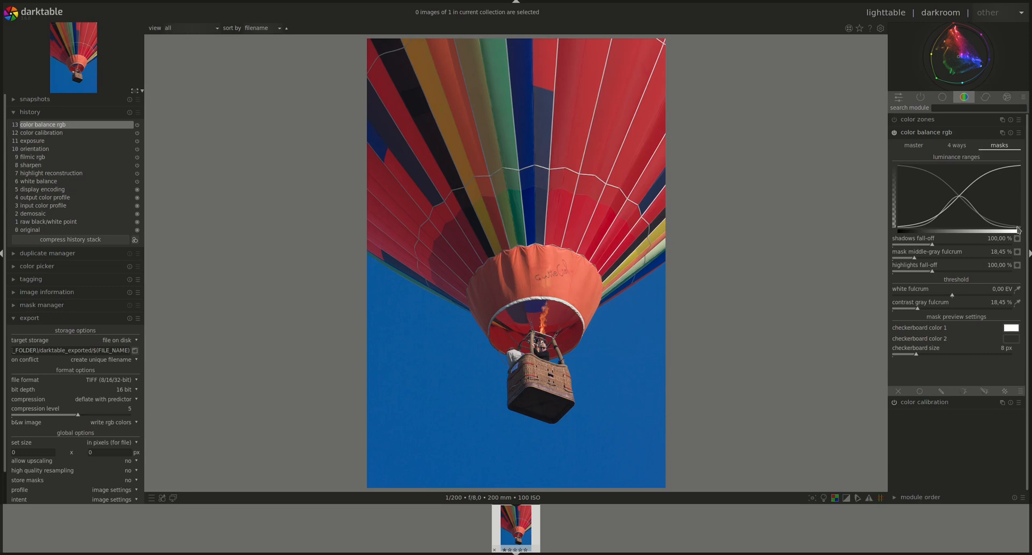
mouse_move(948, 203)
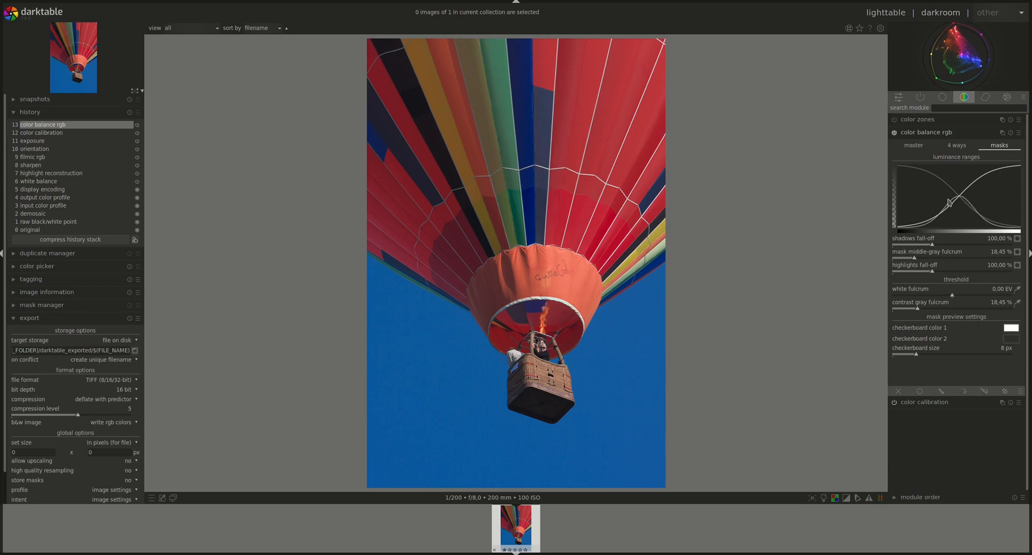
mouse_move(958, 198)
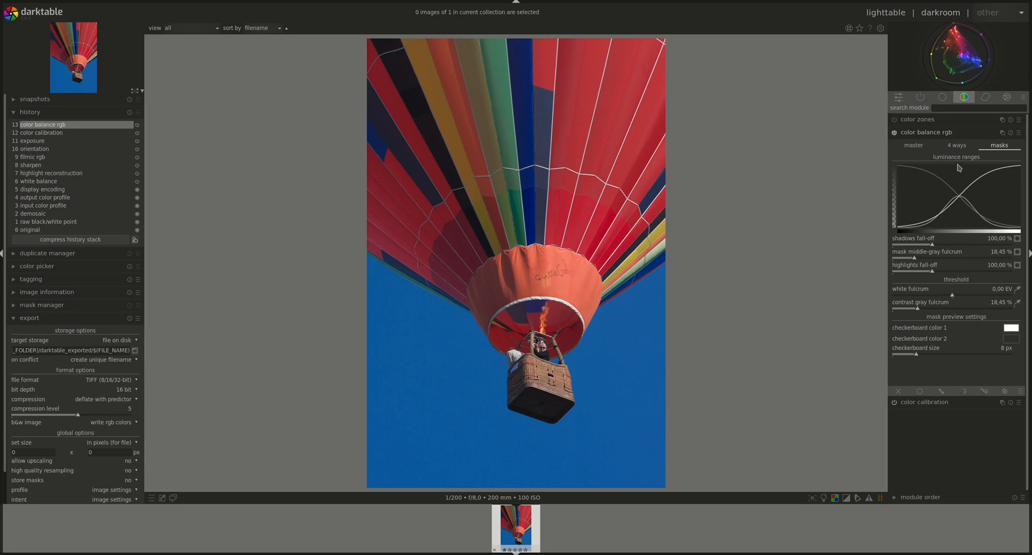
mouse_move(892, 246)
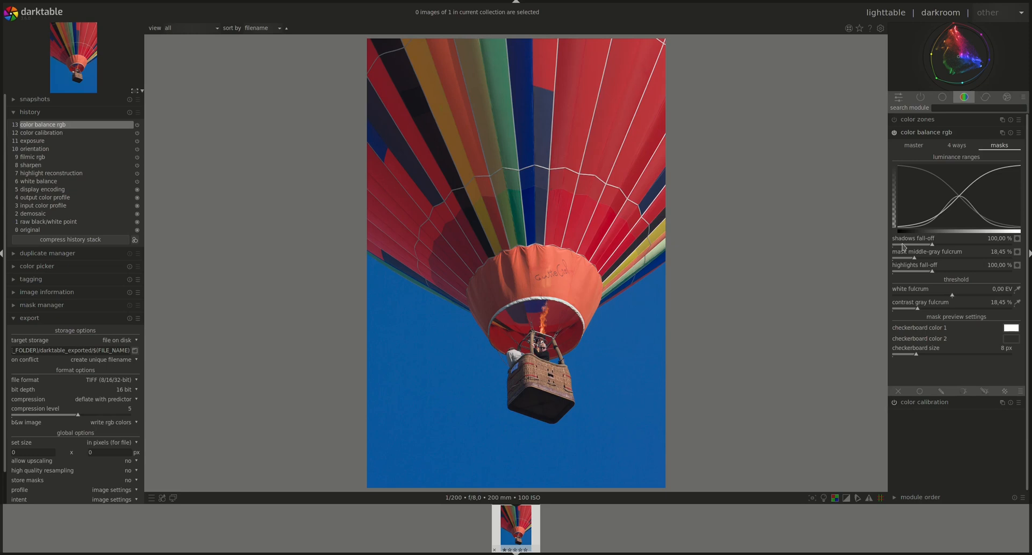
mouse_move(942, 247)
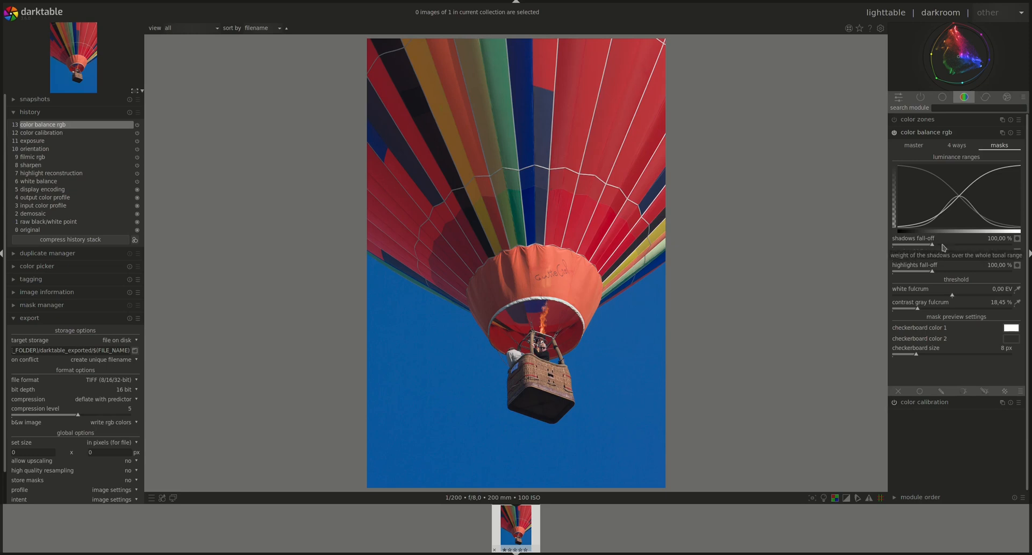
mouse_move(933, 247)
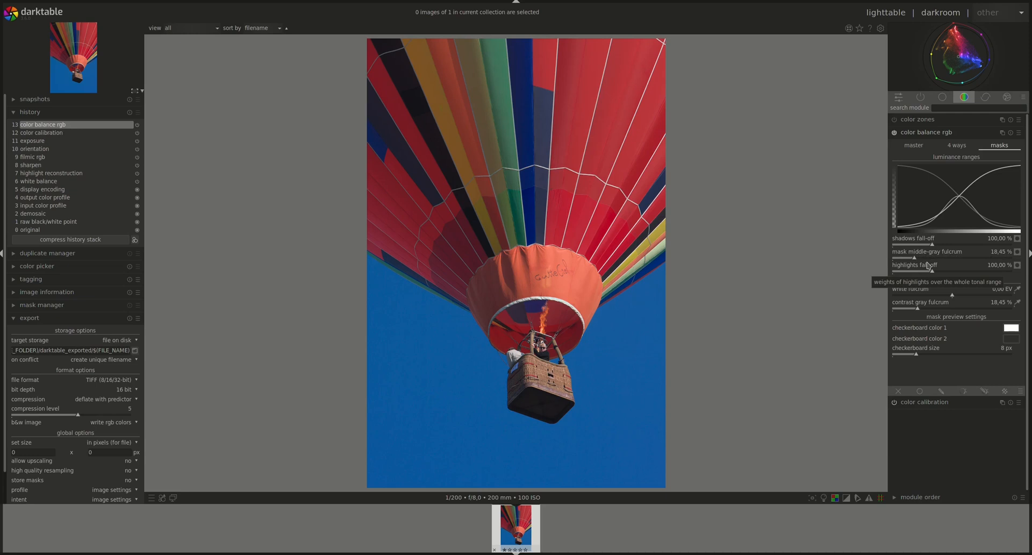
mouse_move(914, 189)
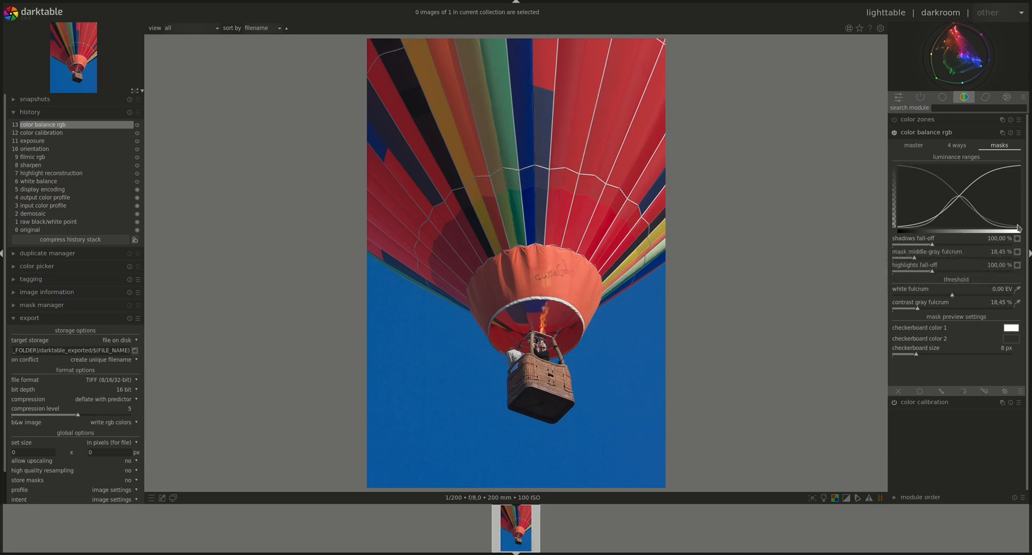
- Widen the shadows fall-off to about 234%, narrow it to about 39%, then restore 100%
left_click_drag(955, 245, 961, 245)
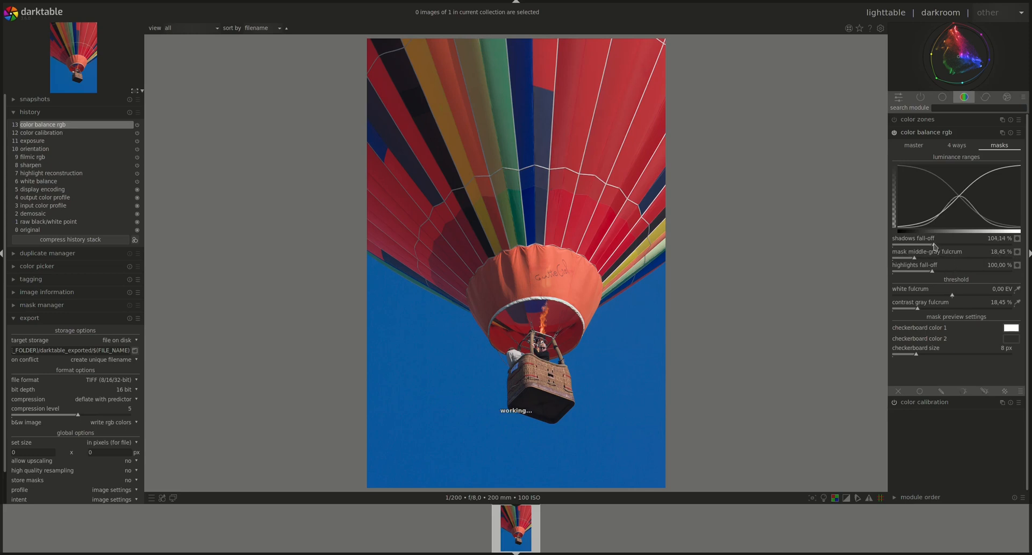
left_click_drag(934, 244, 968, 244)
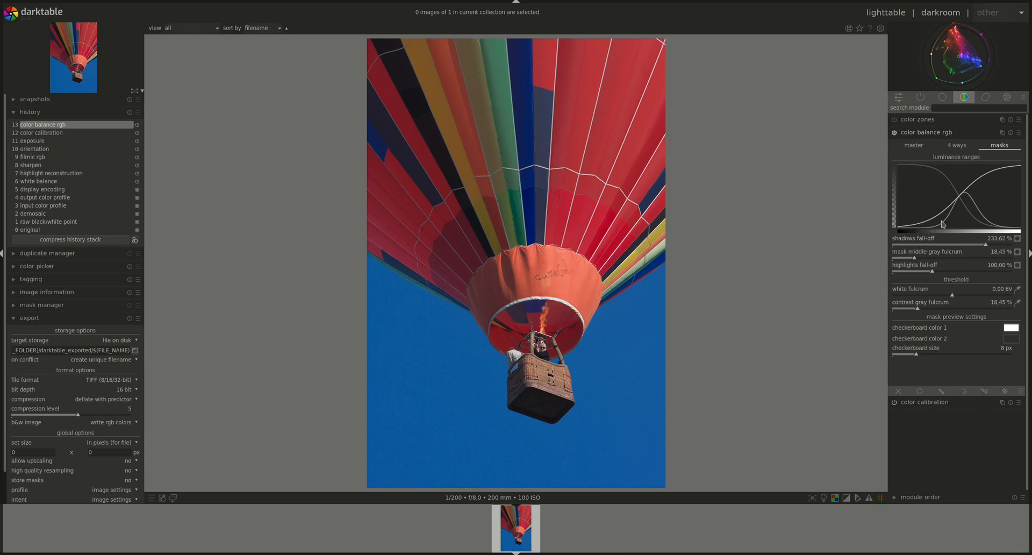
mouse_move(954, 206)
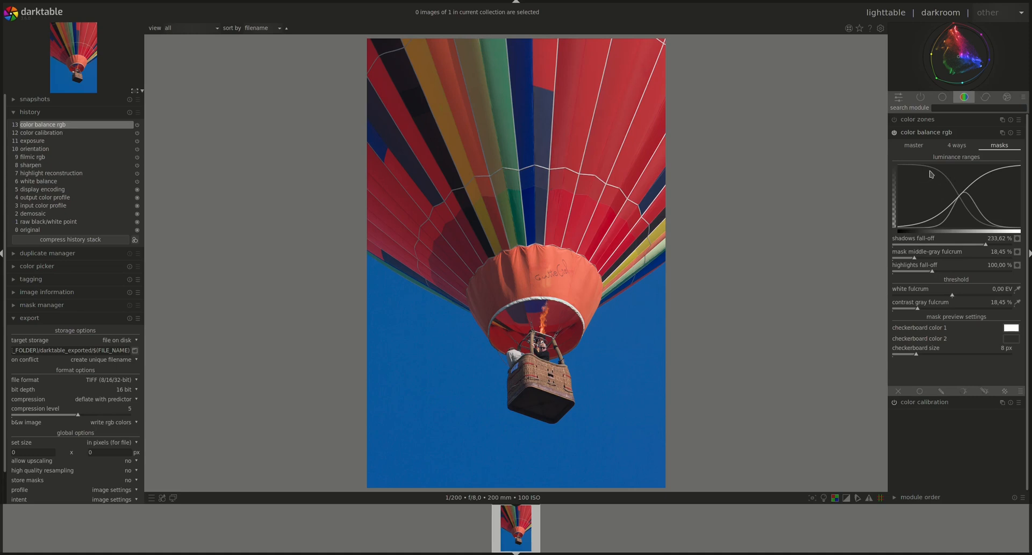
mouse_move(955, 209)
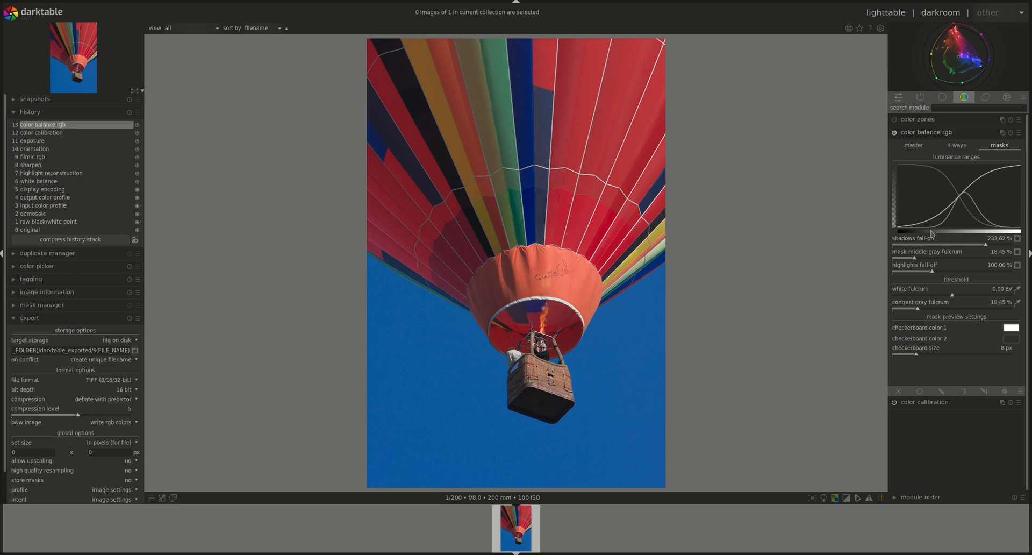
mouse_move(974, 254)
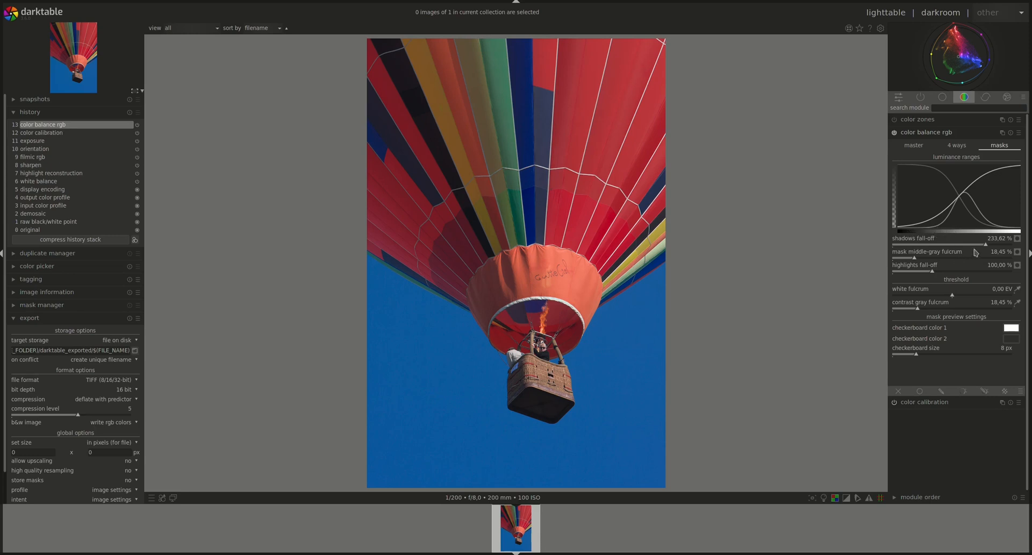
left_click_drag(974, 252, 911, 245)
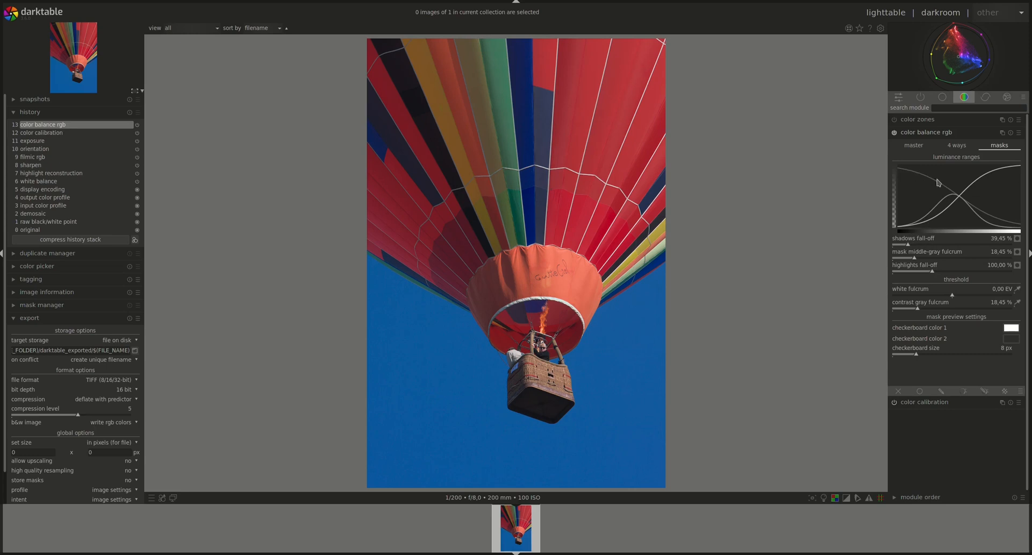
mouse_move(908, 245)
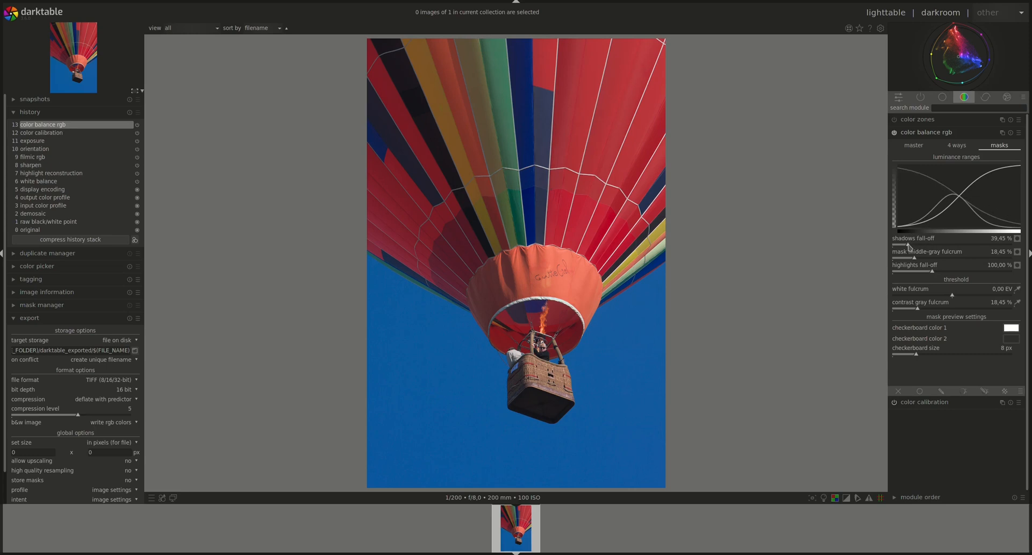
left_click_drag(921, 242, 1001, 239)
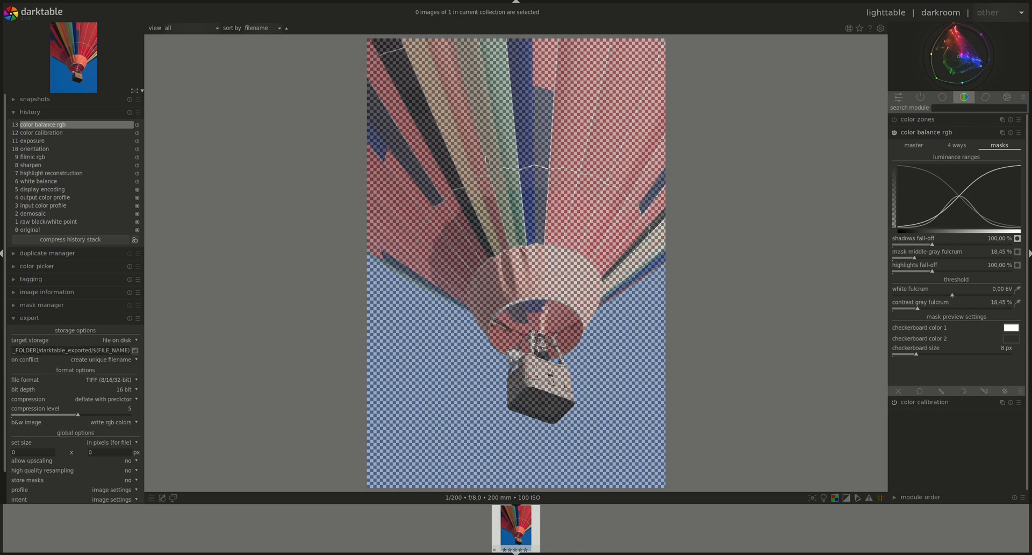
mouse_move(893, 264)
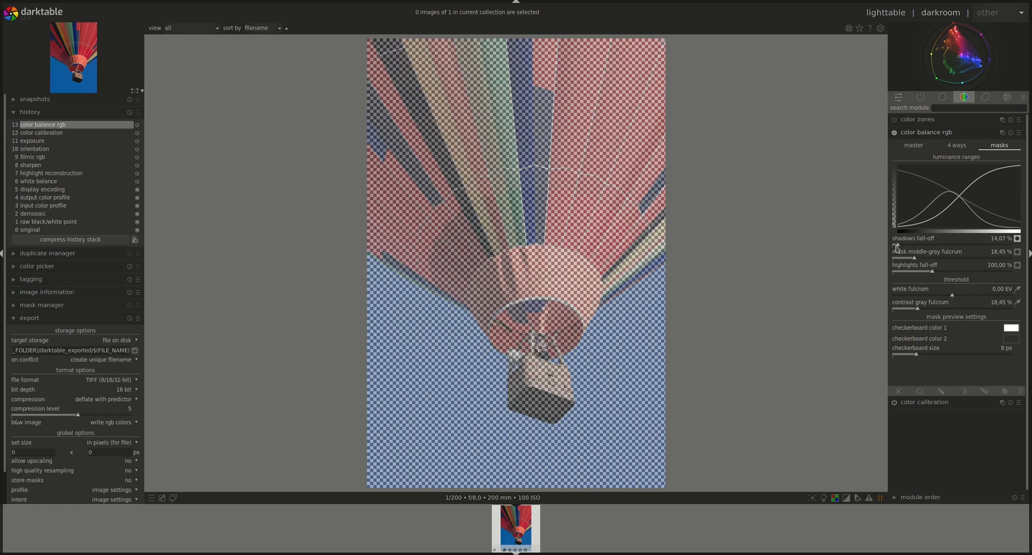
- With the checkerboard mask shown, widen shadows fall-off from about 14% to about 233%
left_click_drag(899, 246, 945, 245)
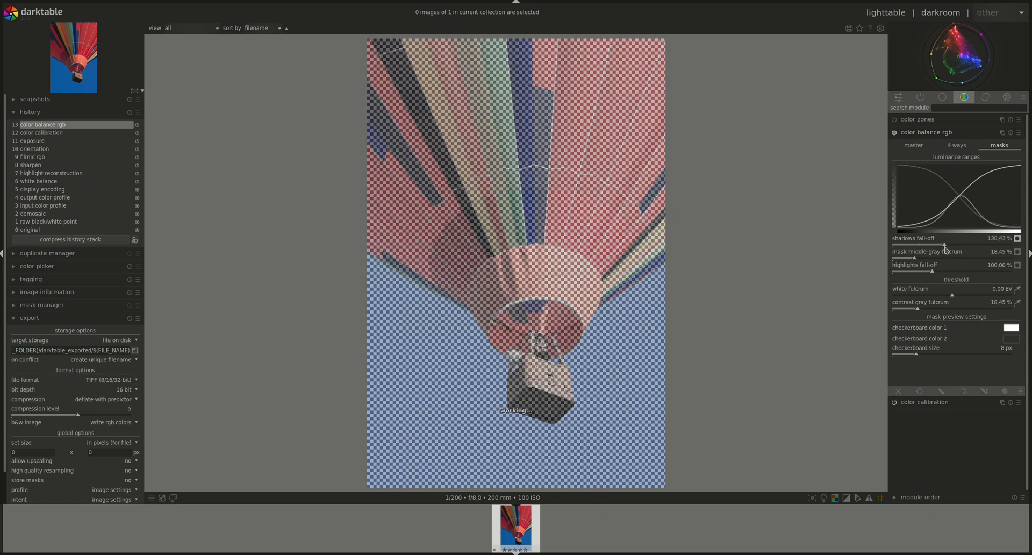
left_click_drag(942, 244, 987, 244)
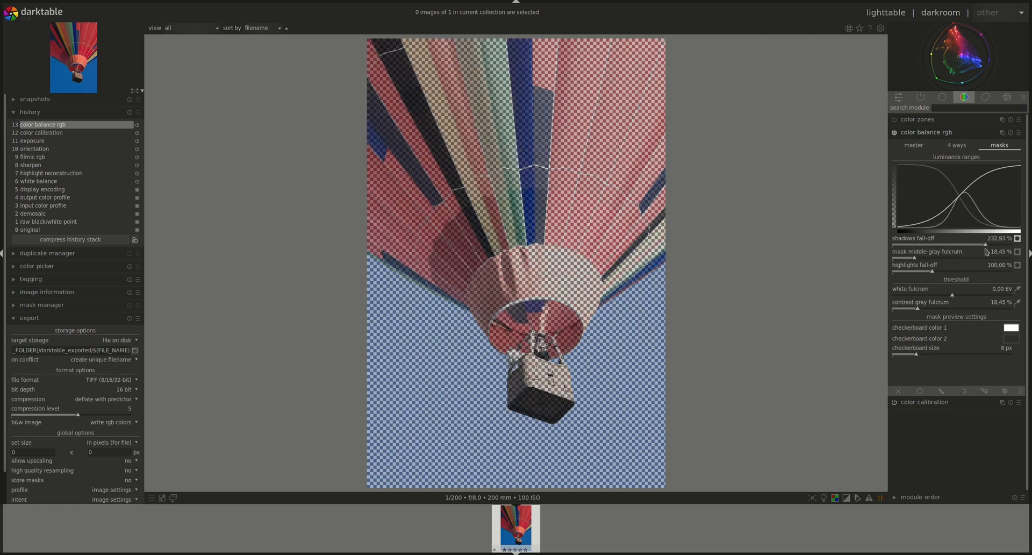
mouse_move(1018, 238)
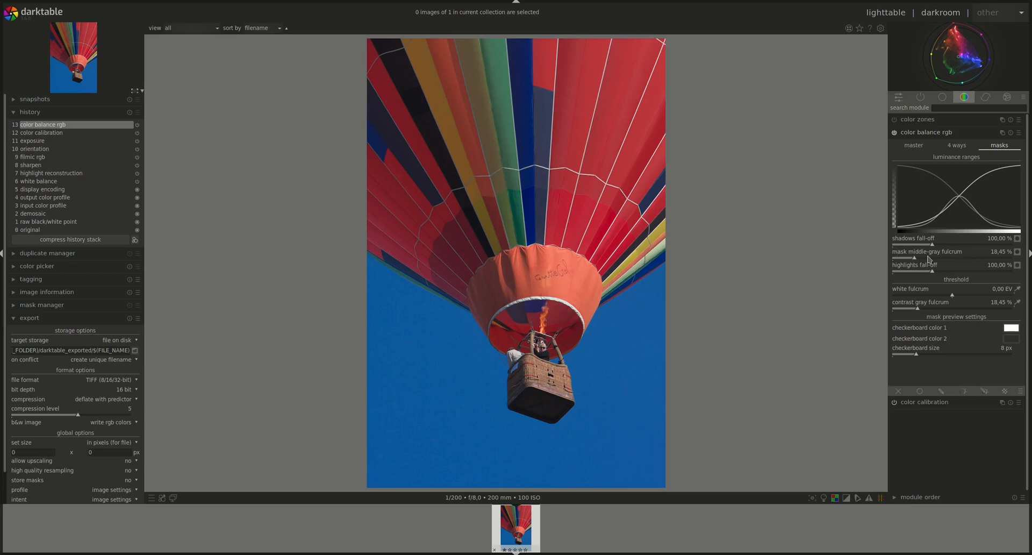
mouse_move(911, 234)
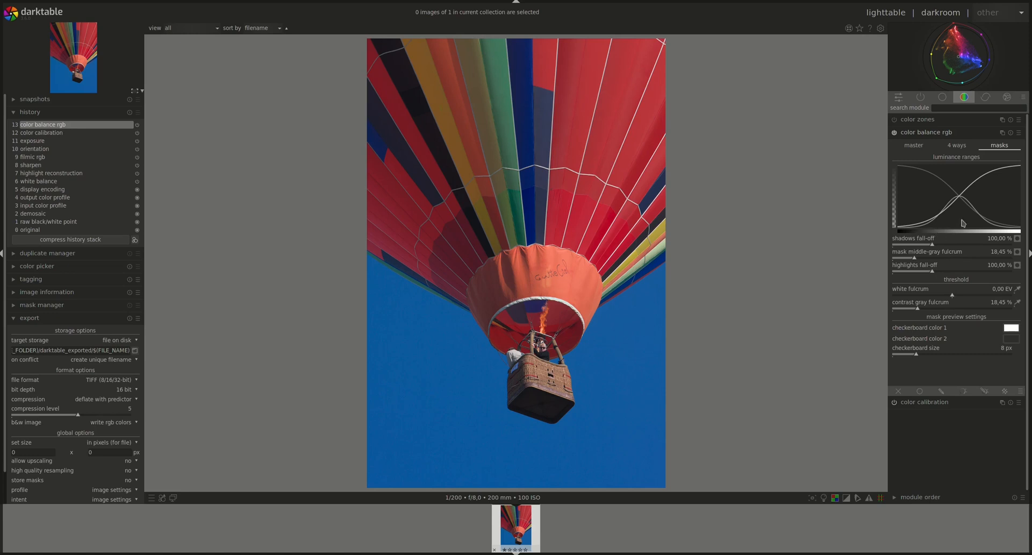
mouse_move(946, 259)
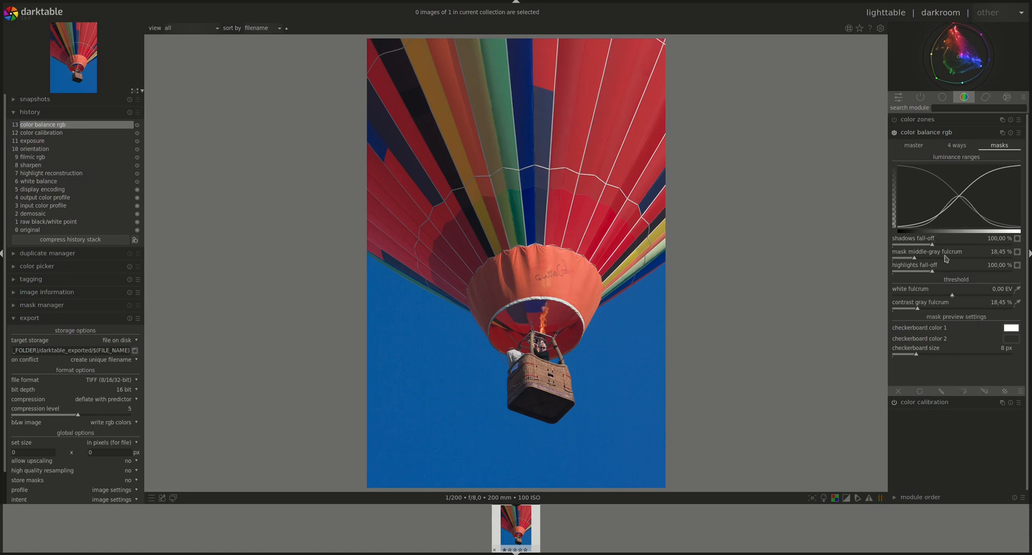
mouse_move(897, 248)
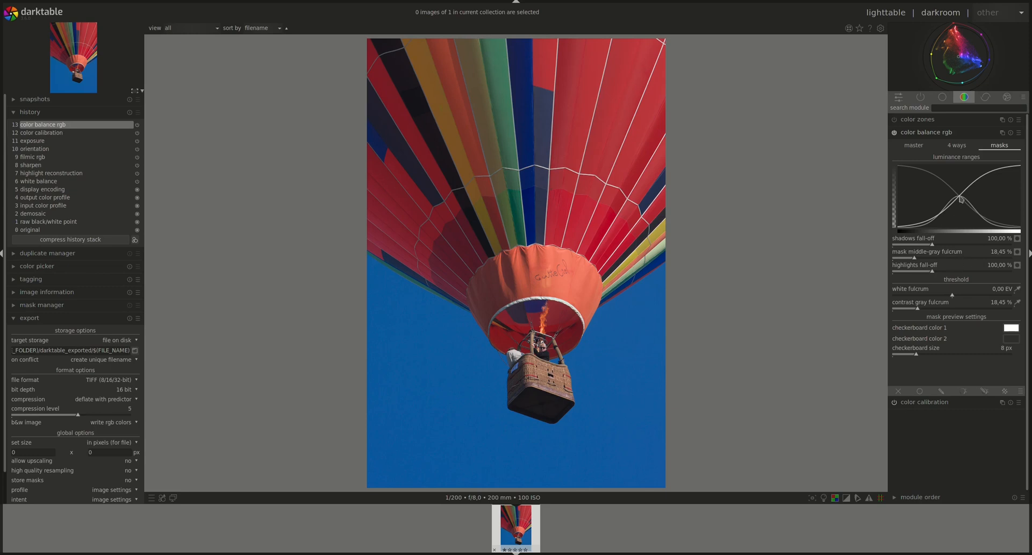
mouse_move(926, 257)
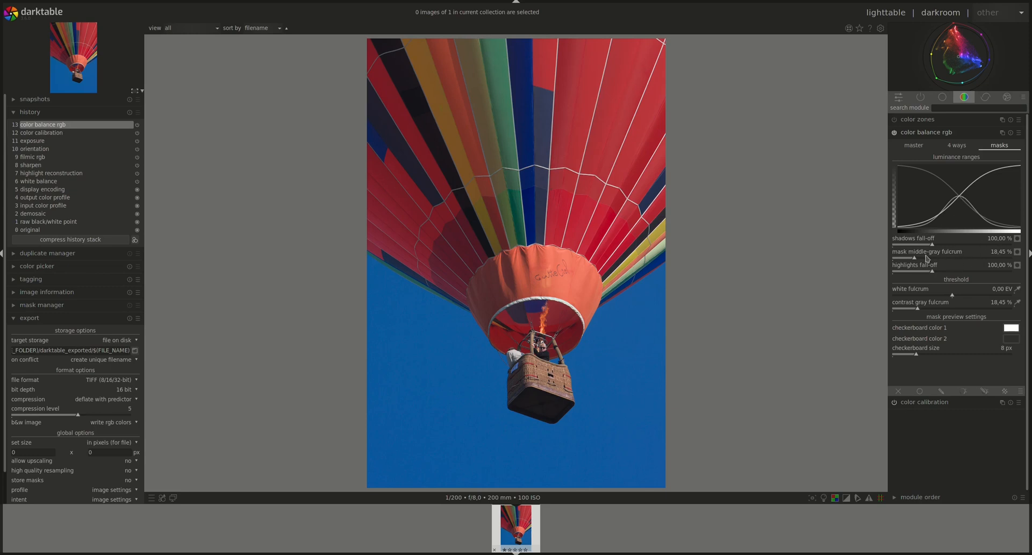
- Sweep the mask middle-gray fulcrum between about 47% and about 11%, leaving it near 11%
left_click_drag(934, 258, 951, 258)
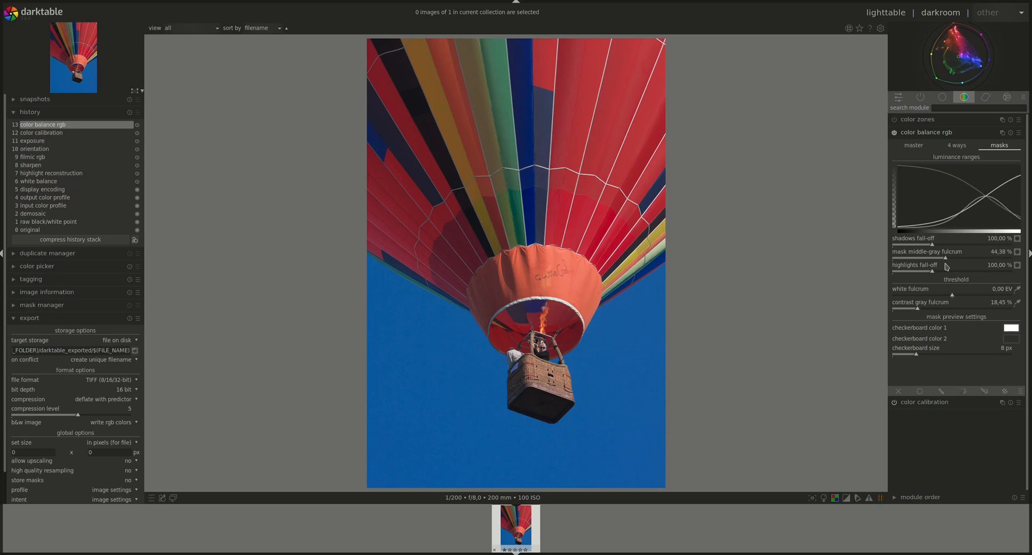
left_click_drag(949, 257, 921, 257)
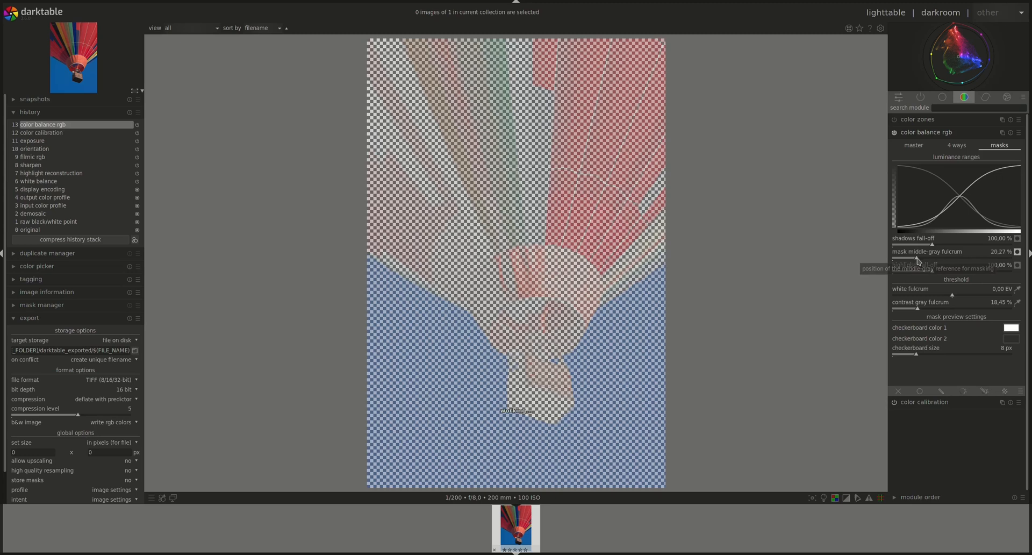
left_click_drag(918, 255, 949, 255)
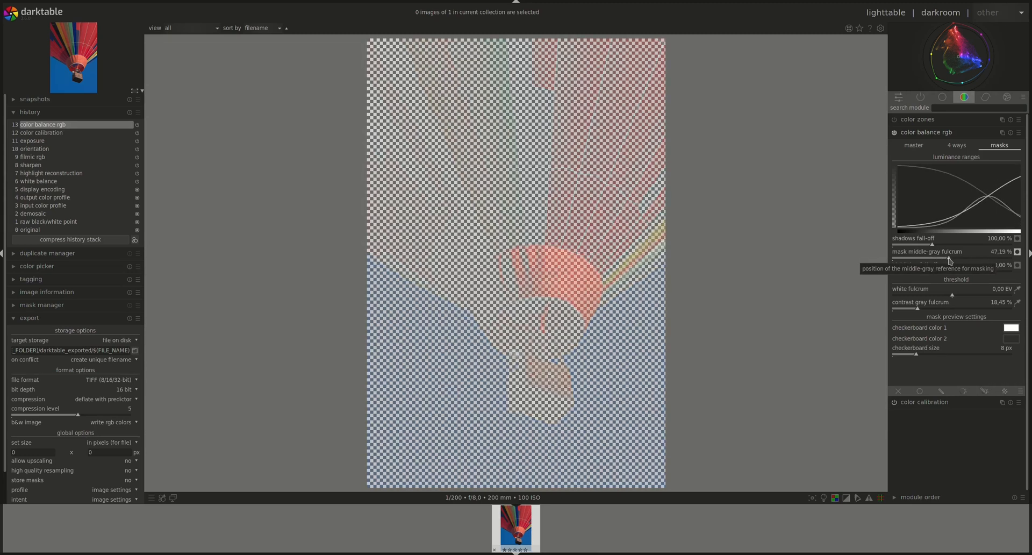
left_click_drag(949, 259, 907, 259)
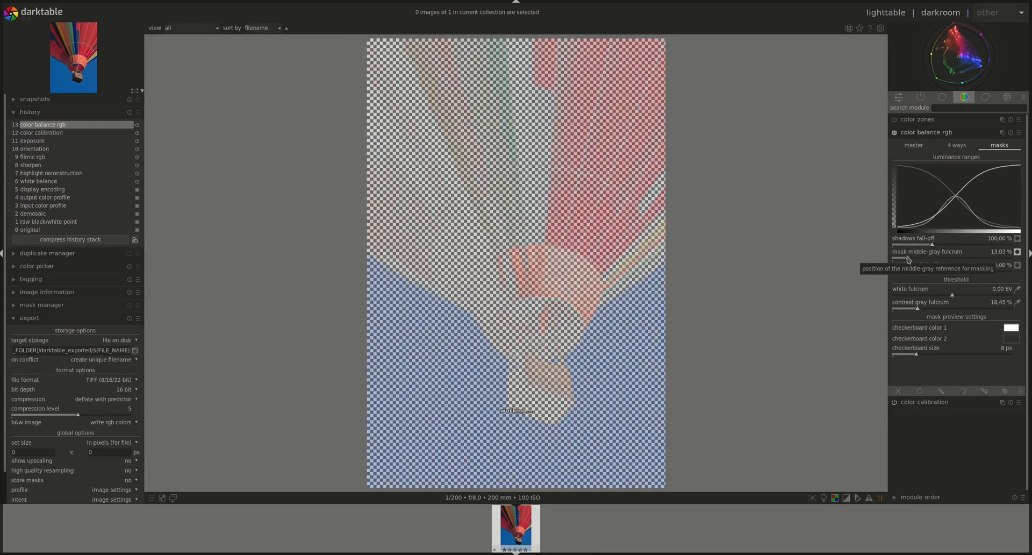
left_click_drag(928, 258, 908, 258)
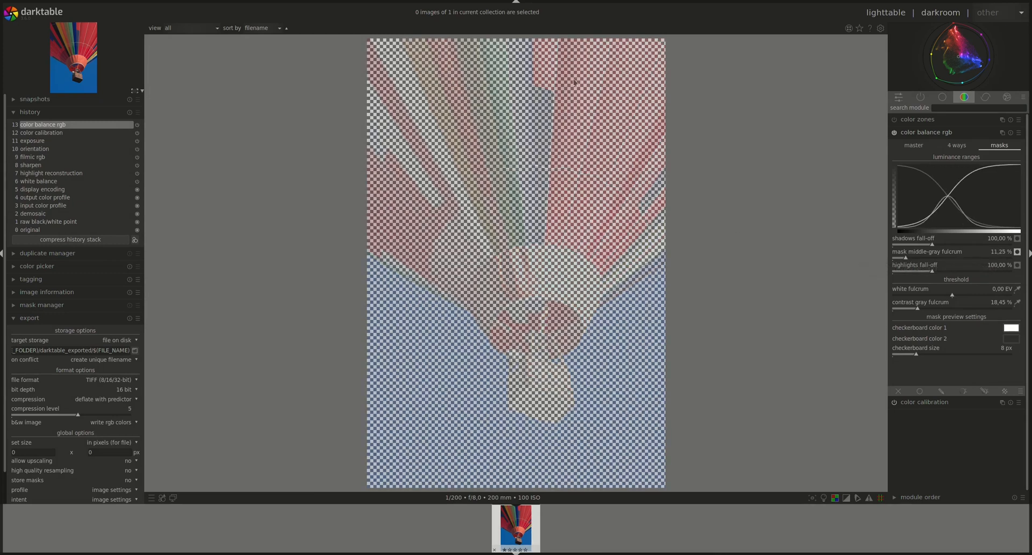
mouse_move(640, 146)
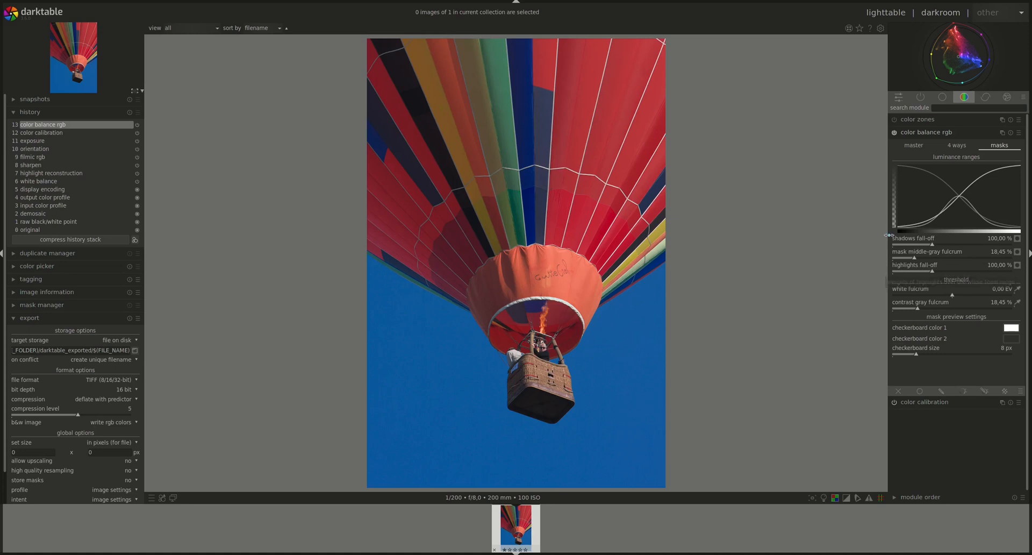
- Narrow highlights fall-off to about 51%, then widen it through ~110% to about 173%
left_click_drag(954, 272, 918, 272)
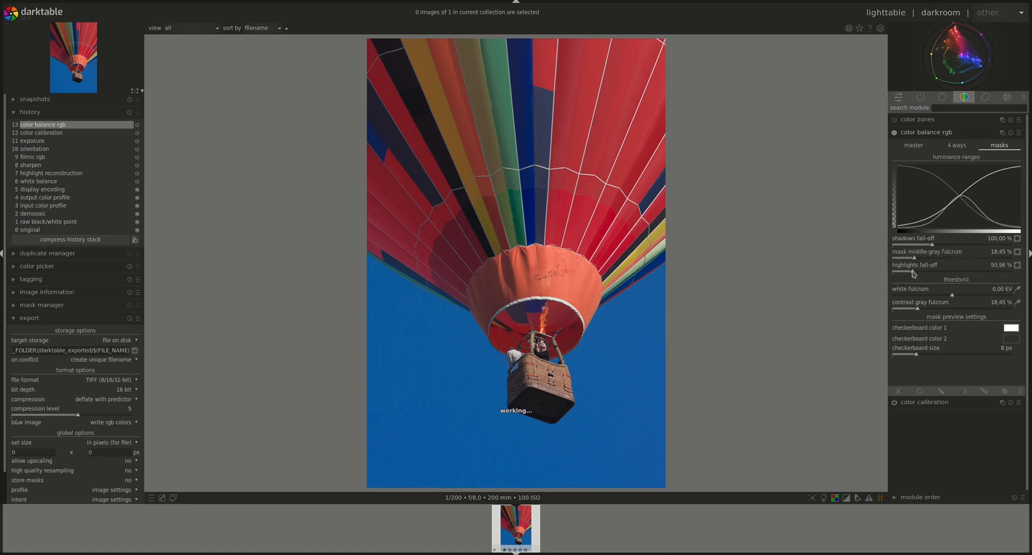
left_click_drag(913, 273, 938, 273)
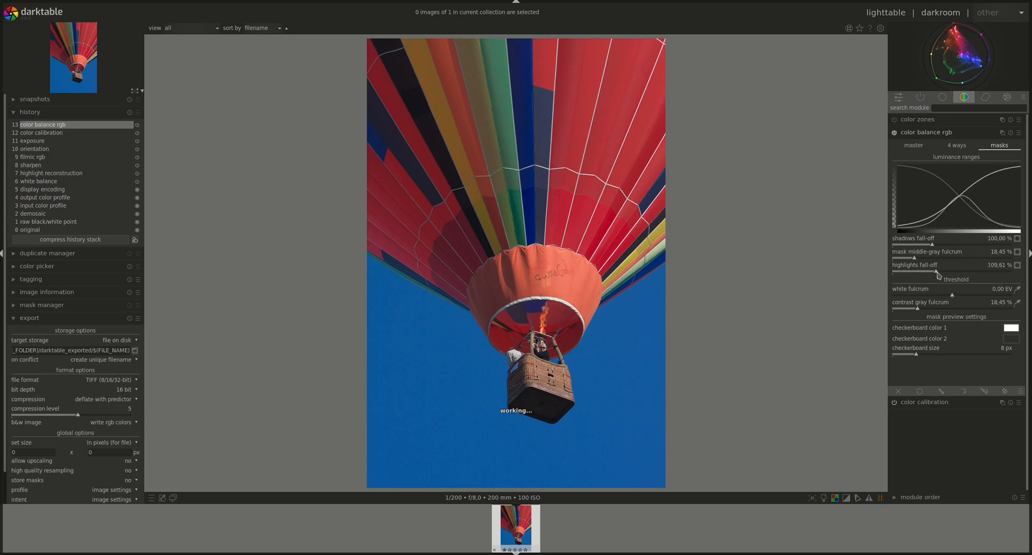
left_click_drag(955, 270, 980, 270)
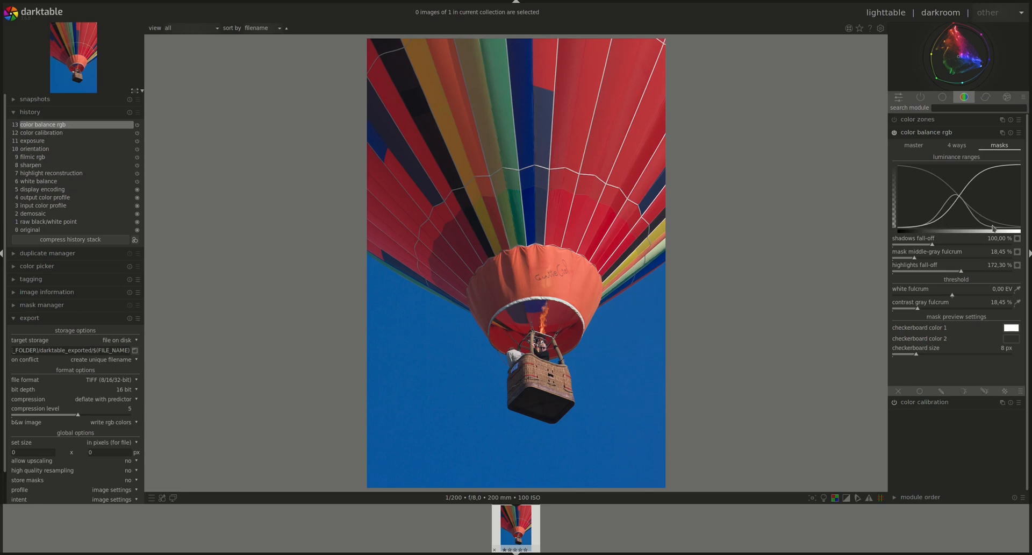
mouse_move(976, 211)
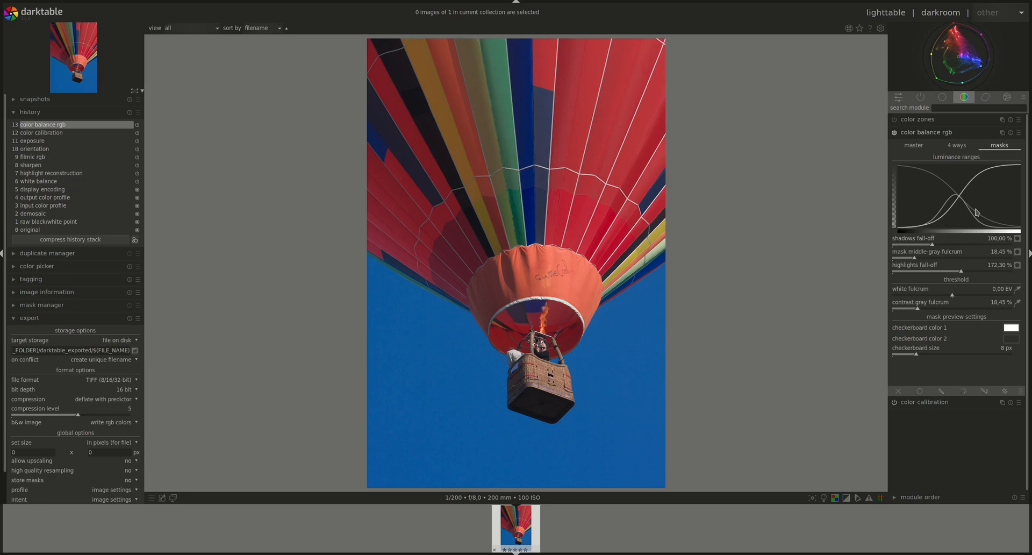
mouse_move(946, 209)
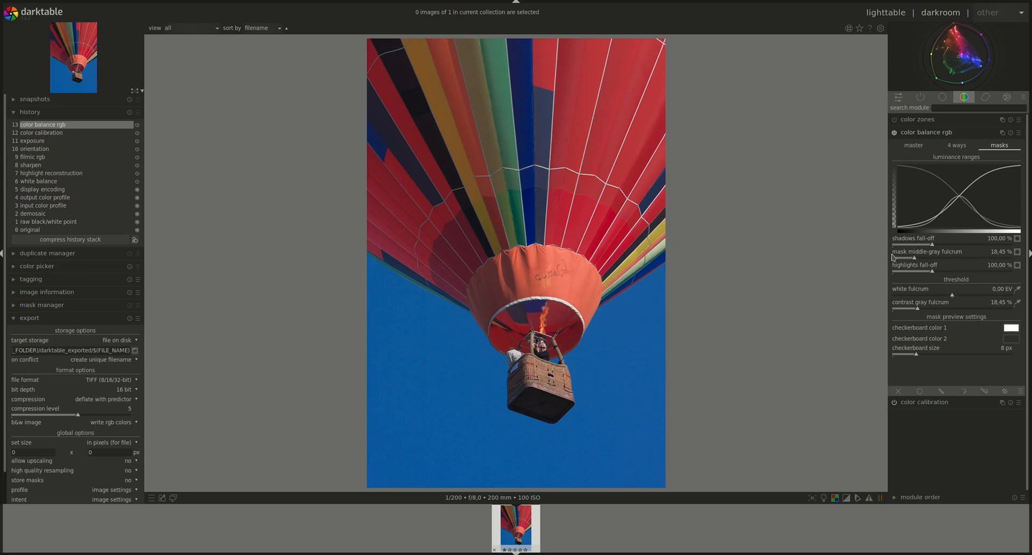
- Turn off the mask preview, view the master grading controls, then return to the mask settings
left_click(1016, 266)
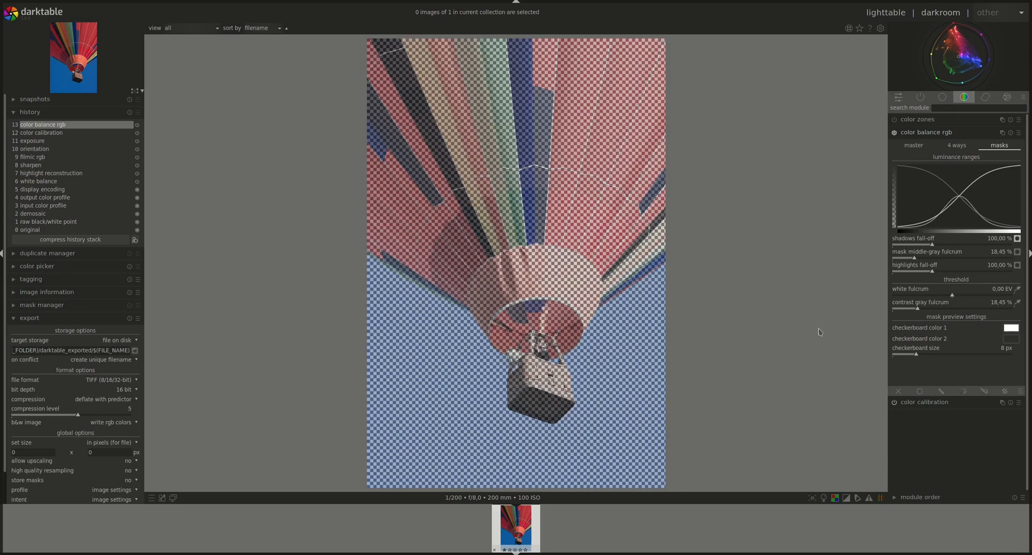
mouse_move(822, 329)
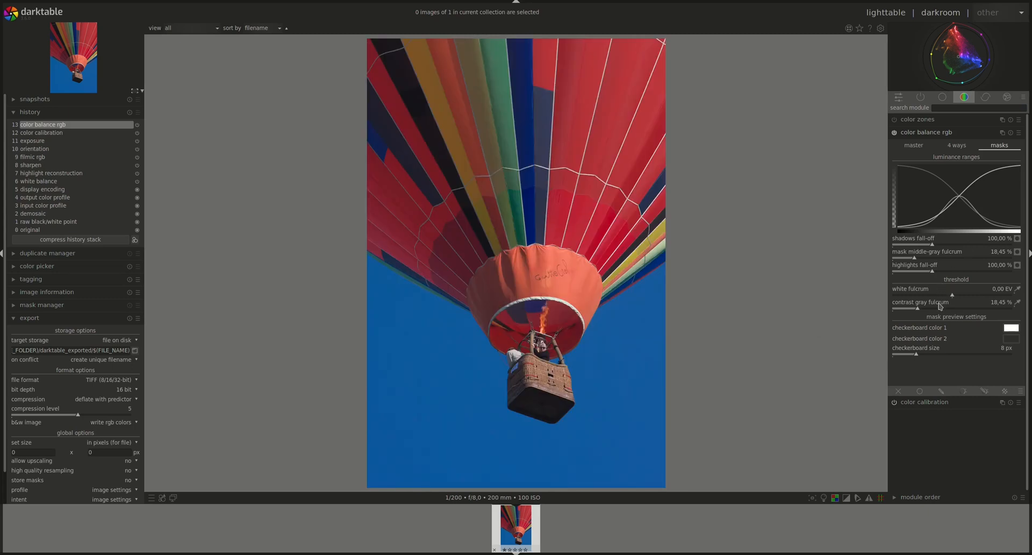
mouse_move(903, 245)
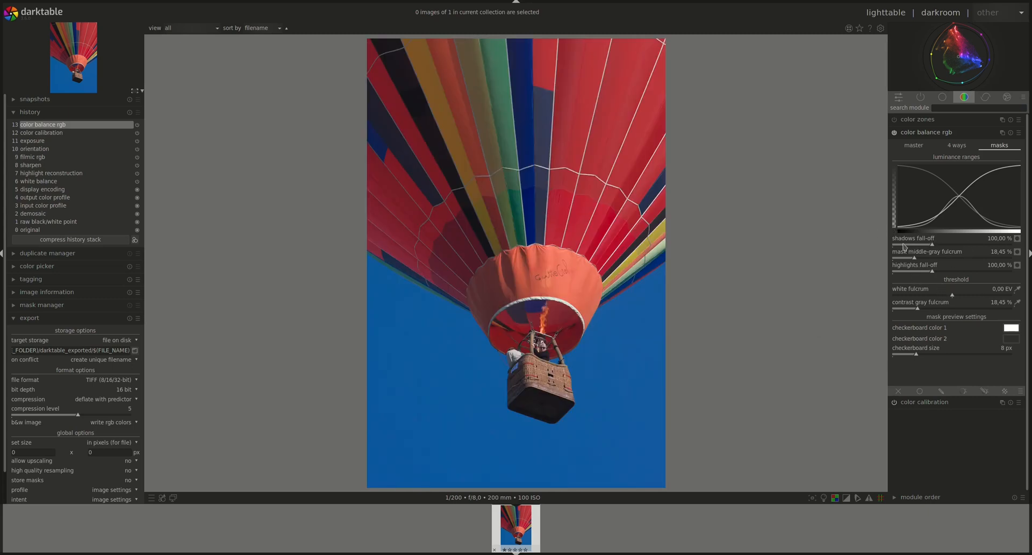
mouse_move(1004, 245)
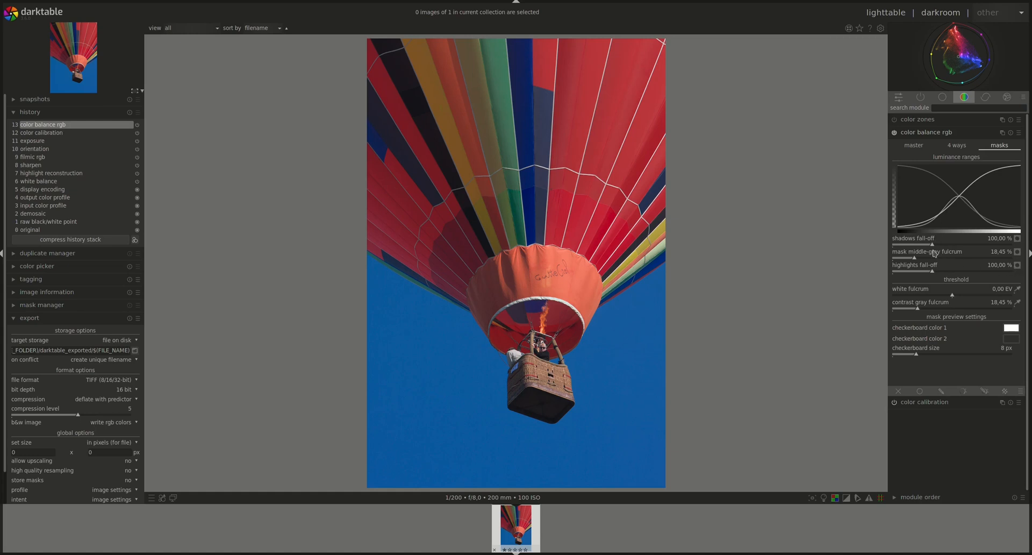
left_click(956, 145)
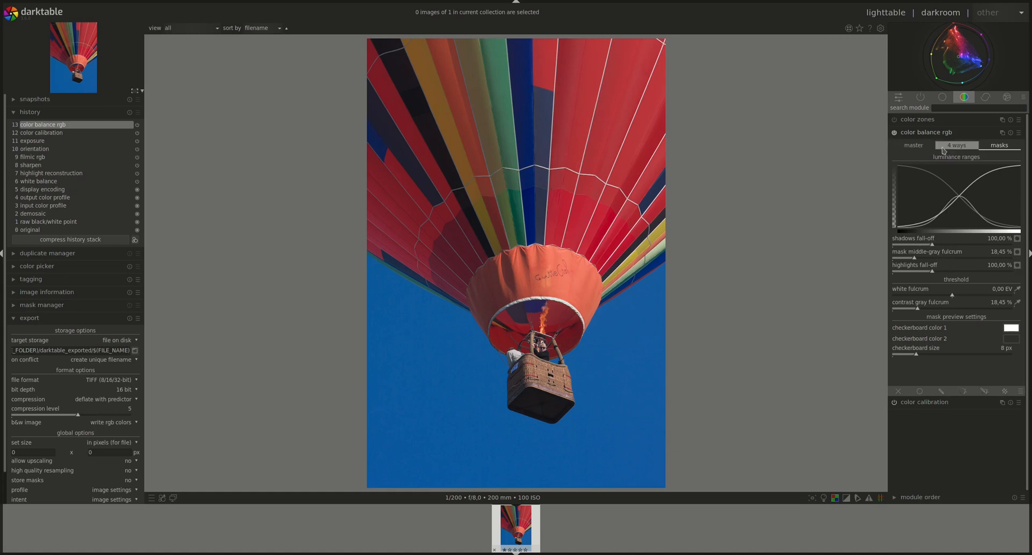
left_click(957, 146)
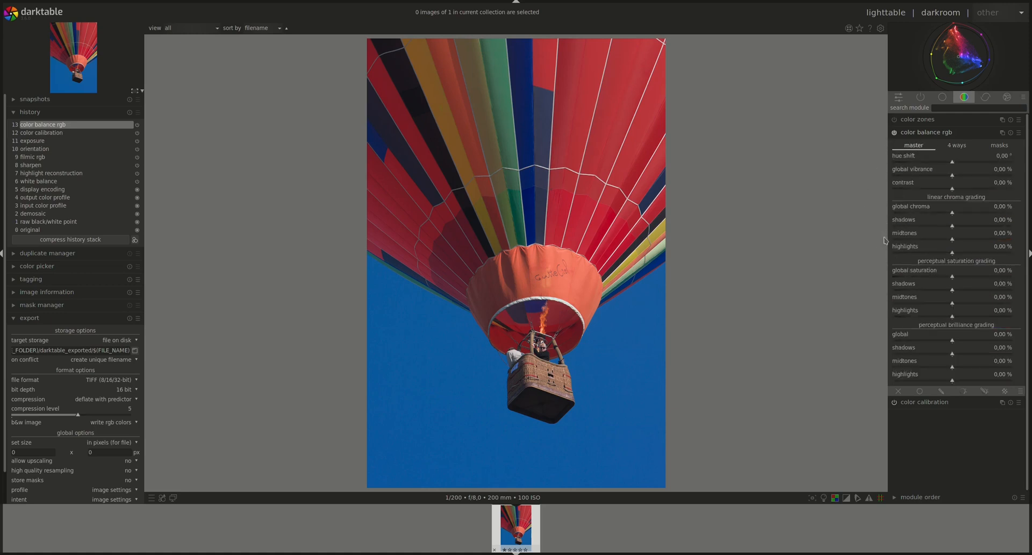
mouse_move(887, 326)
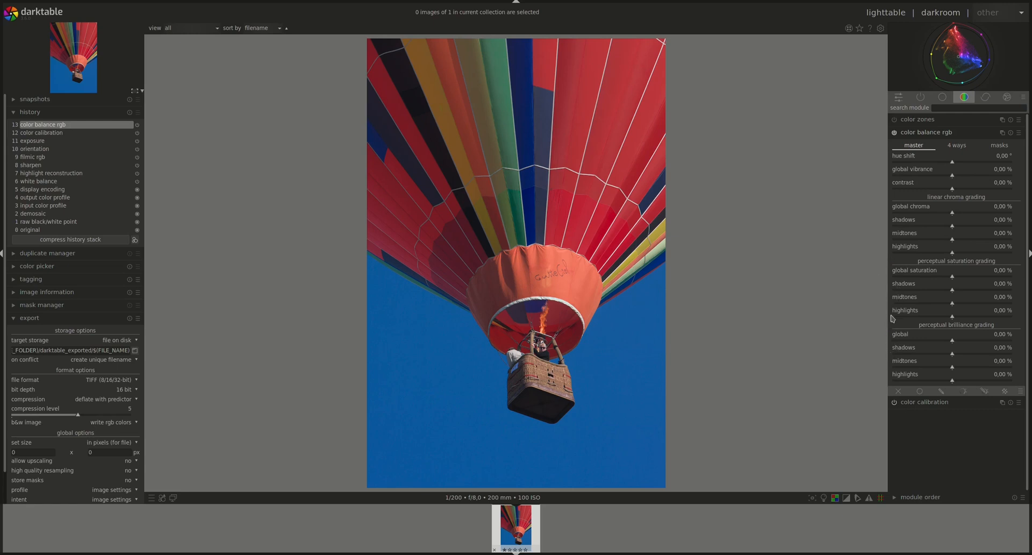
left_click(998, 145)
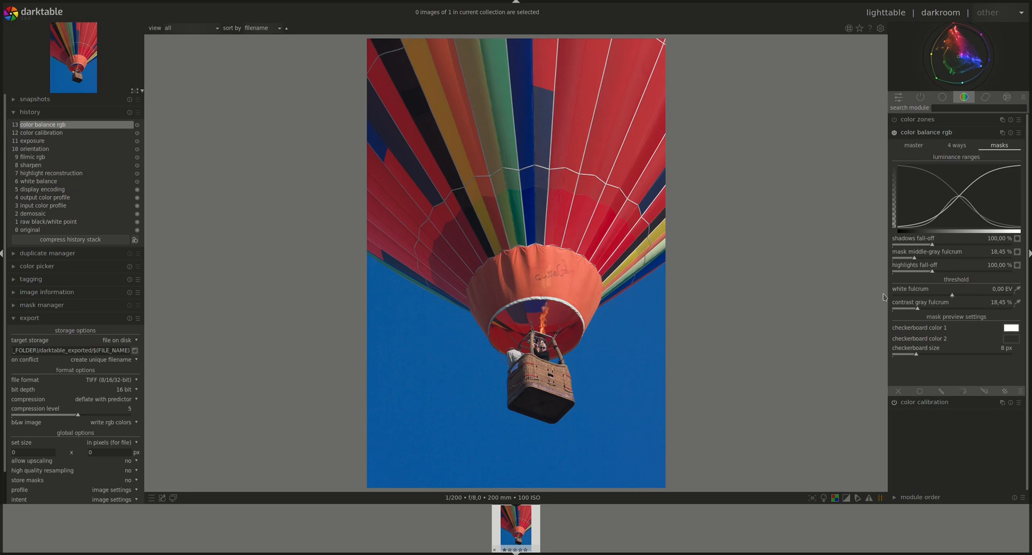
mouse_move(901, 292)
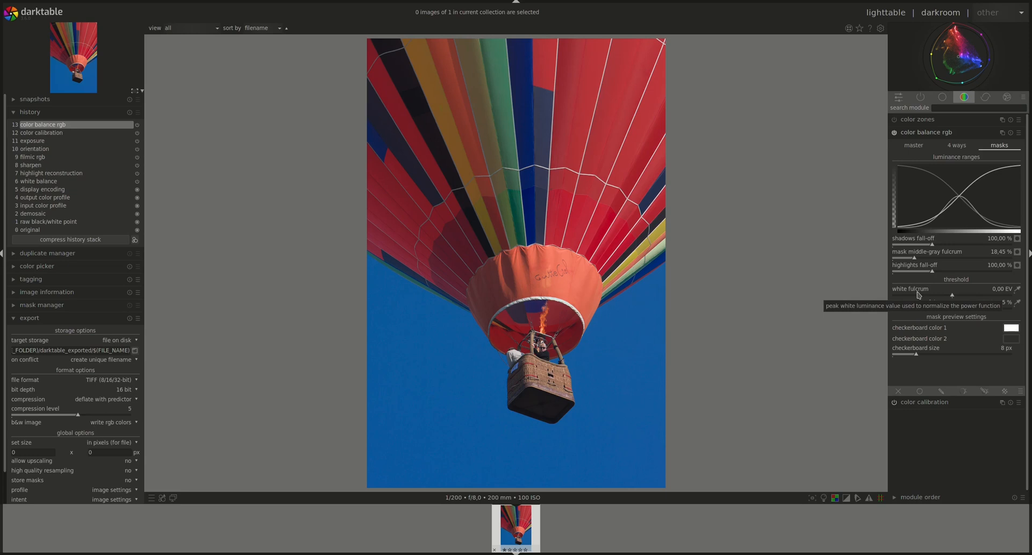
mouse_move(894, 292)
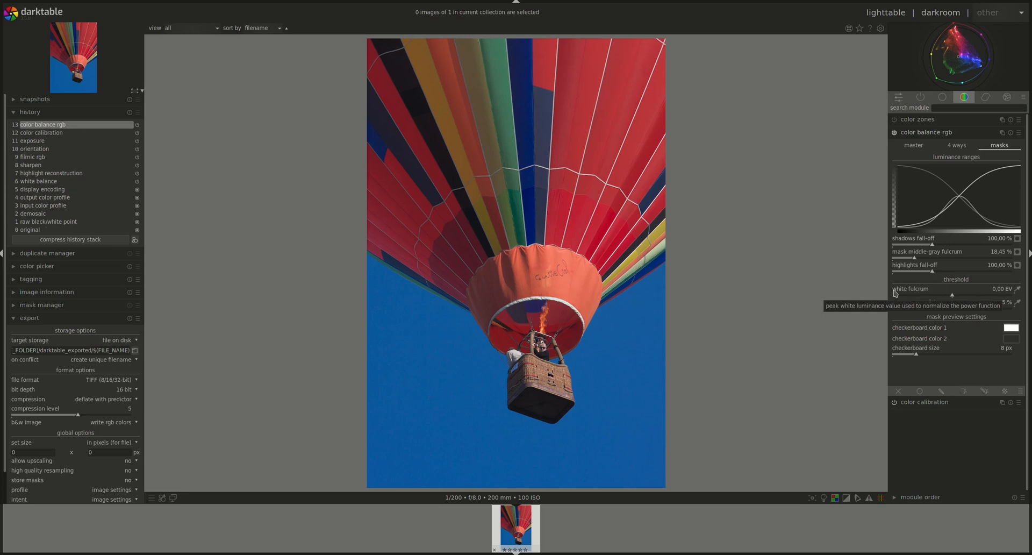
- View the 4 ways controls, then return to masks where white fulcrum is sampled to 0.76 EV
left_click(955, 145)
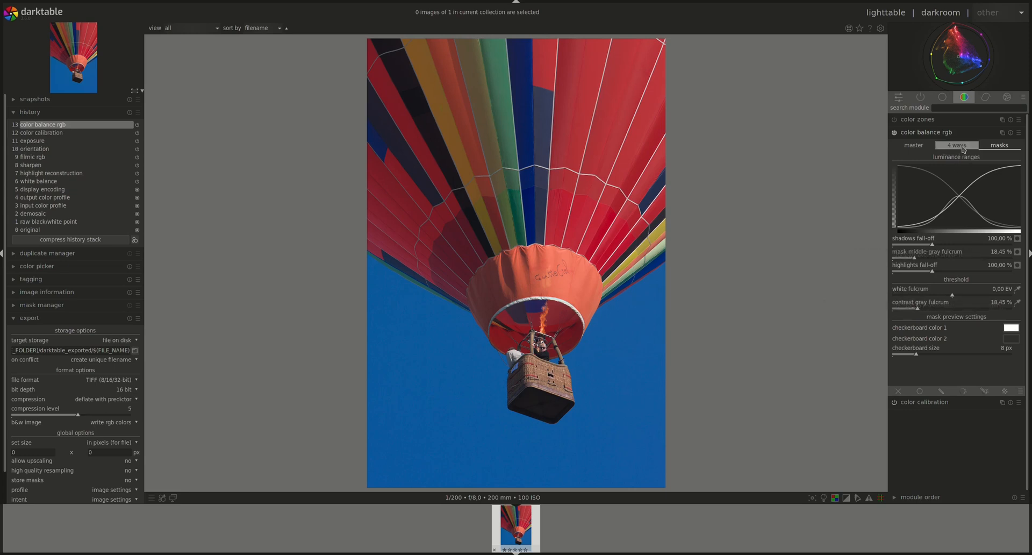
left_click(957, 145)
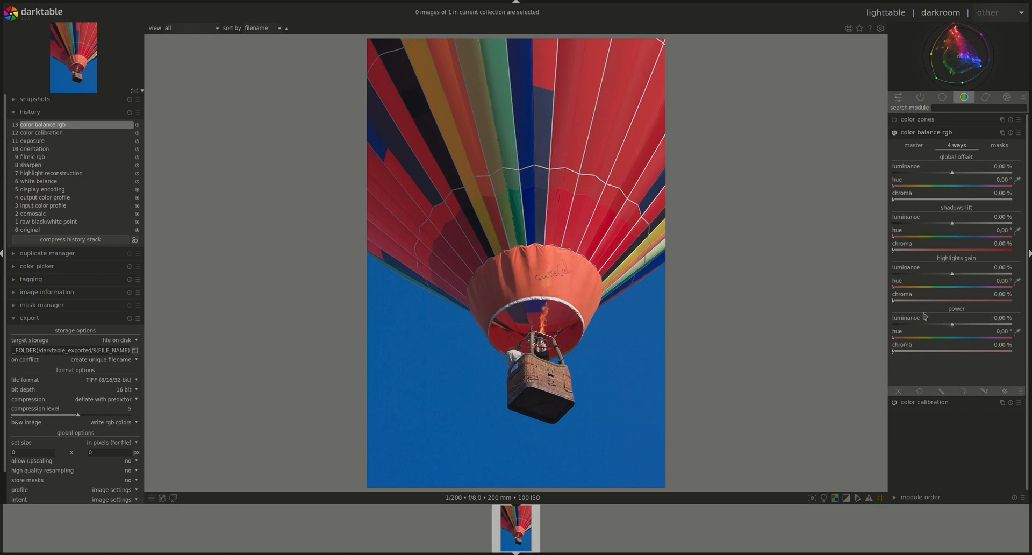
mouse_move(895, 347)
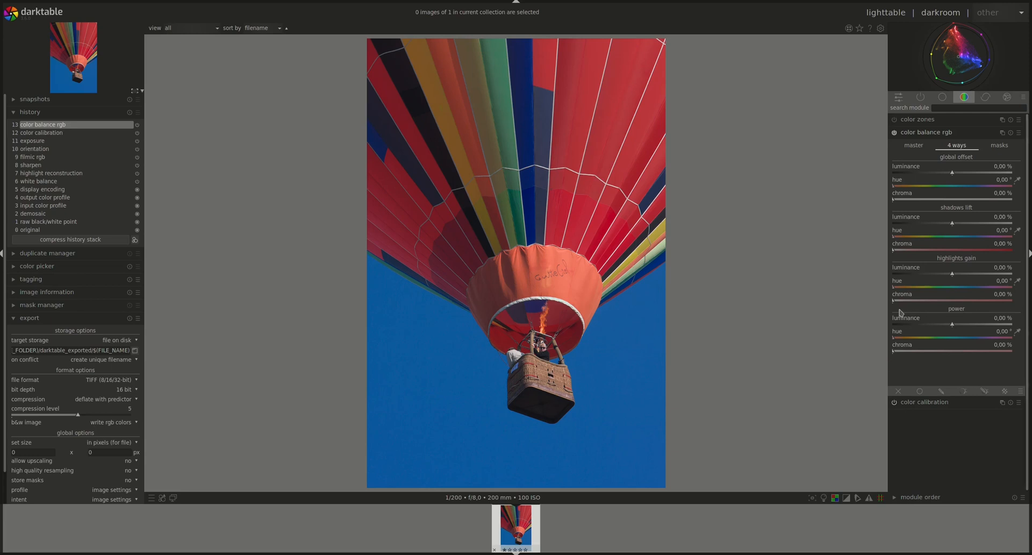
mouse_move(993, 203)
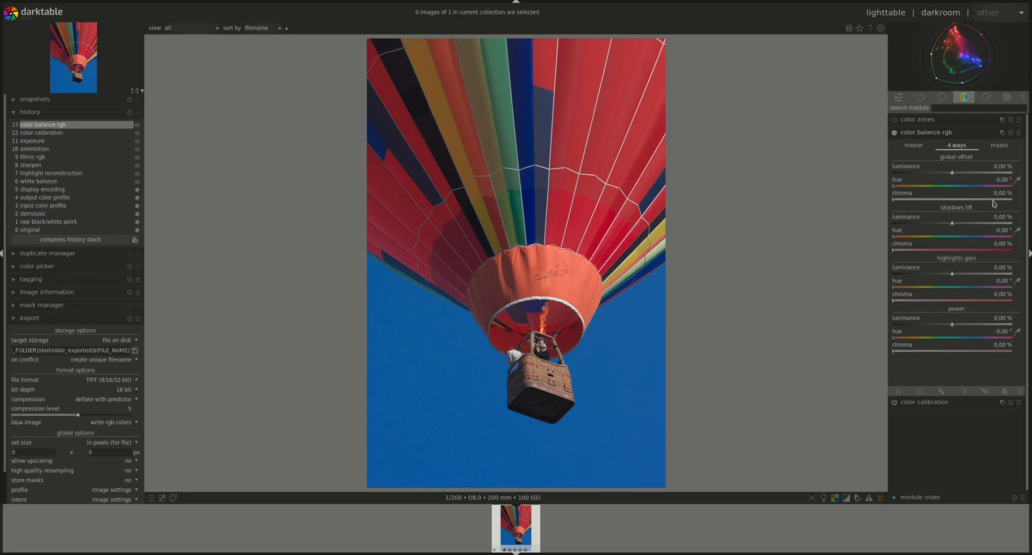
left_click(1000, 145)
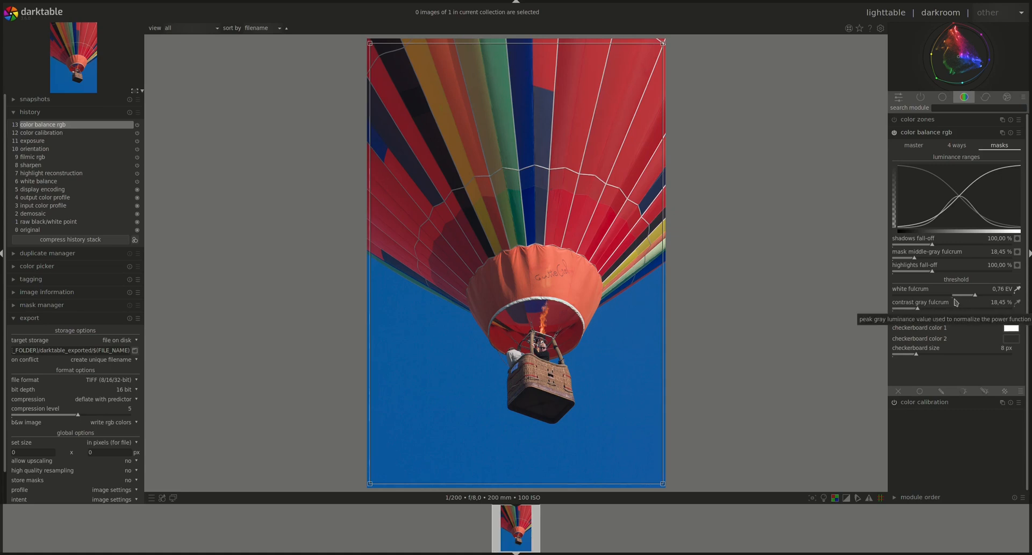
mouse_move(849, 312)
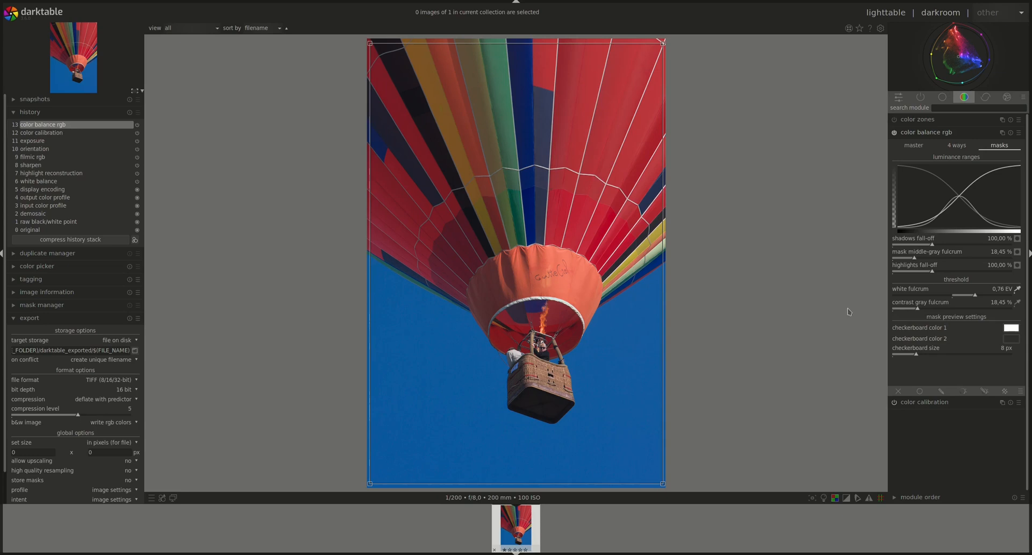
left_click(913, 145)
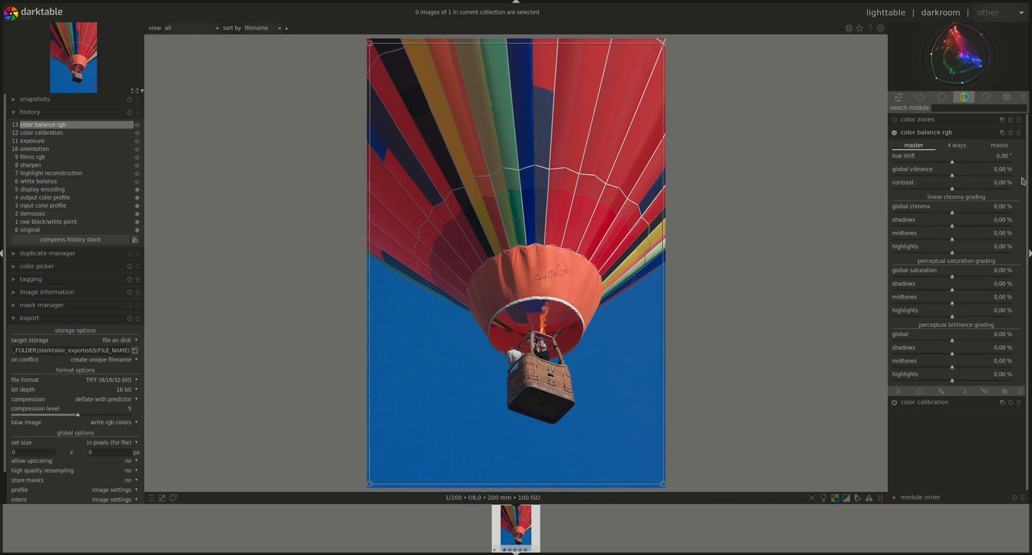
mouse_move(873, 200)
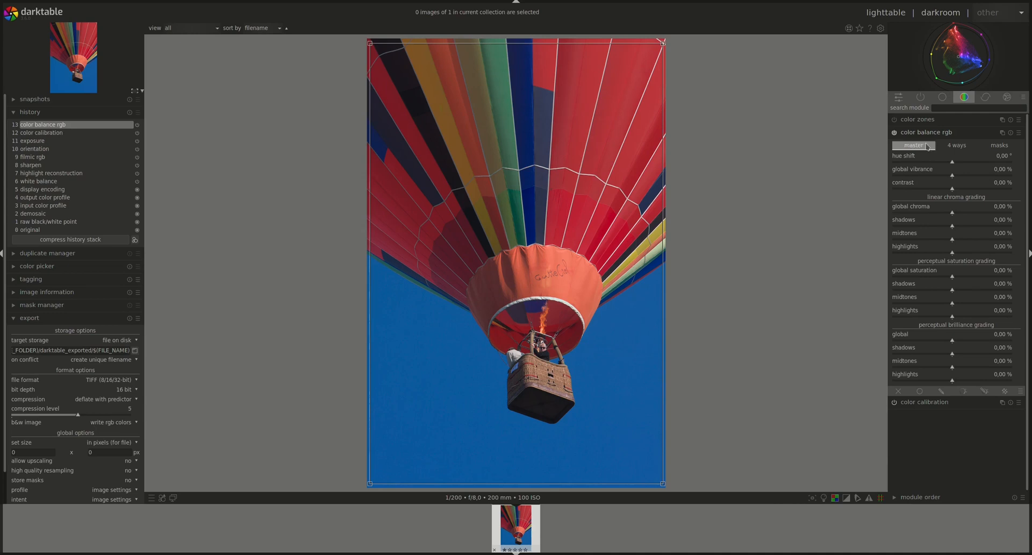
left_click(999, 145)
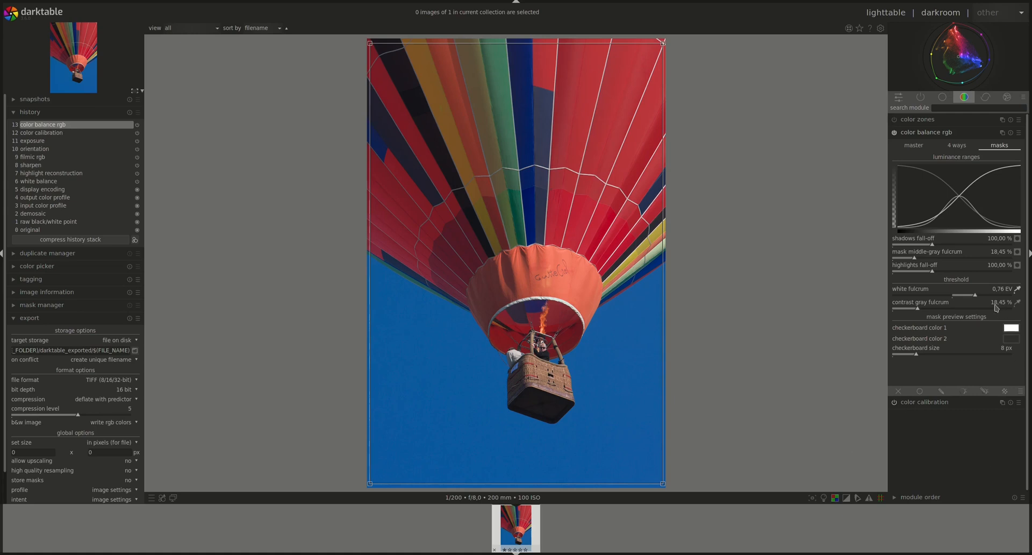
mouse_move(930, 307)
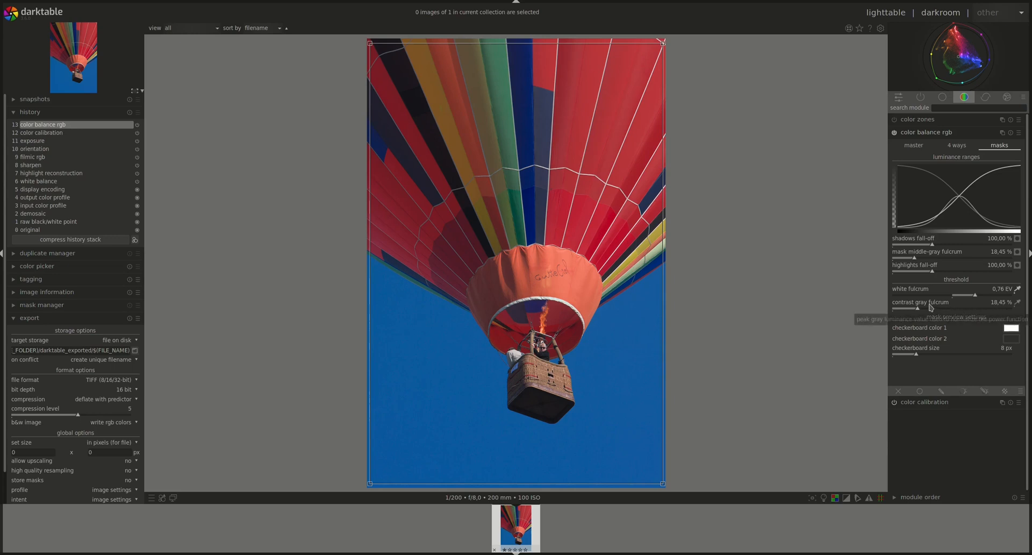
mouse_move(882, 314)
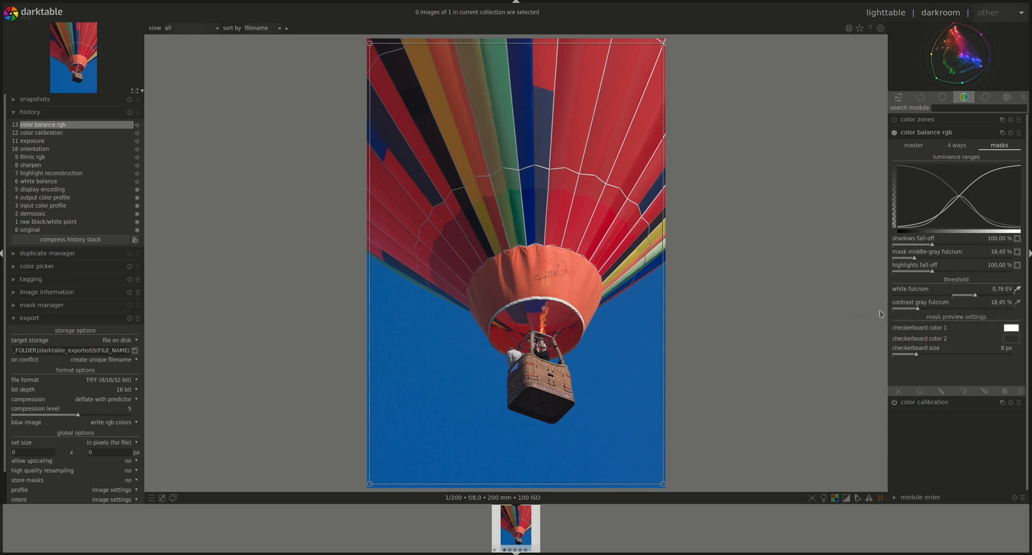
mouse_move(838, 432)
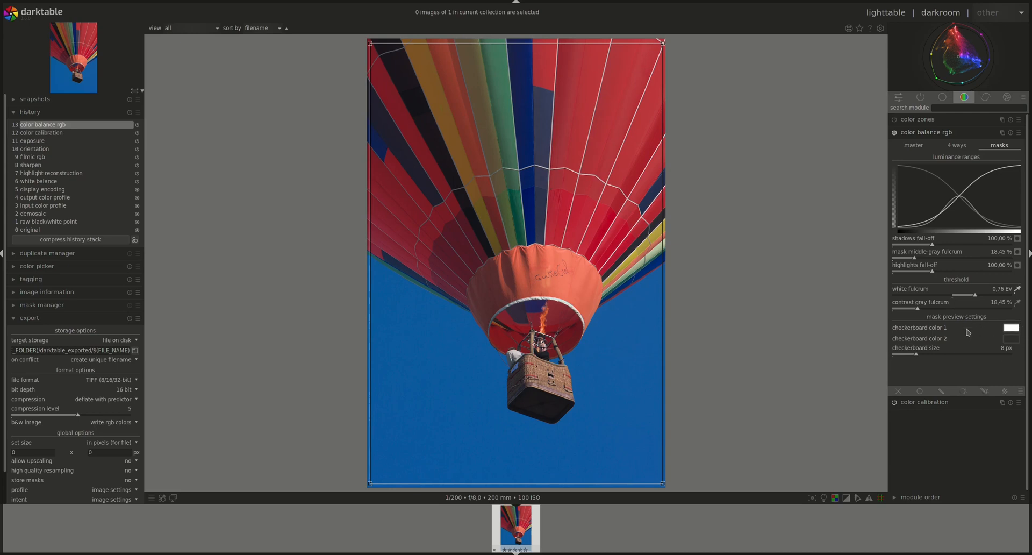
mouse_move(1006, 245)
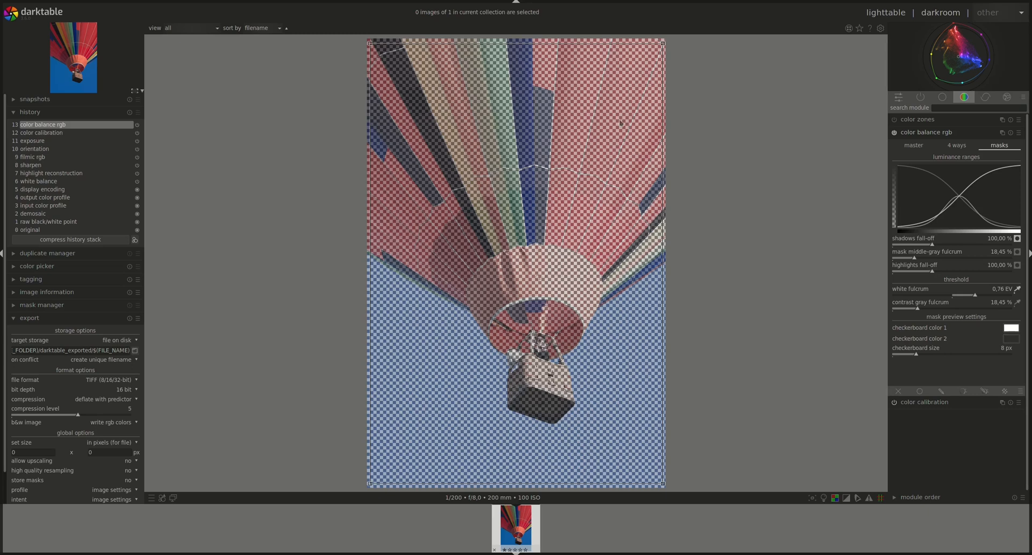
mouse_move(825, 314)
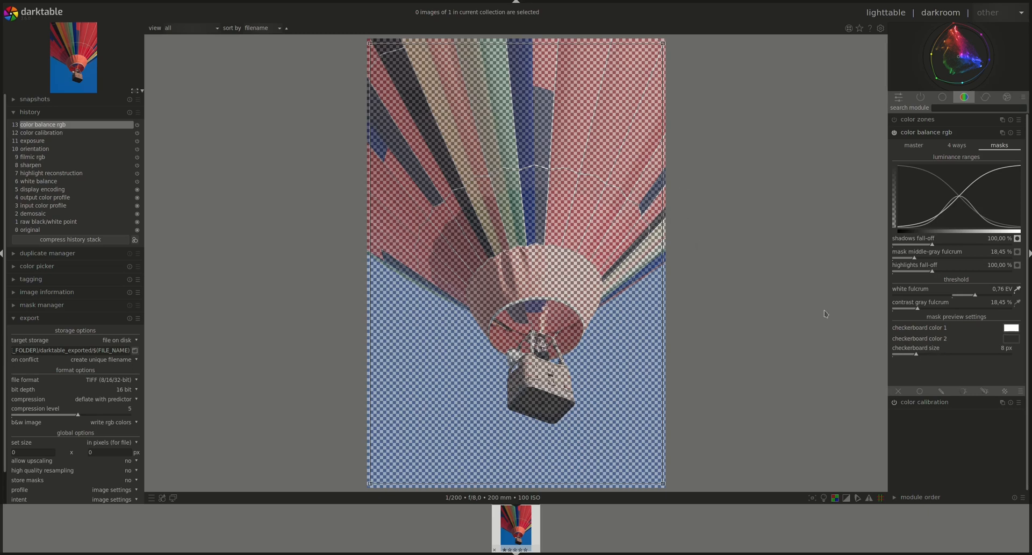
- Briefly display the shadows luminance mask as a checkerboard overlay on the balloon, then clear it
left_click_drag(915, 355, 934, 355)
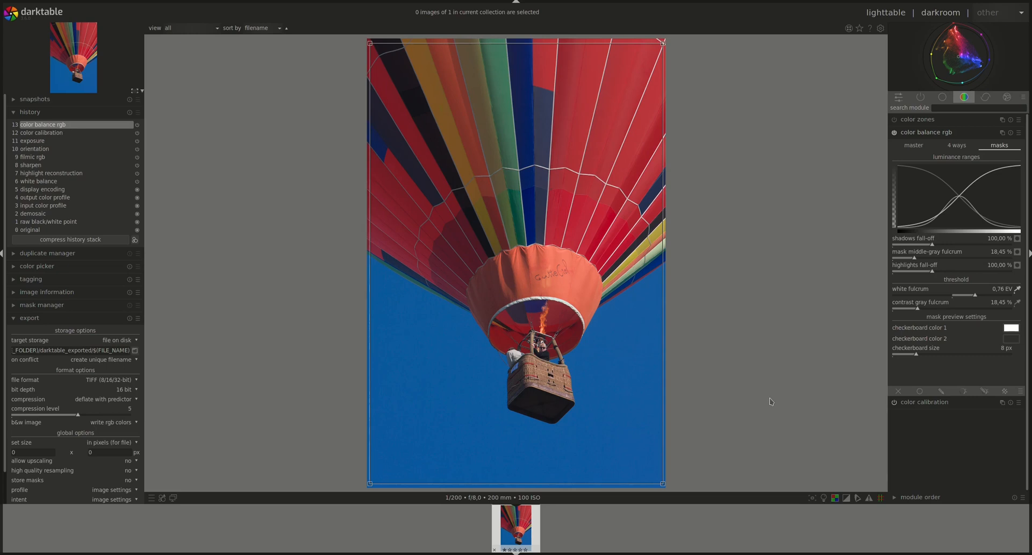
mouse_move(841, 462)
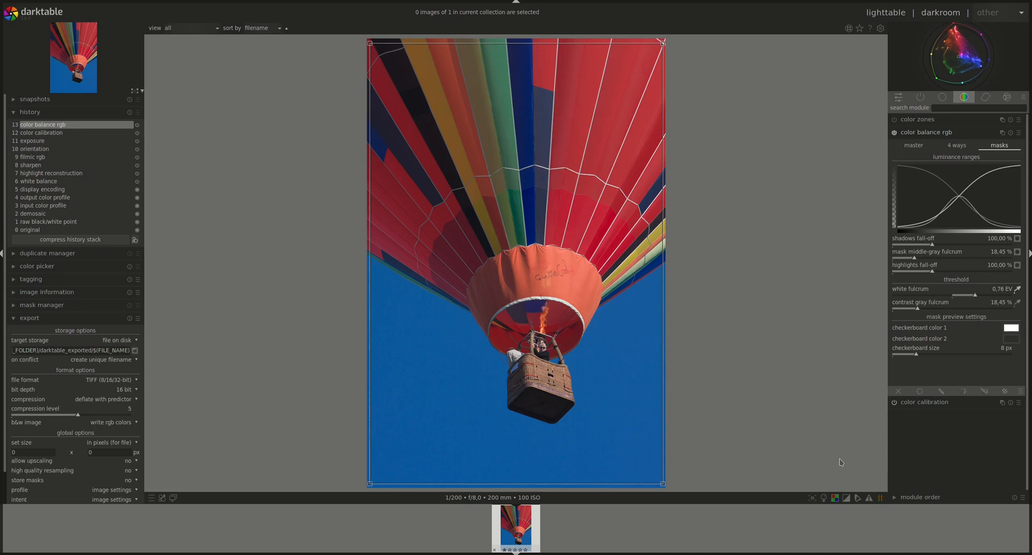
mouse_move(868, 476)
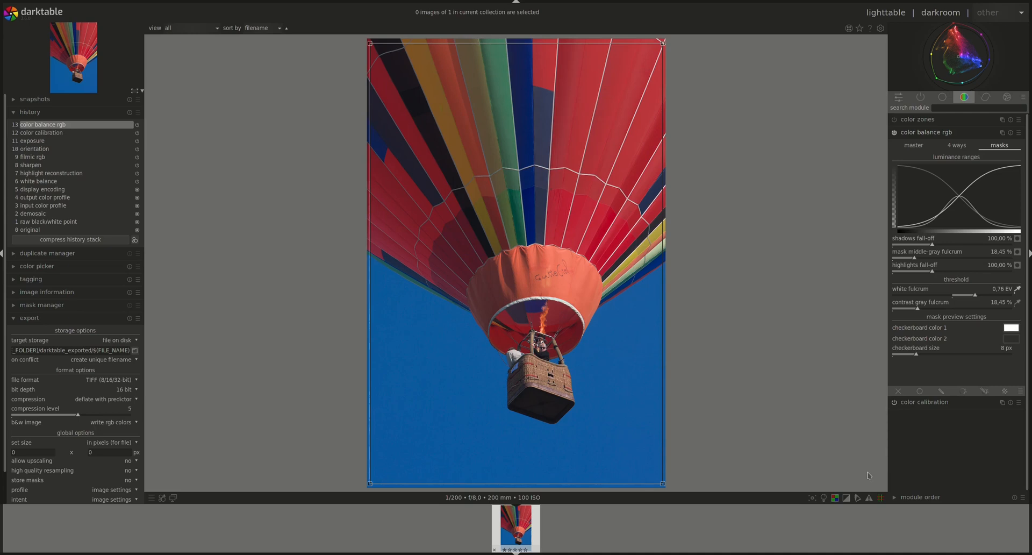